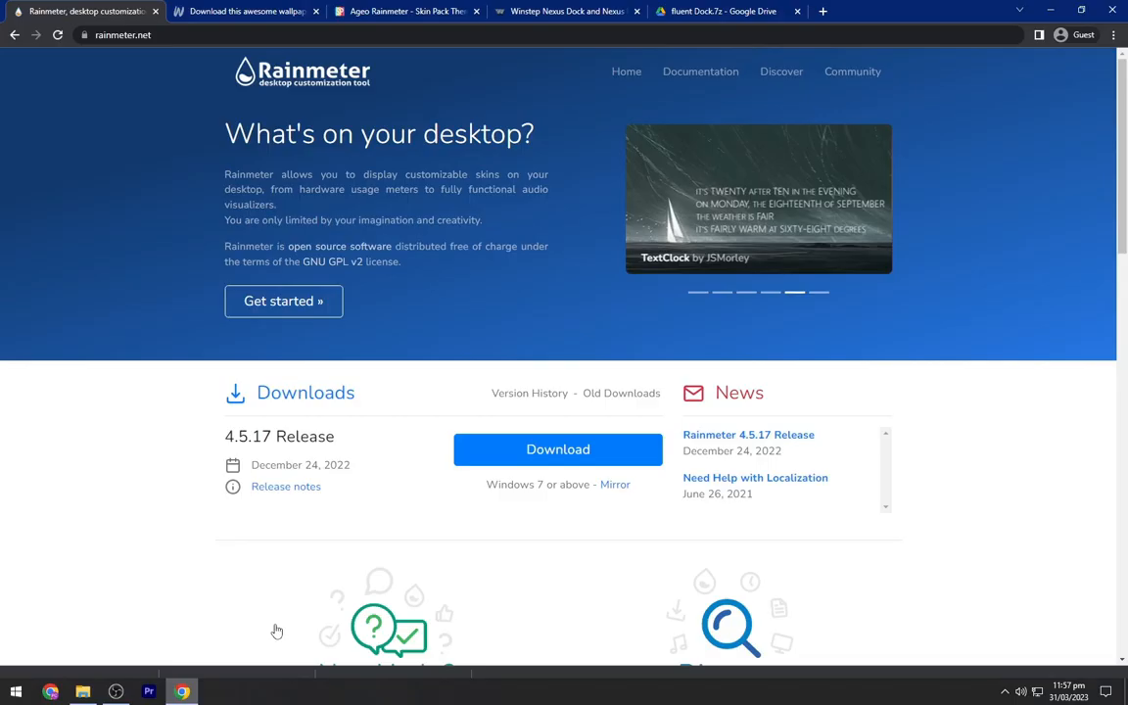
# - Download the Rainmeter 4.5.17 installer and the Neon 4k Iron Man wallpaper
pyautogui.click(557, 449)
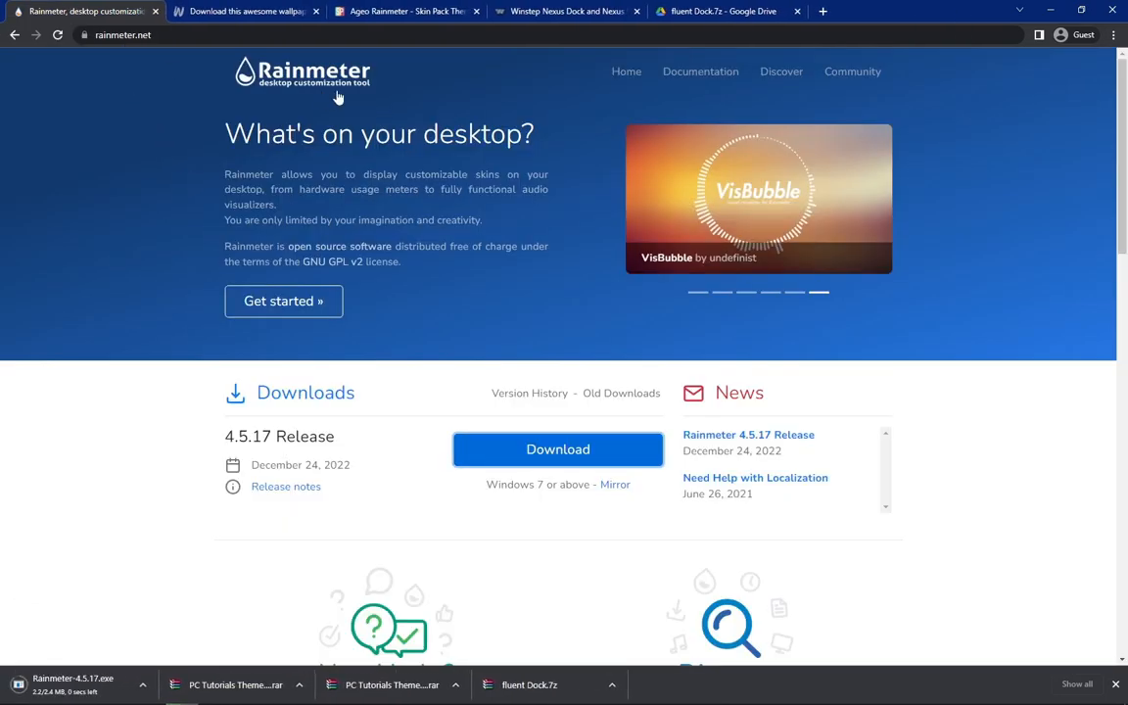
pyautogui.click(245, 11)
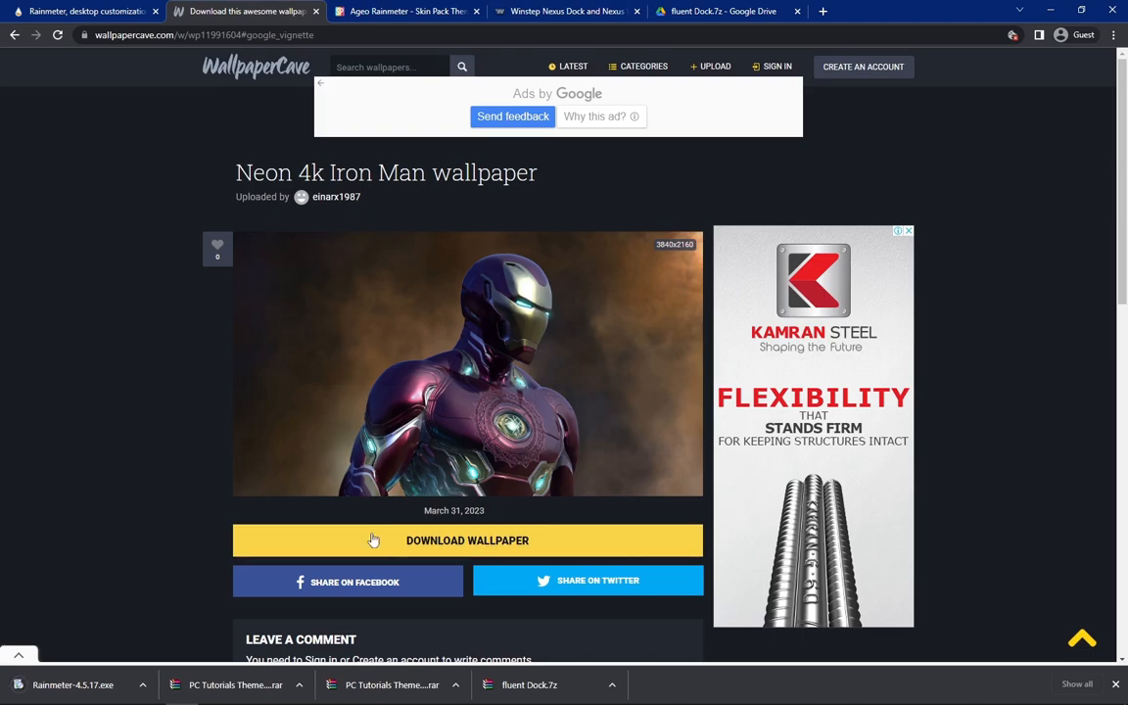
pyautogui.click(467, 540)
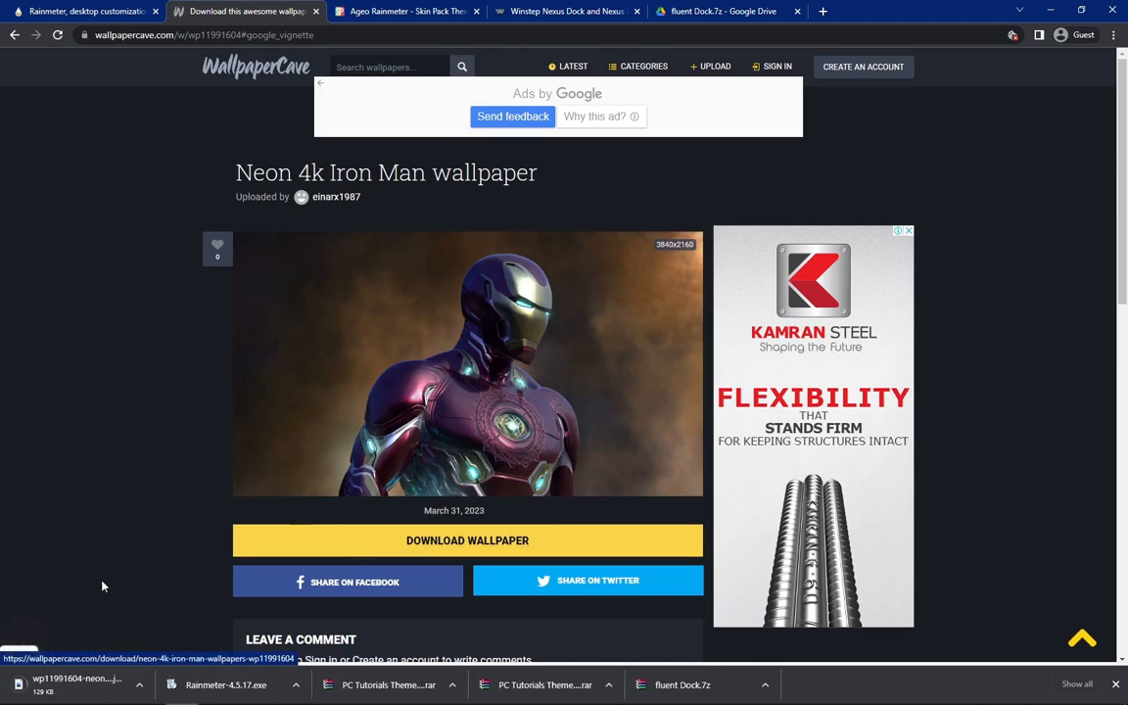
# - Download the Ageo Rainmeter skin pack, dismissing the covering advertisement
pyautogui.click(404, 10)
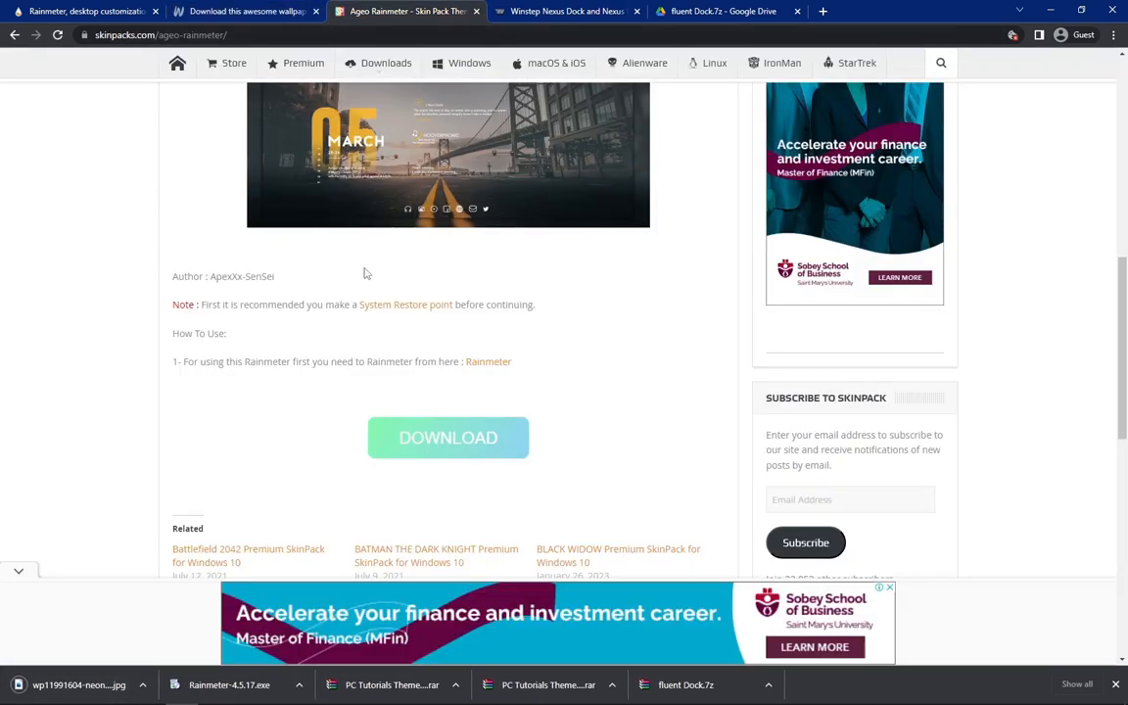
pyautogui.scroll(3)
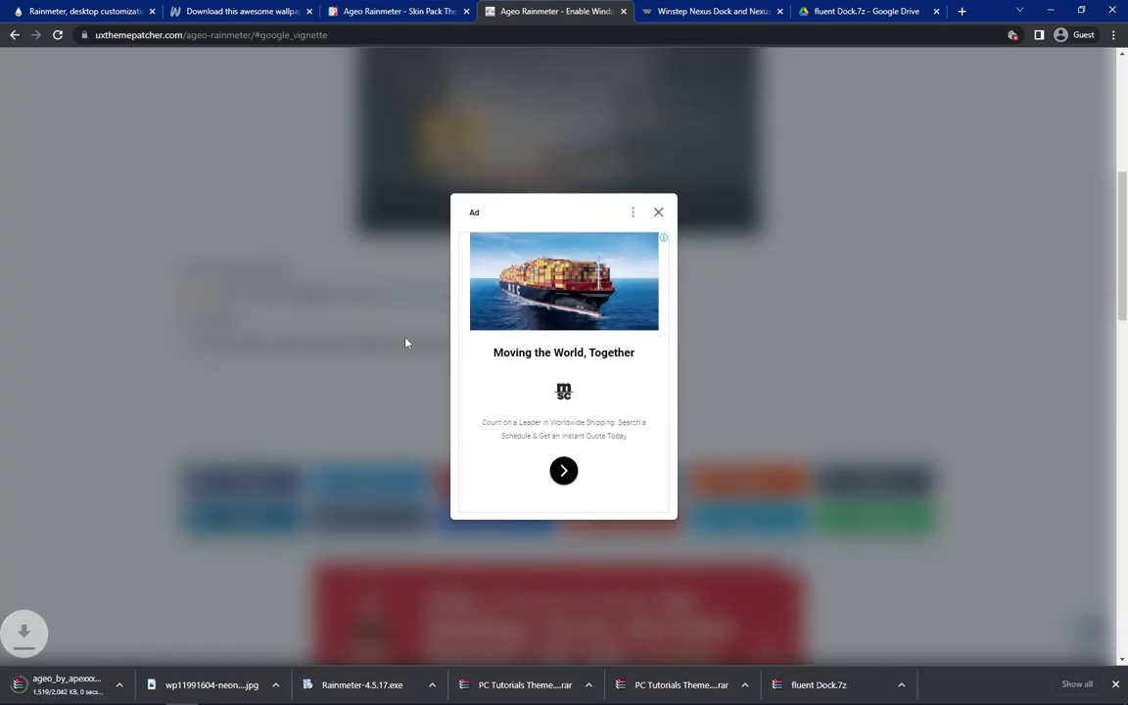
pyautogui.click(657, 213)
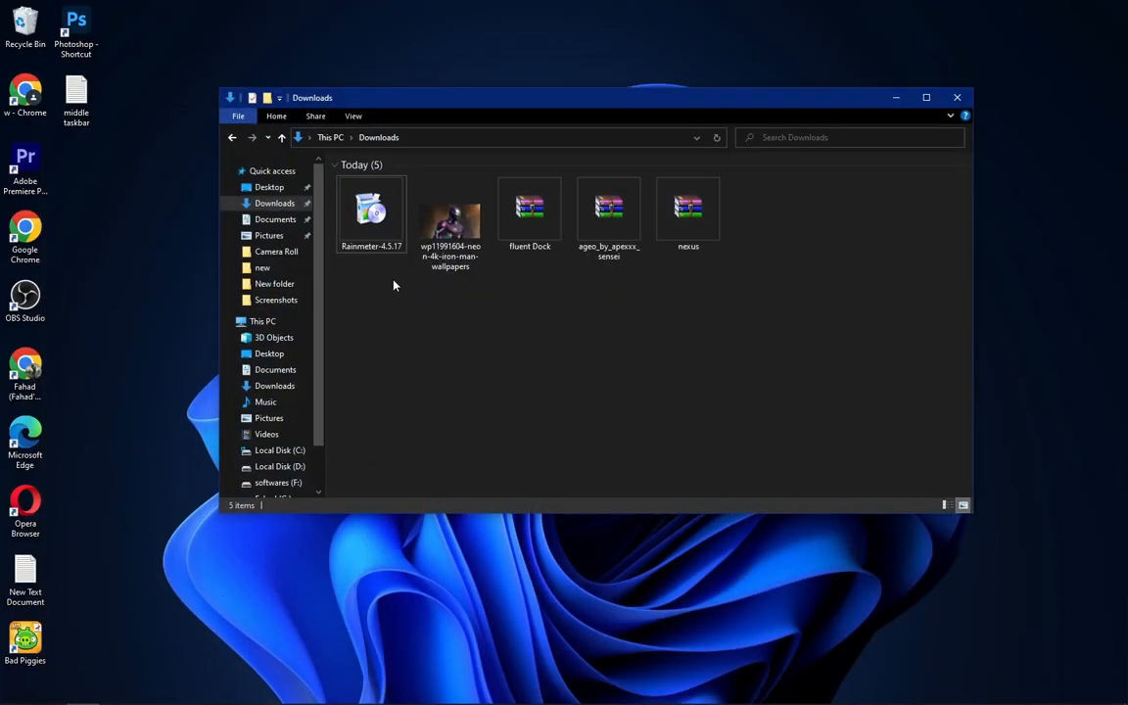
pyautogui.moveTo(496, 312)
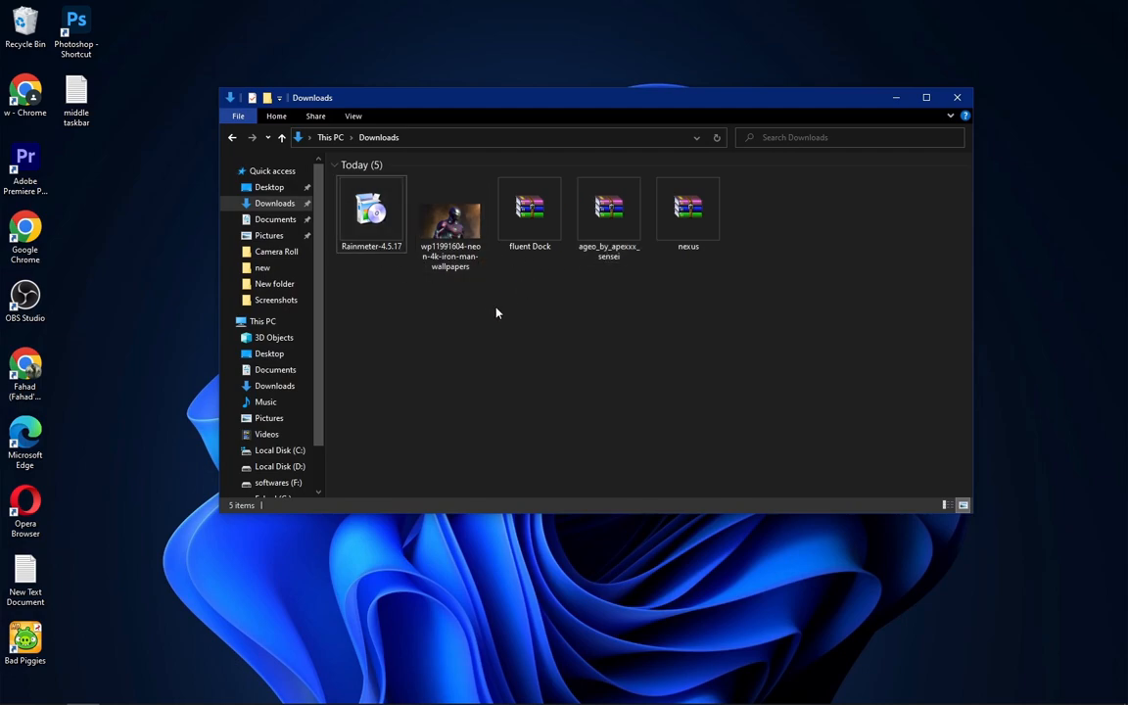
# - Launch the Rainmeter 4.5.17 setup and move past its welcome step
pyautogui.rightClick(371, 210)
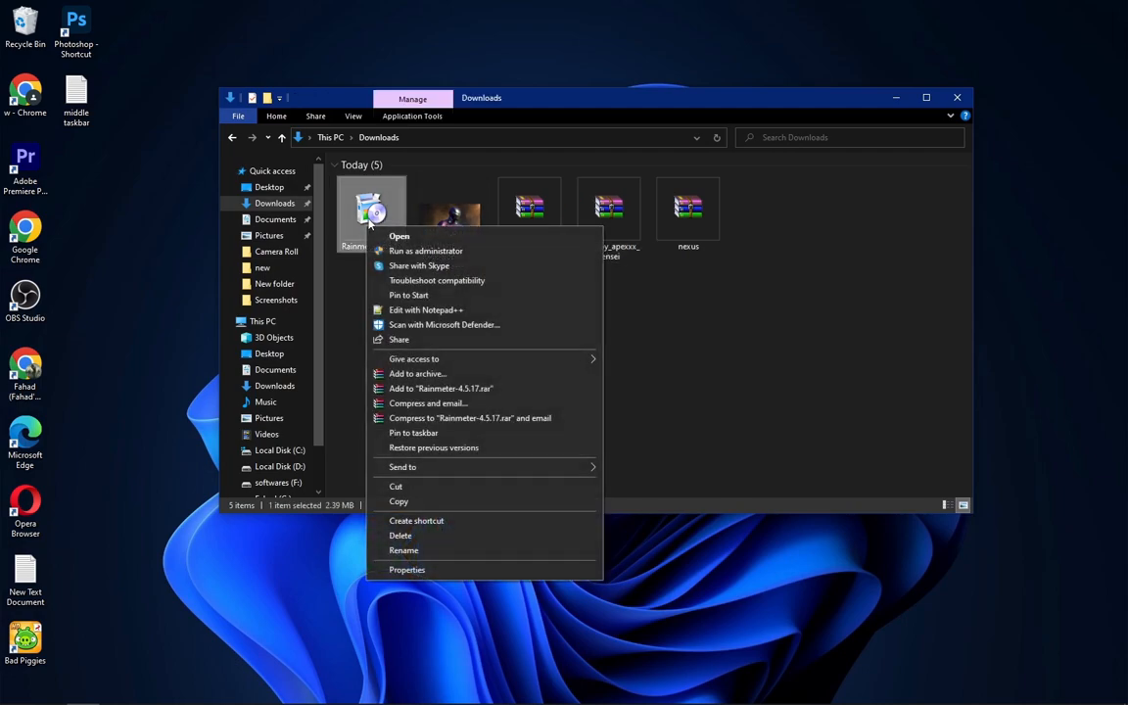
pyautogui.click(399, 236)
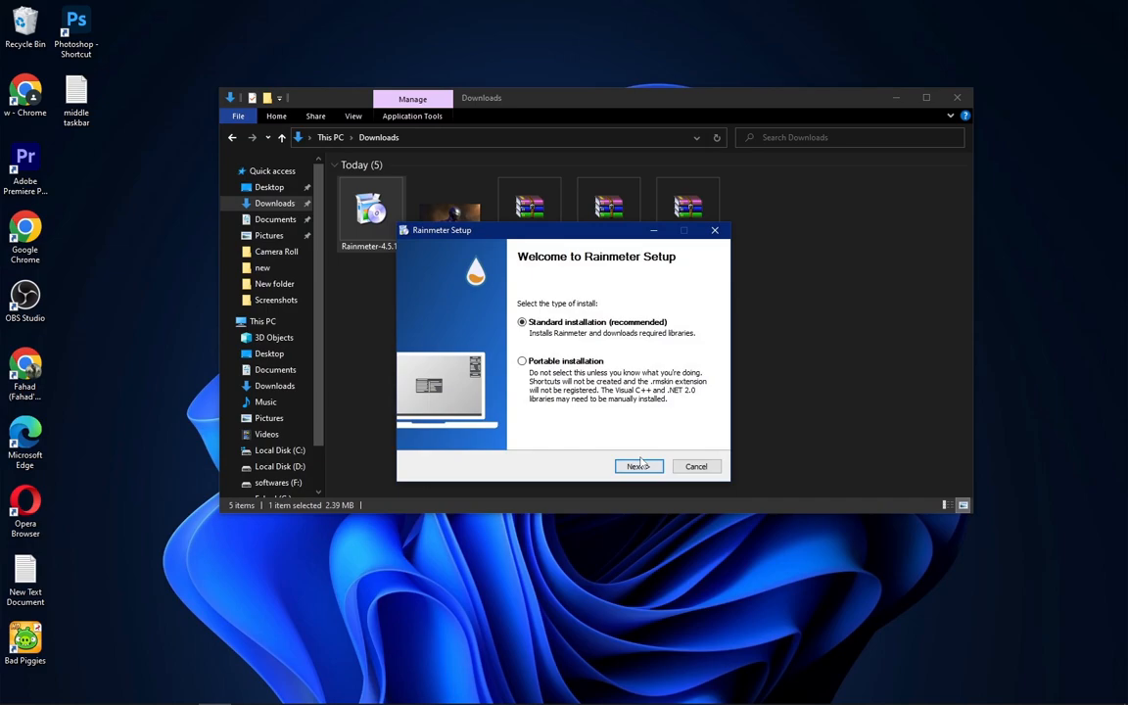
pyautogui.click(696, 466)
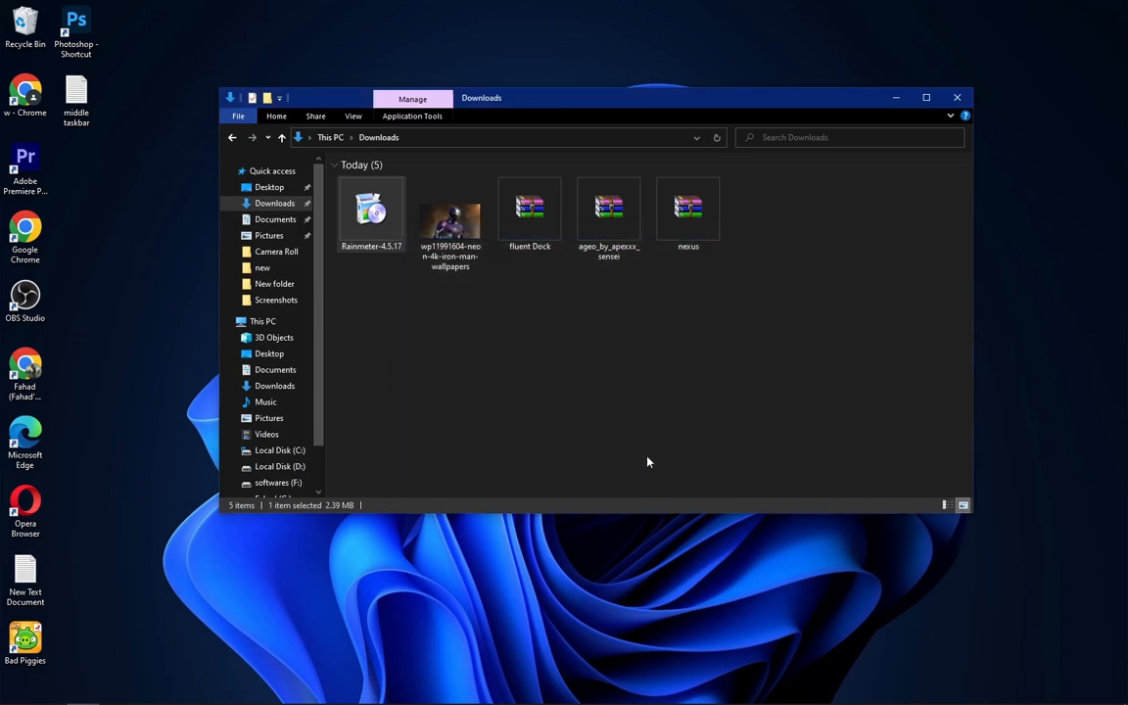
# - Extract the nexus, Ageo and fluent Dock archives into their own folders, then close Downloads
pyautogui.click(688, 214)
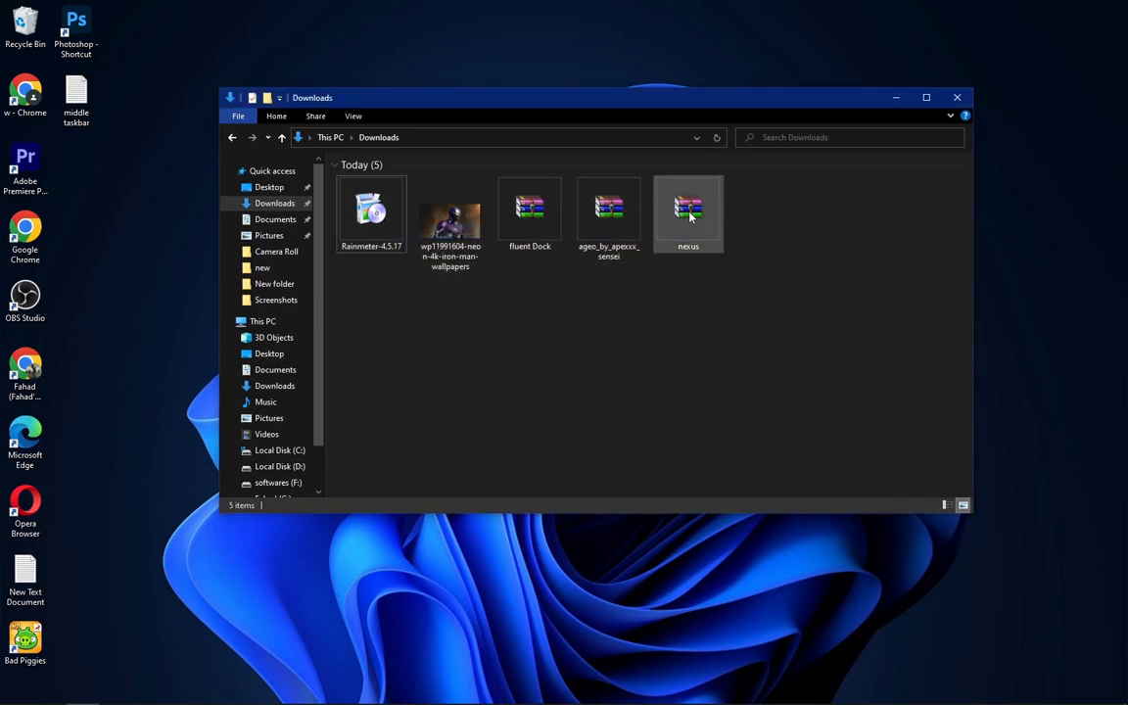
pyautogui.rightClick(688, 208)
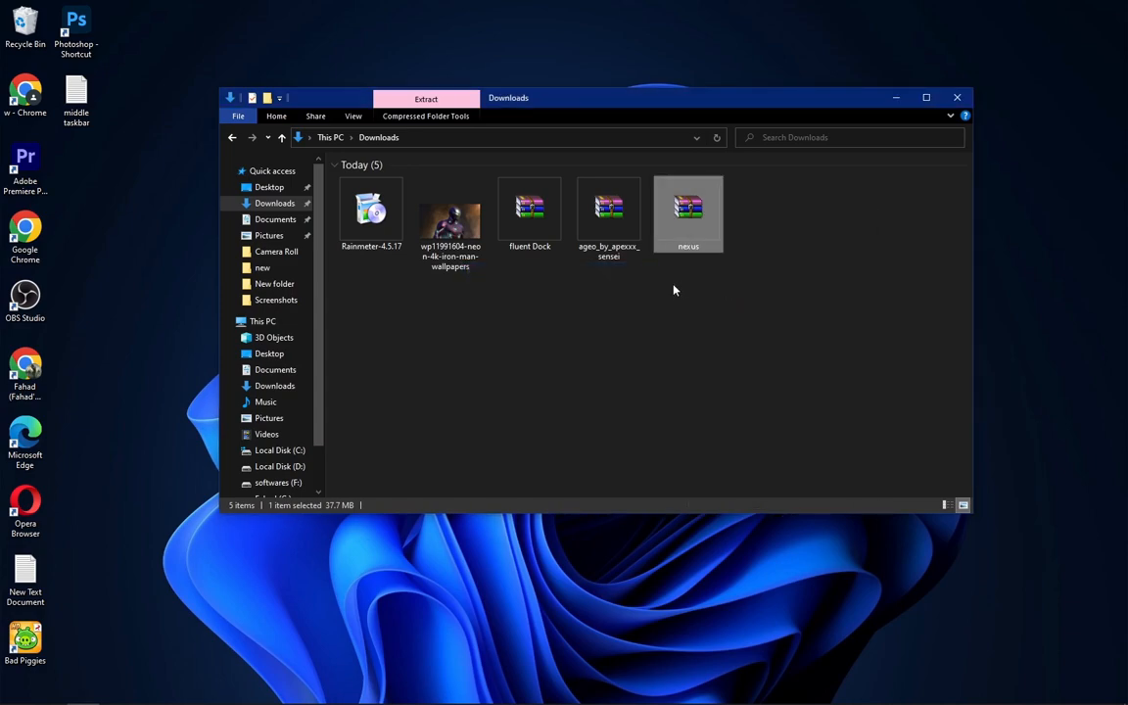
pyautogui.rightClick(608, 313)
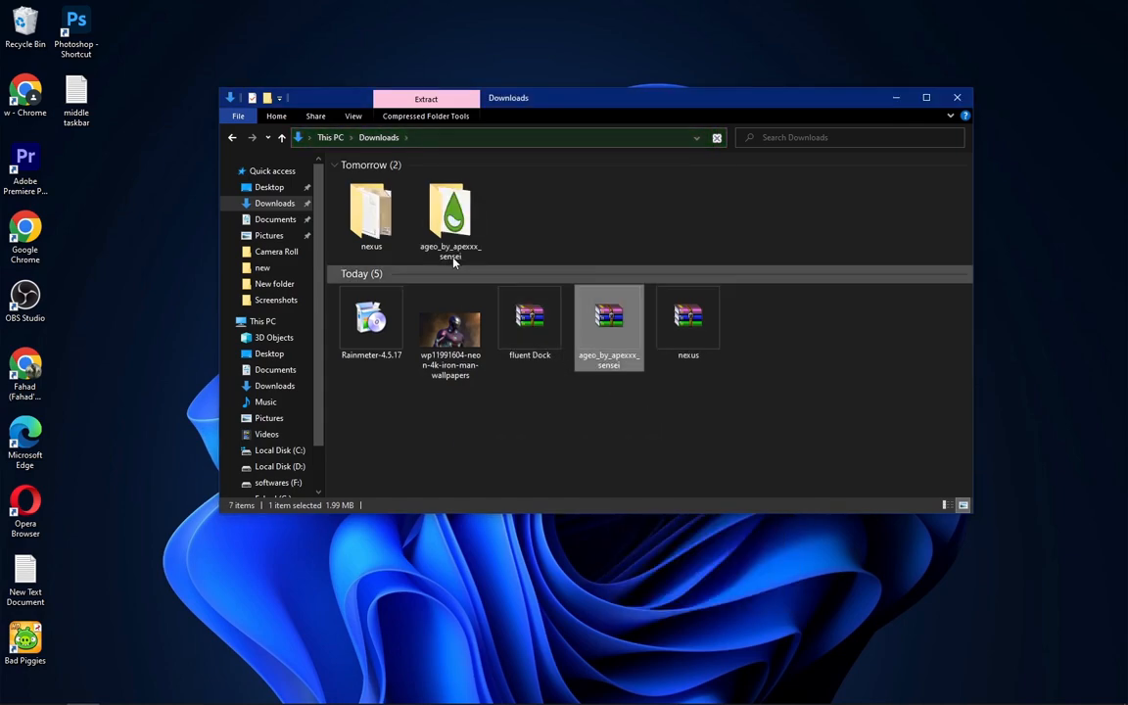
pyautogui.rightClick(530, 318)
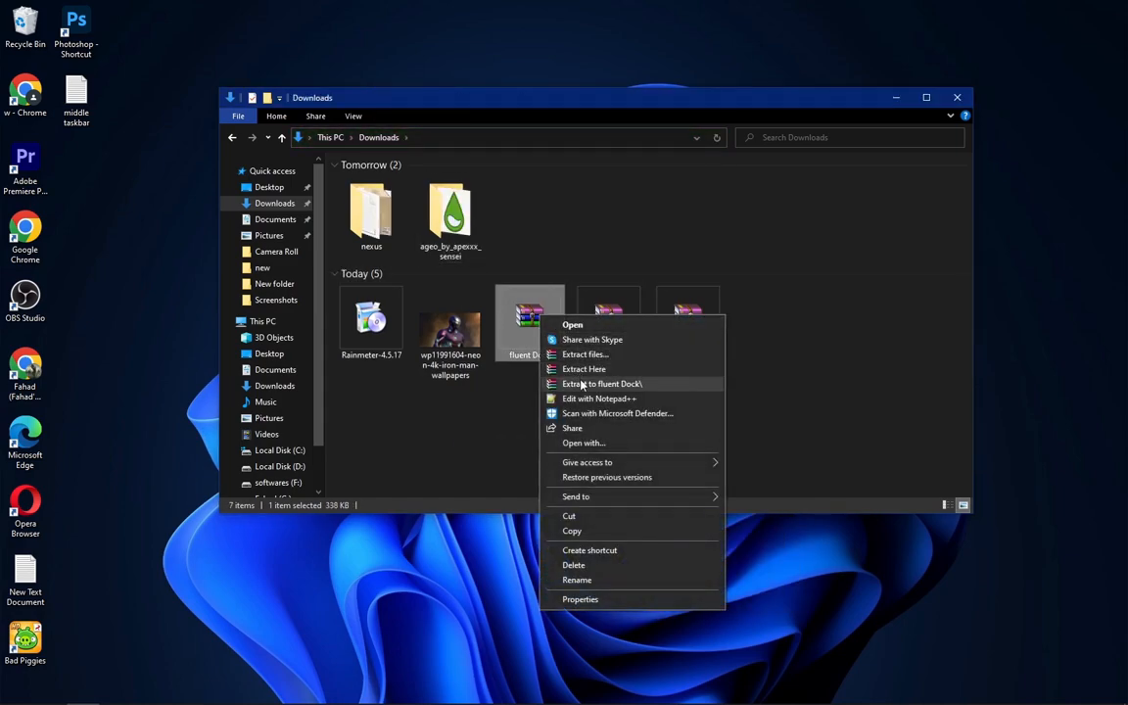
pyautogui.click(602, 382)
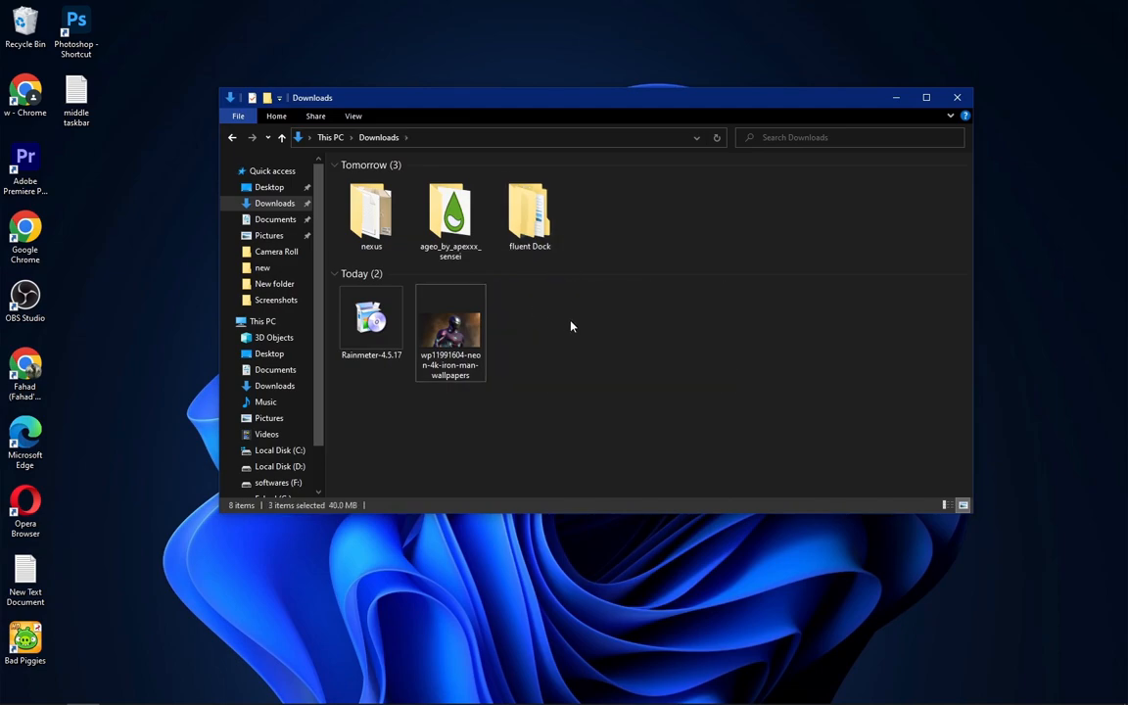
pyautogui.click(956, 97)
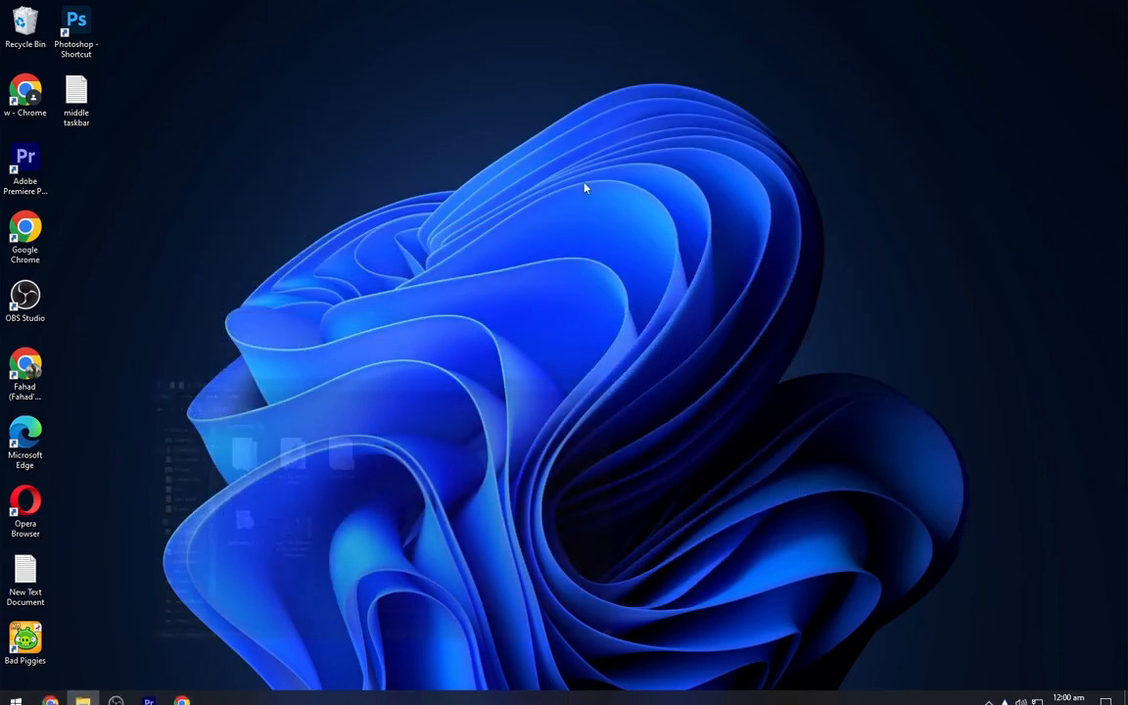
# - Search 'liv' in Microsoft Store, start the Lively Wallpaper install, and close the Store
pyautogui.click(15, 699)
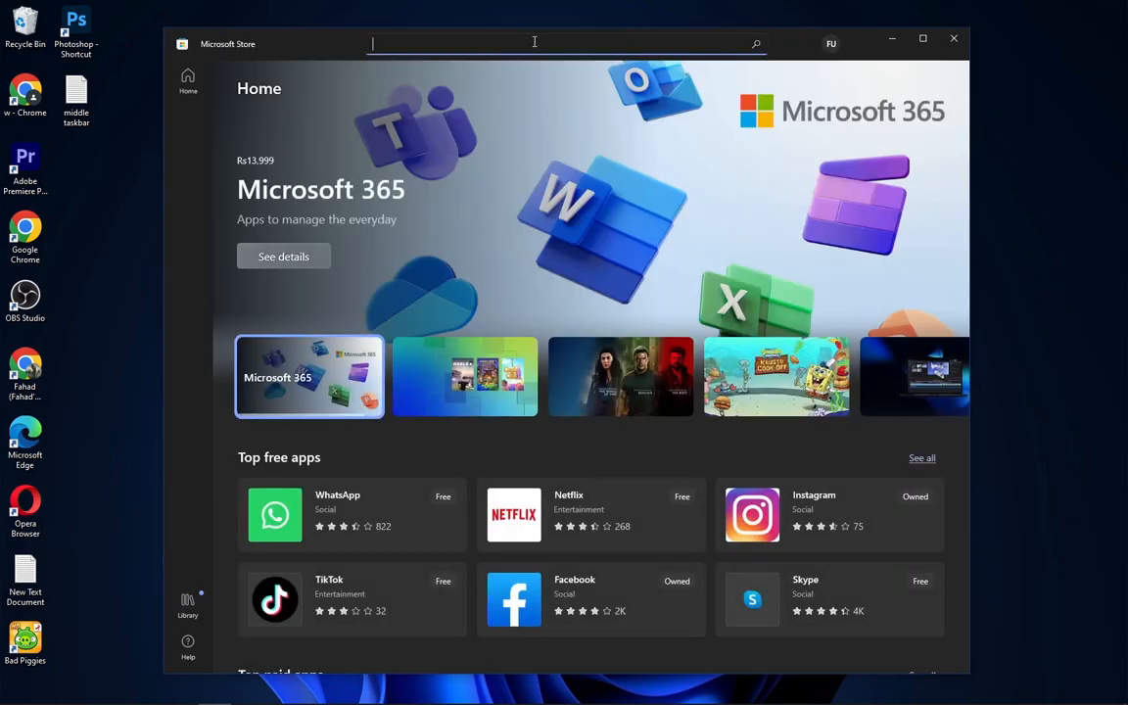
pyautogui.write('lively')
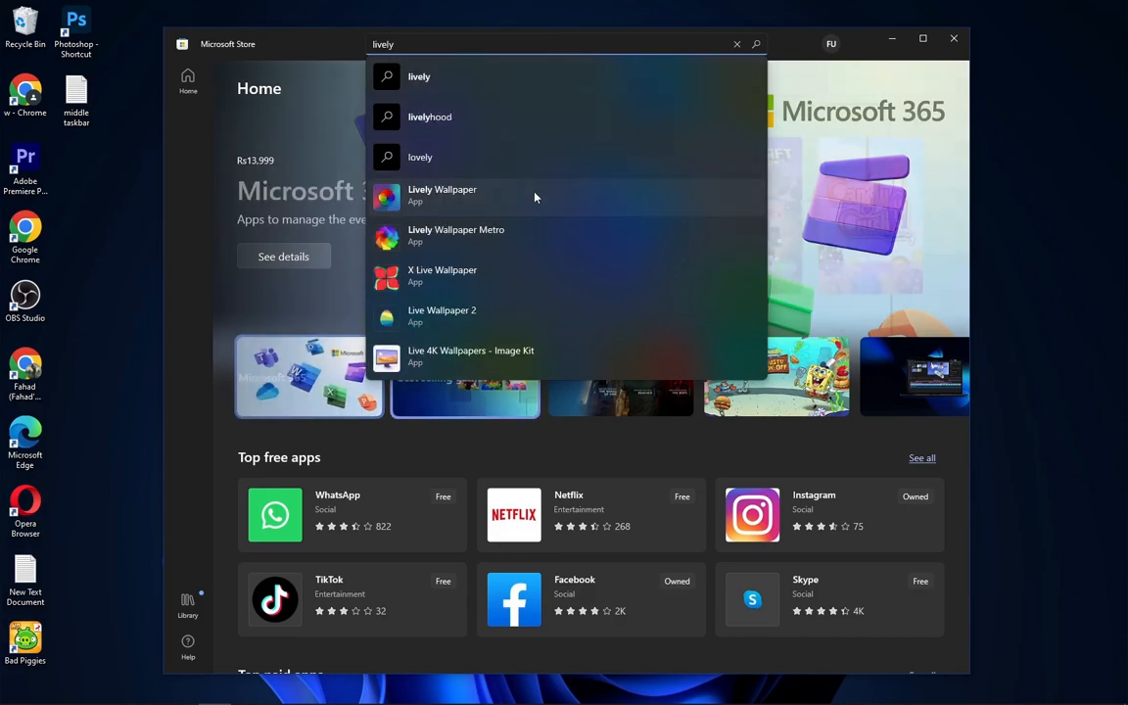
pyautogui.click(442, 195)
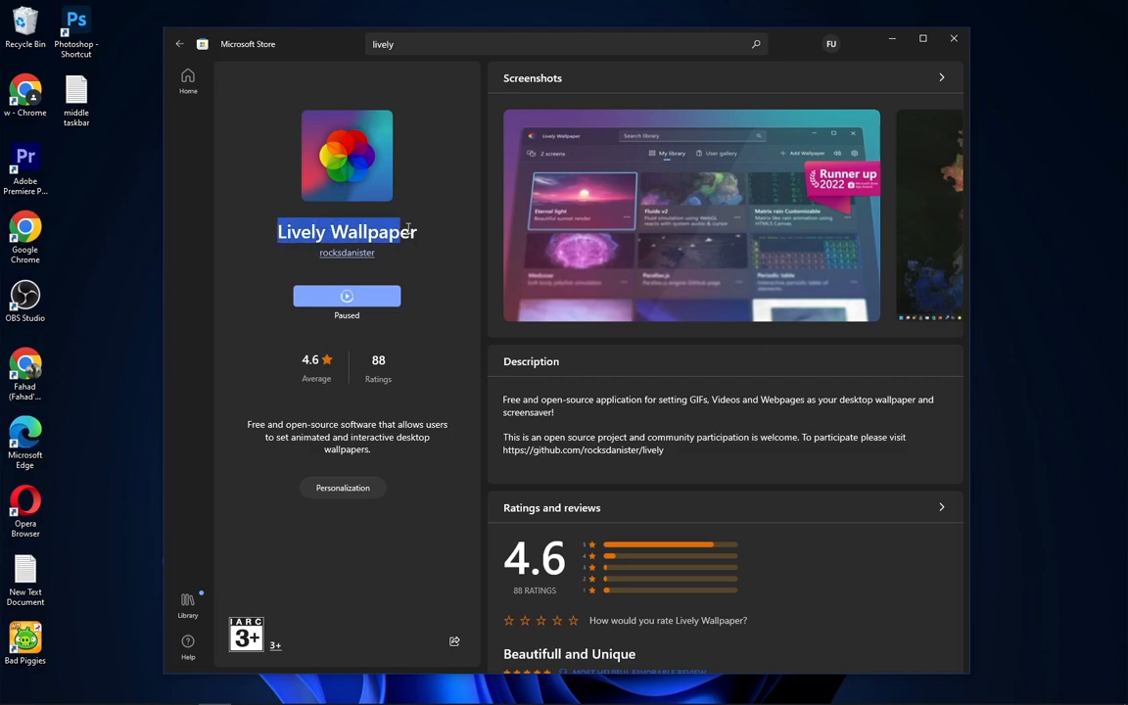
pyautogui.click(346, 295)
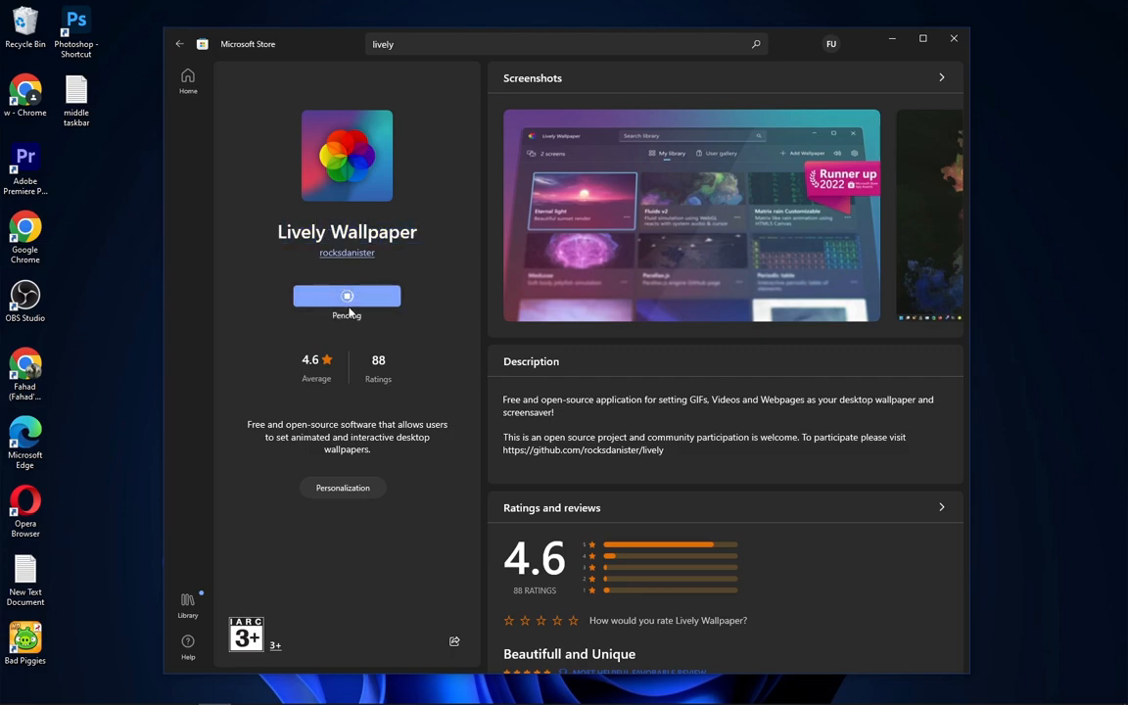
pyautogui.click(346, 296)
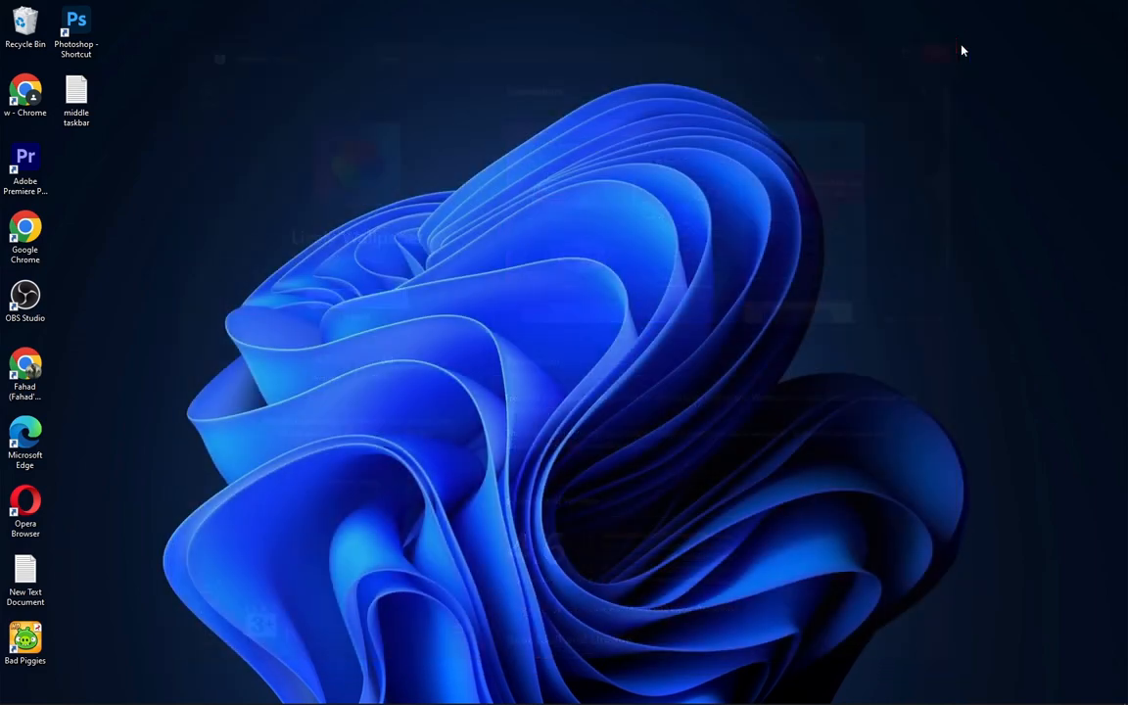
# - Launch Lively Wallpaper from the app list and open its settings
pyautogui.click(15, 691)
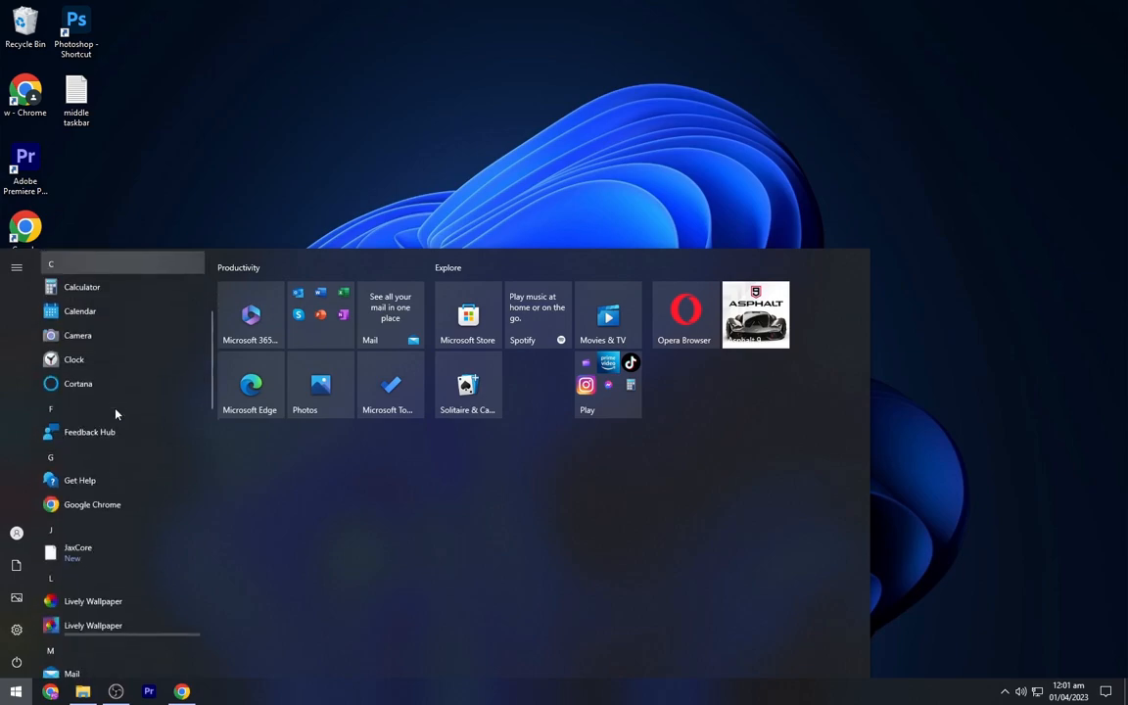
pyautogui.scroll(-3)
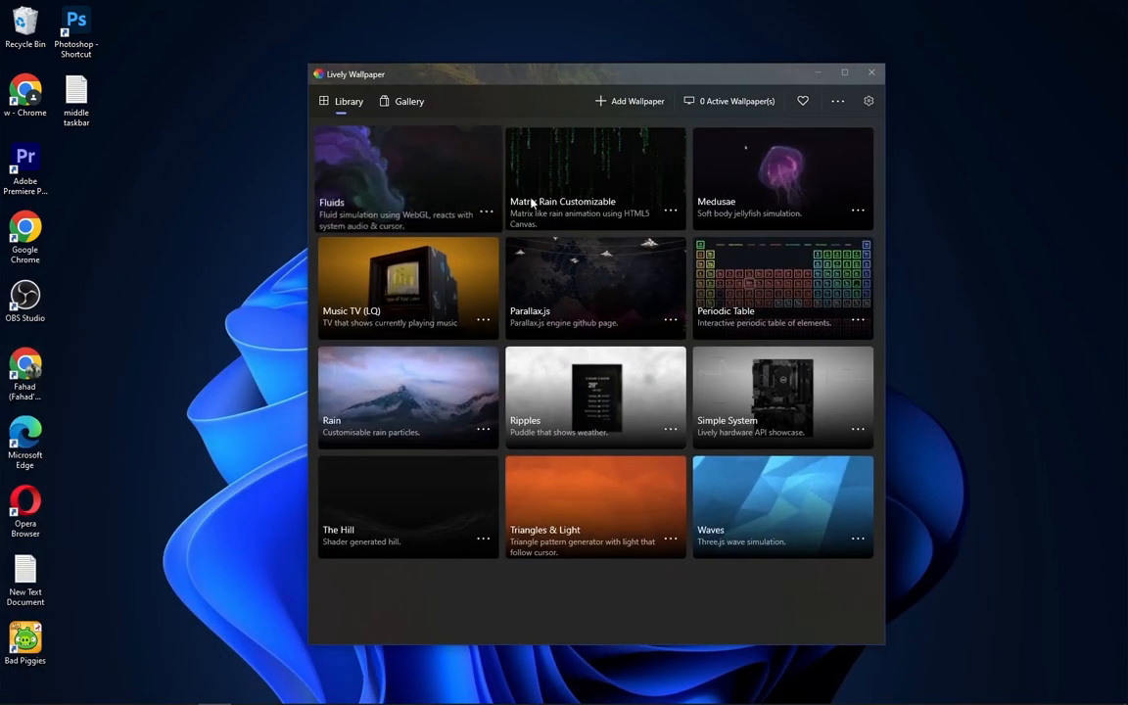
pyautogui.click(867, 101)
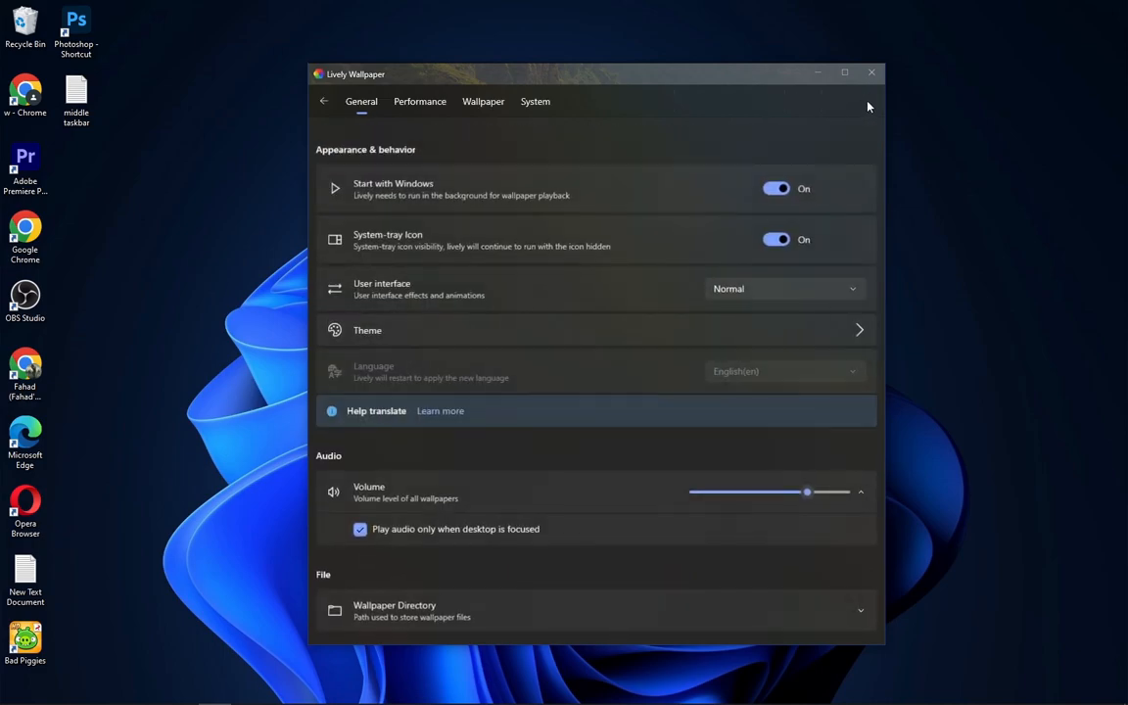
# - Review the System tab's taskbar theme choices and the General tab, then return to the Library
pyautogui.click(534, 101)
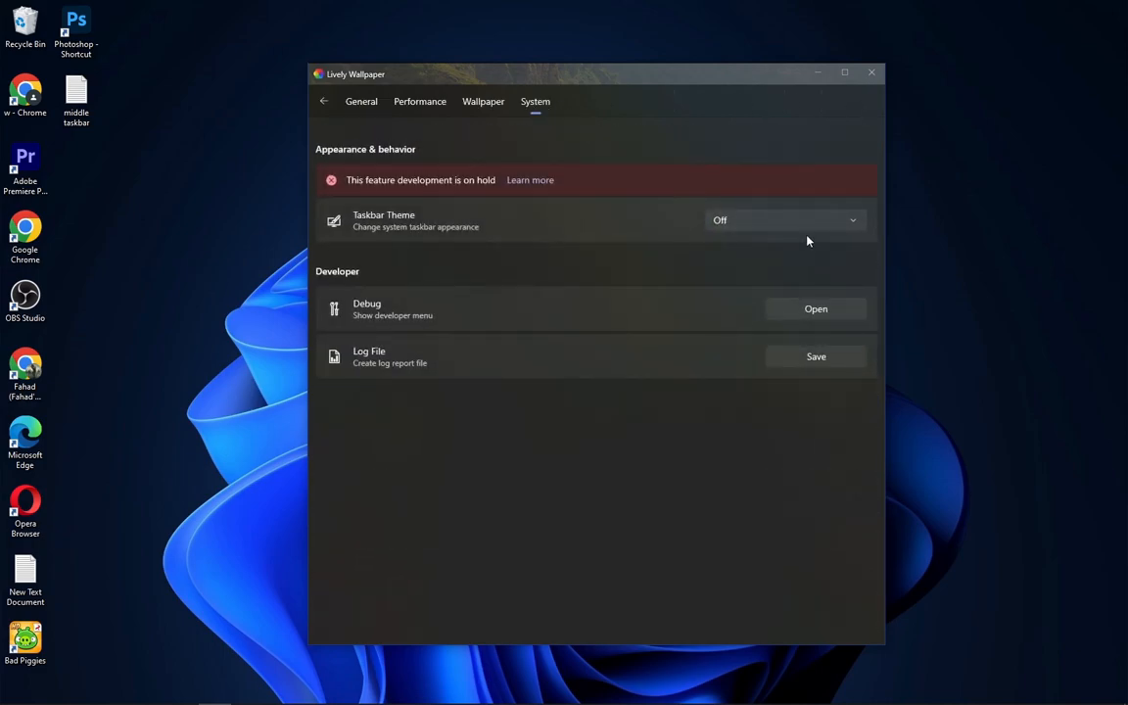
pyautogui.click(784, 219)
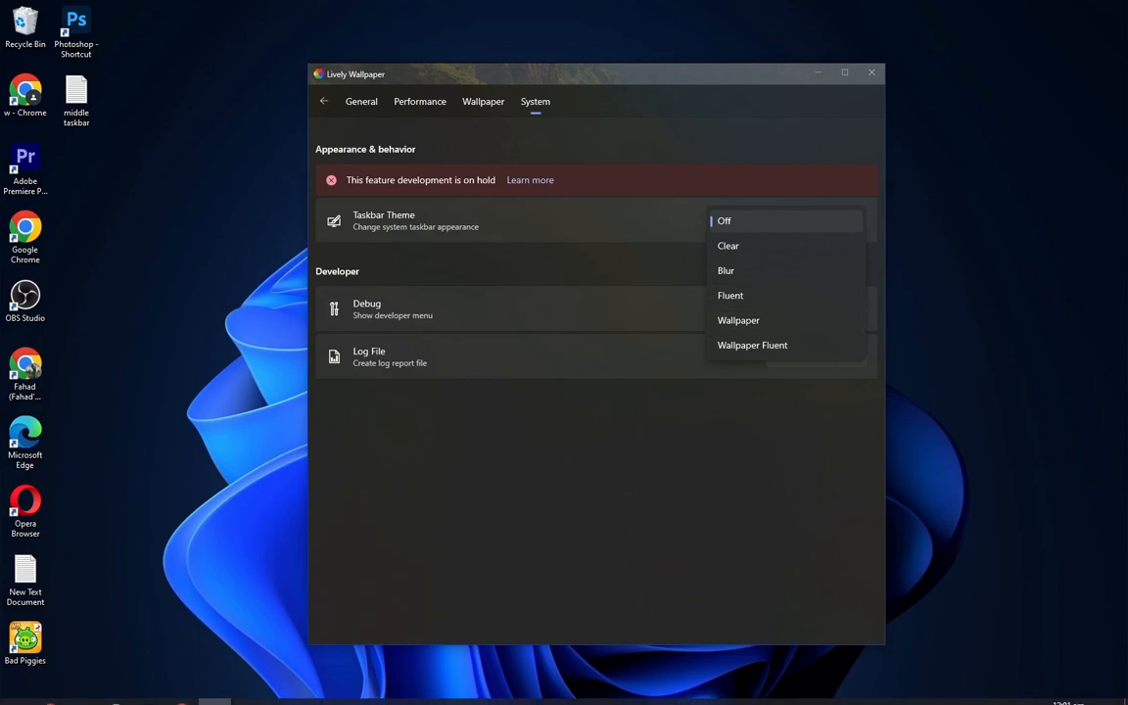
pyautogui.moveTo(756, 216)
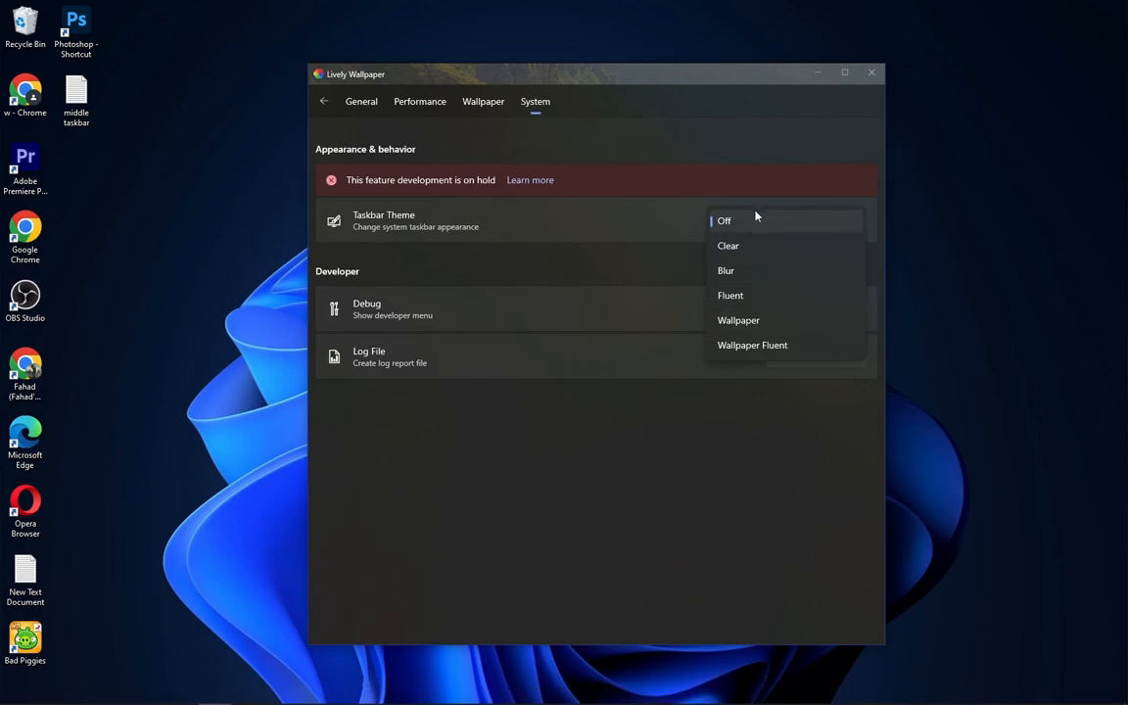
pyautogui.click(728, 246)
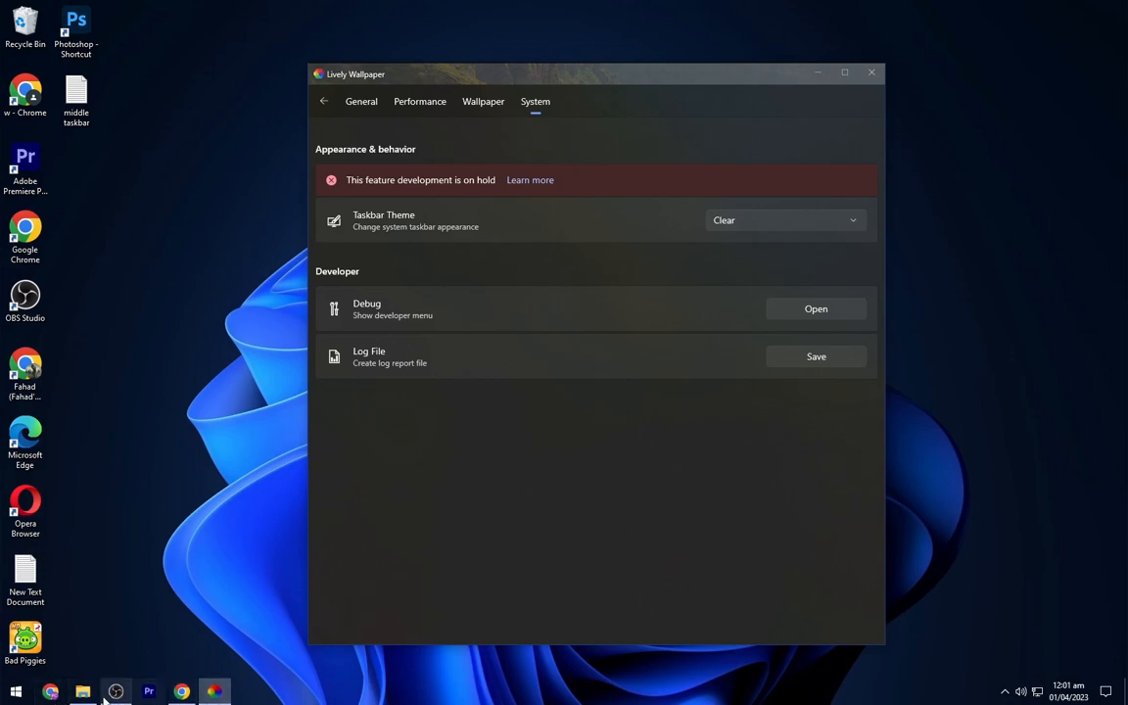
pyautogui.click(783, 219)
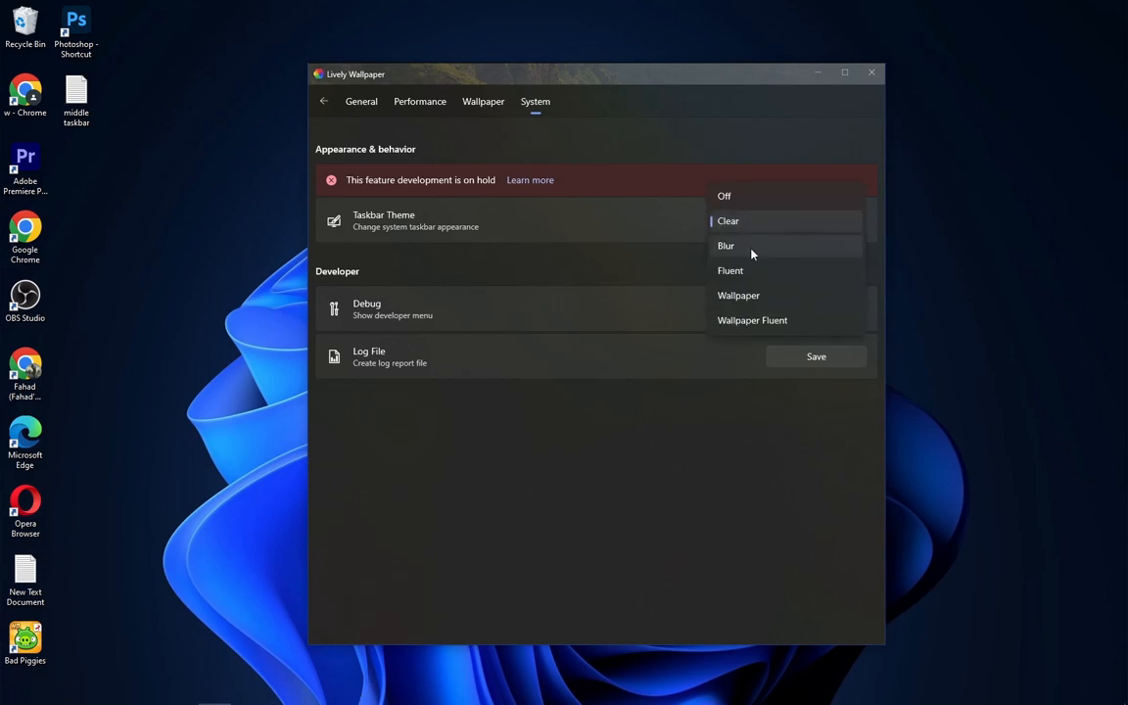
pyautogui.click(725, 245)
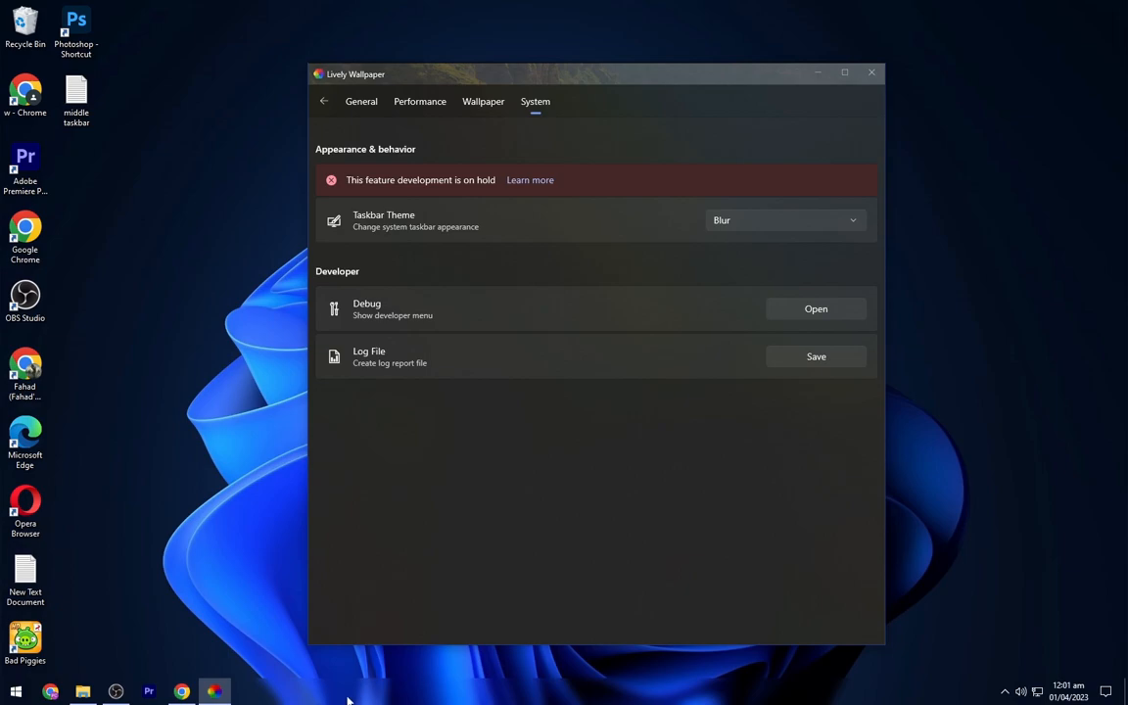
pyautogui.moveTo(370, 698)
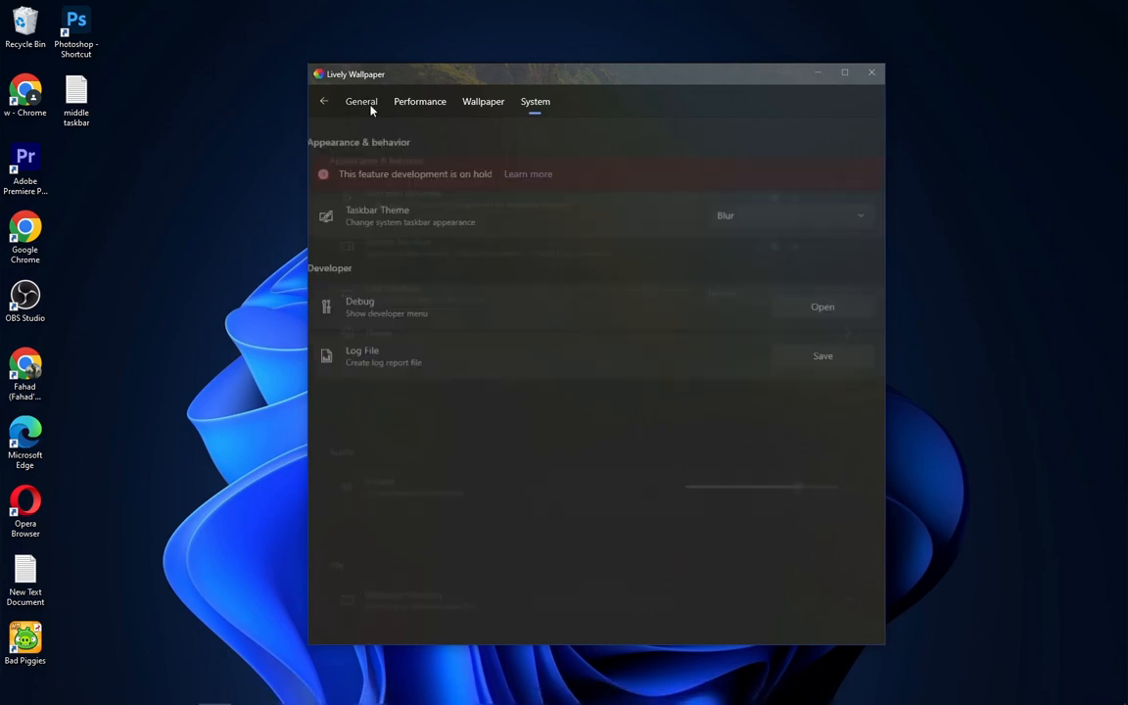
pyautogui.click(361, 100)
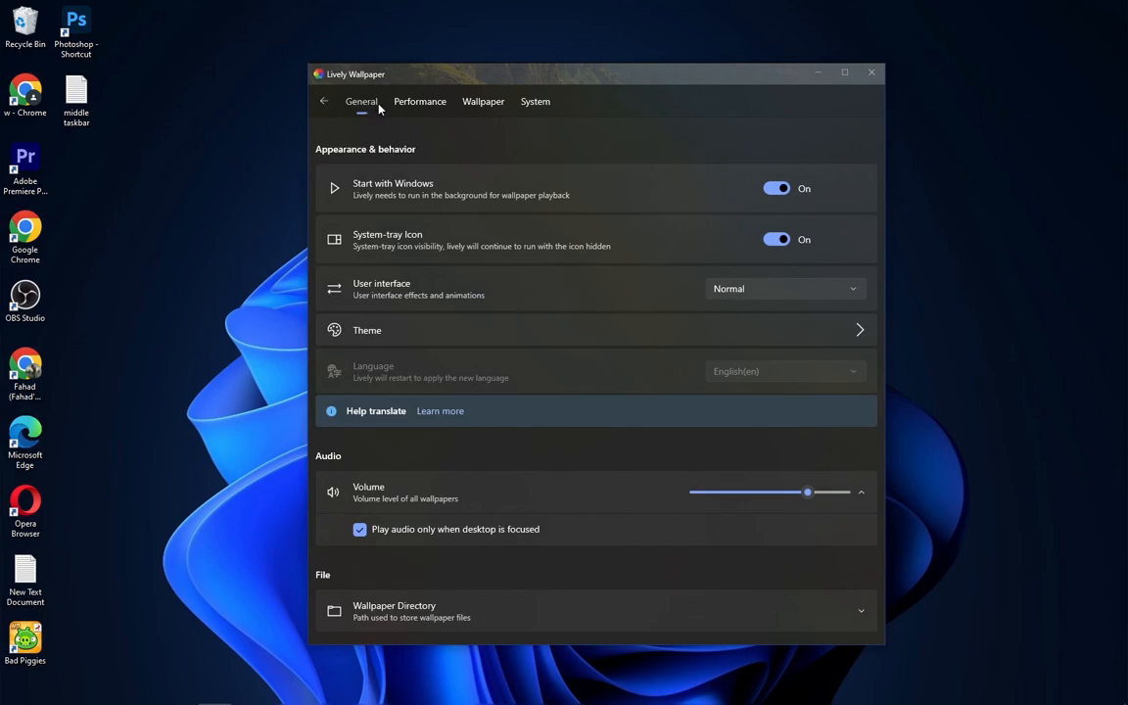
pyautogui.click(324, 101)
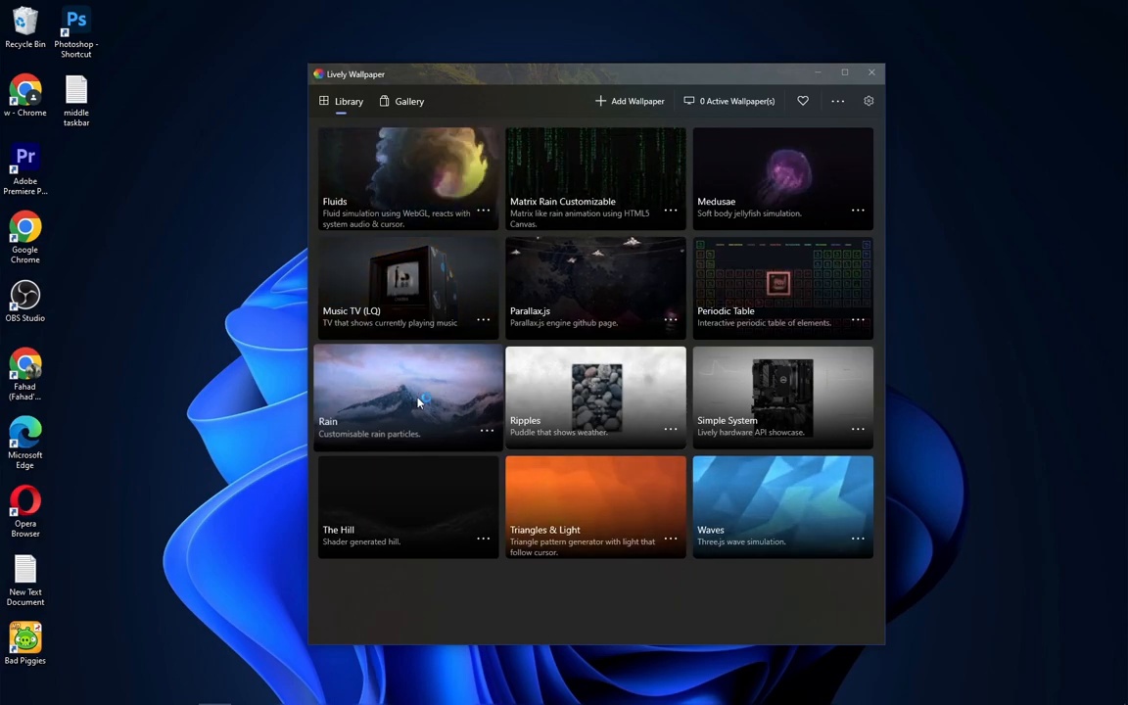
# - Apply the Rain live wallpaper and add the downloaded Iron Man image as a background
pyautogui.click(406, 396)
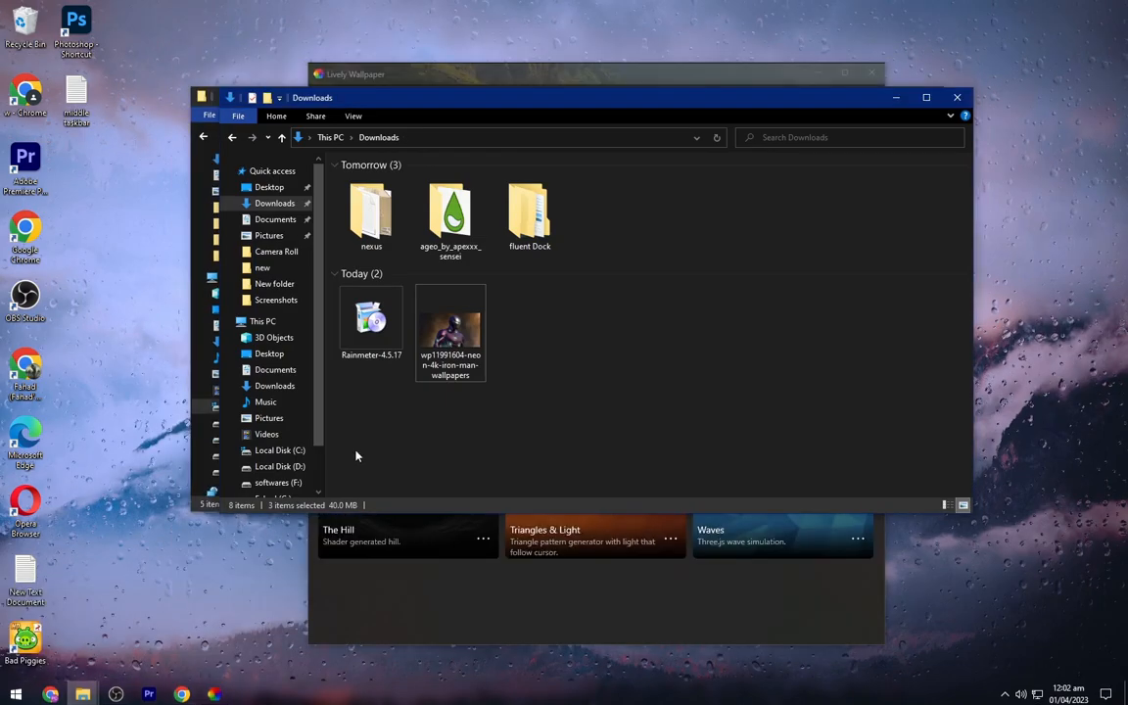
pyautogui.click(450, 323)
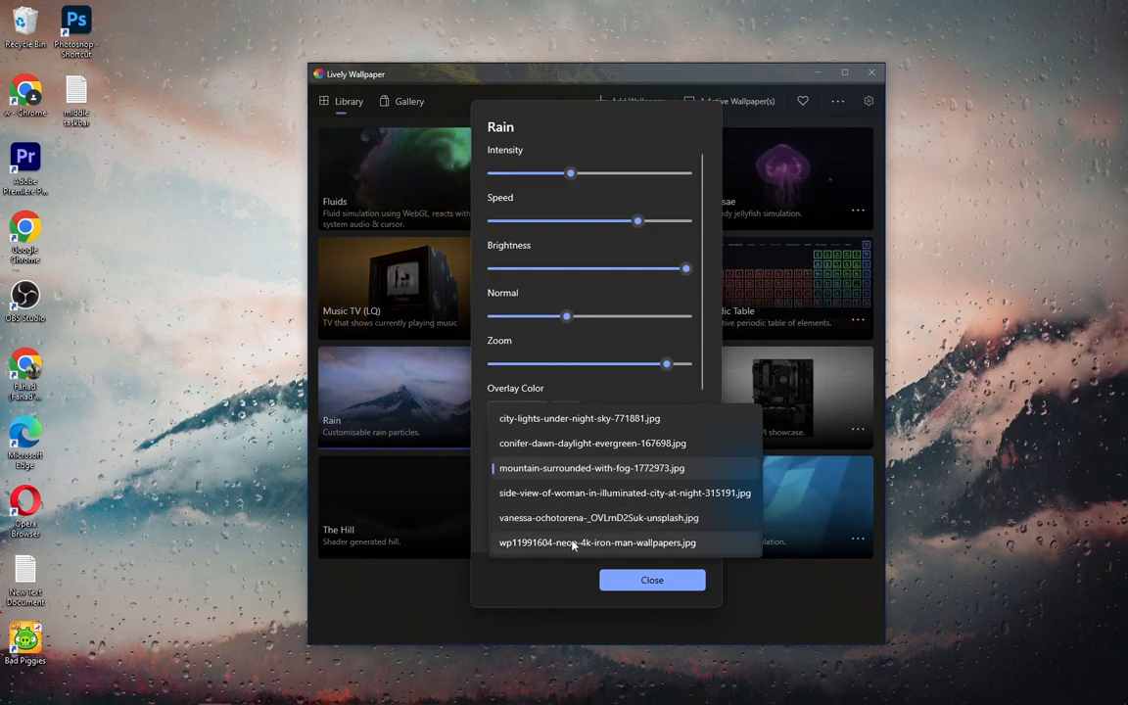
# - Select the Iron Man image behind the rain, then reopen the Customise panel
pyautogui.click(596, 543)
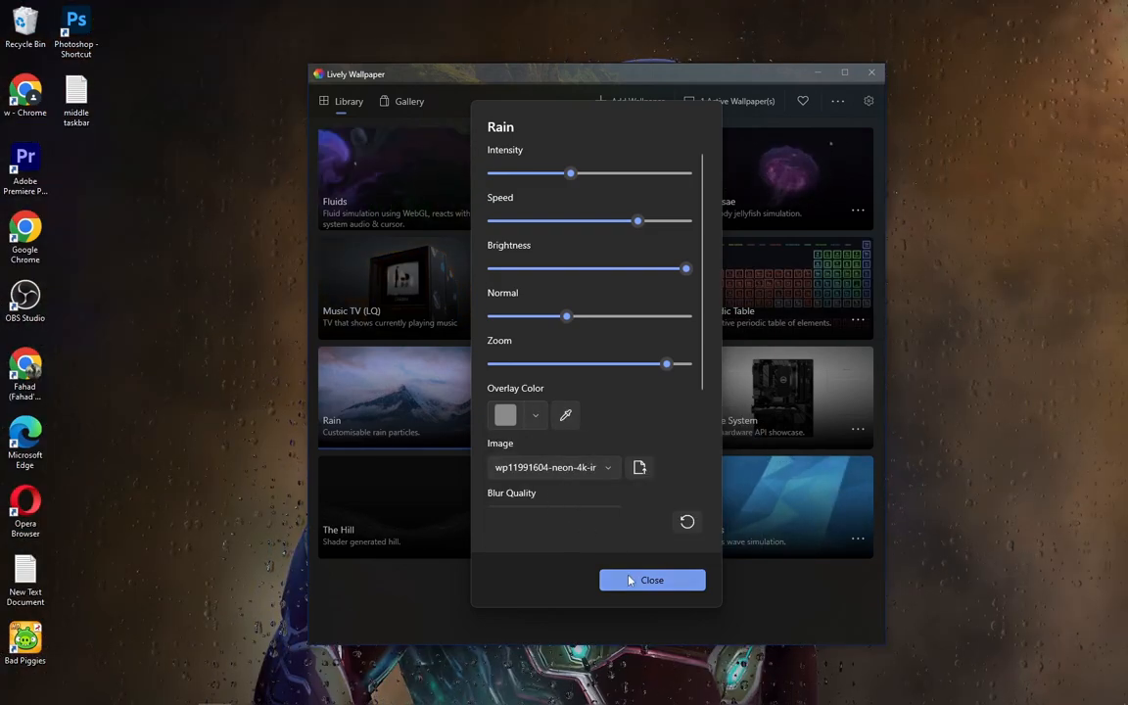
pyautogui.click(652, 579)
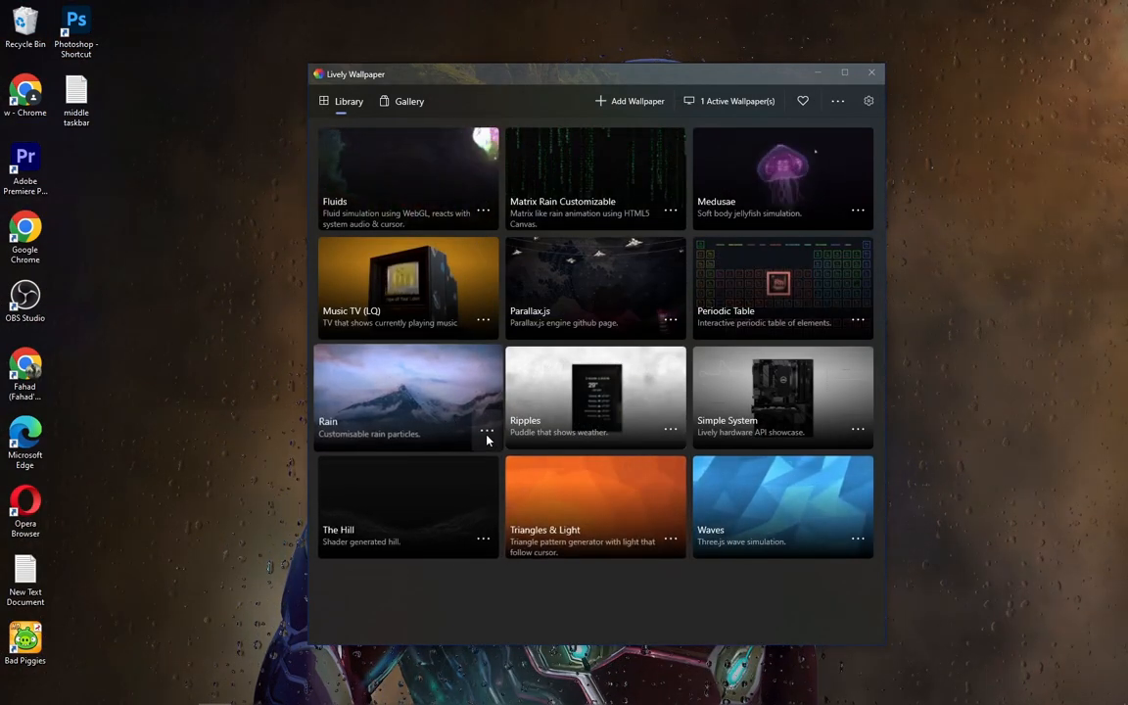
pyautogui.click(486, 429)
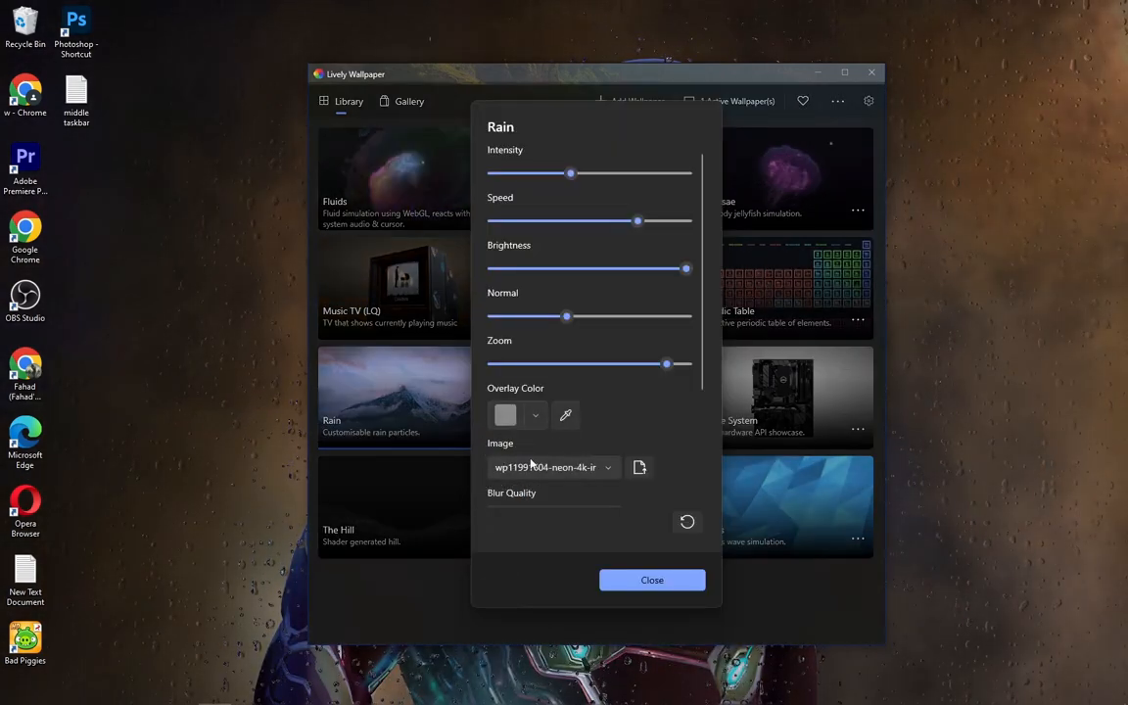
# - Lower brightness, speed, Normal and zoom, and raise rain intensity slightly
pyautogui.moveTo(685, 268); pyautogui.dragTo(685, 268)
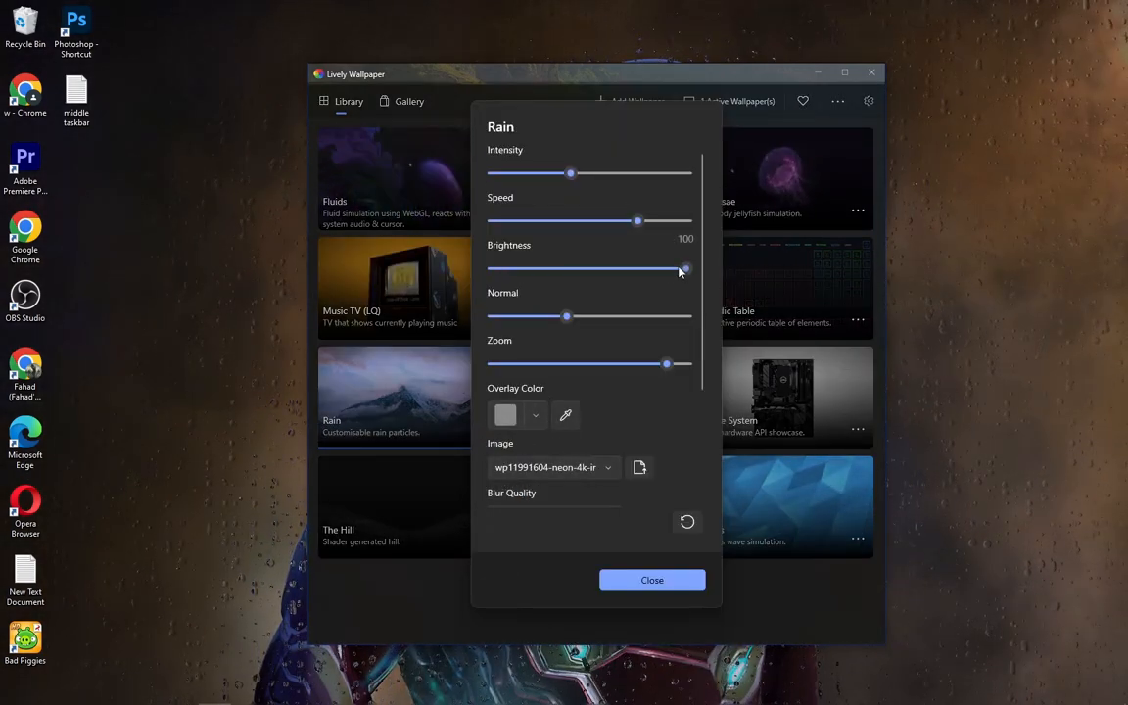
pyautogui.moveTo(684, 268); pyautogui.dragTo(606, 268)
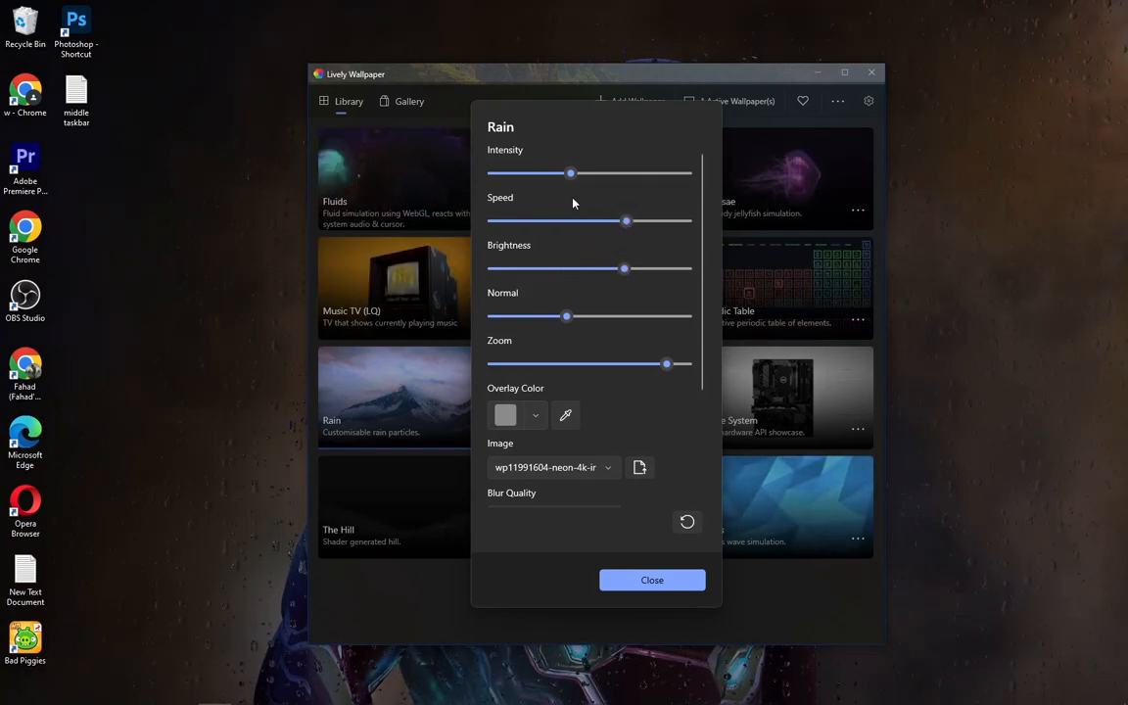
pyautogui.moveTo(571, 173); pyautogui.dragTo(577, 173)
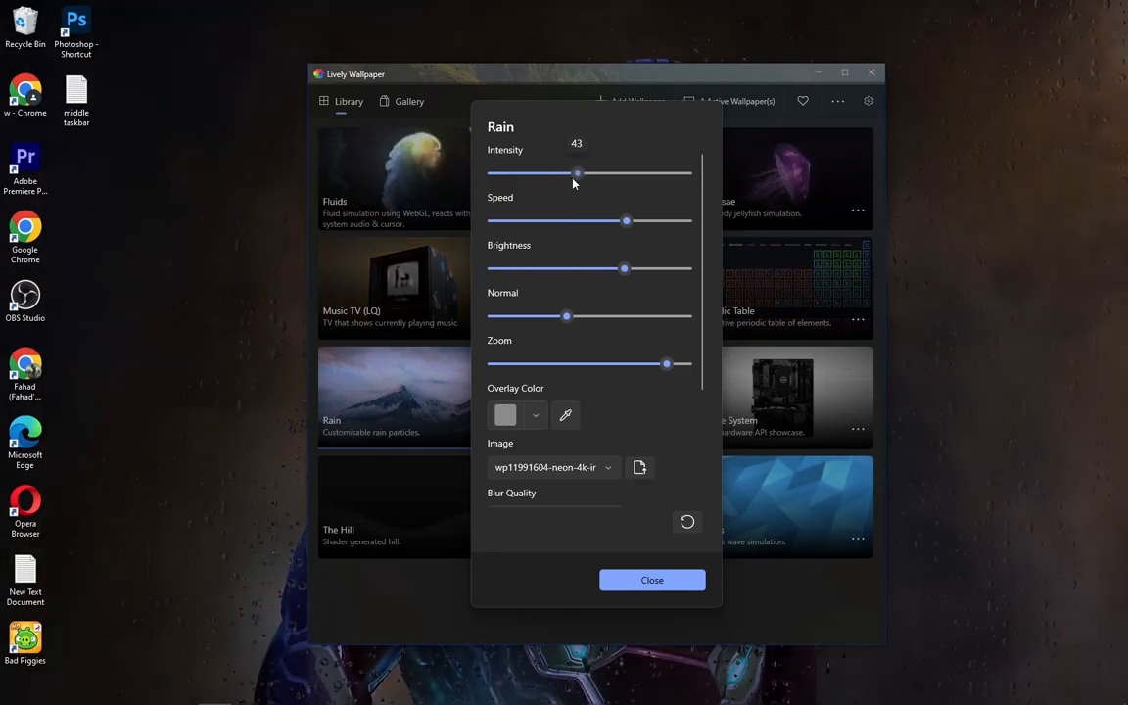
pyautogui.moveTo(565, 315); pyautogui.dragTo(560, 315)
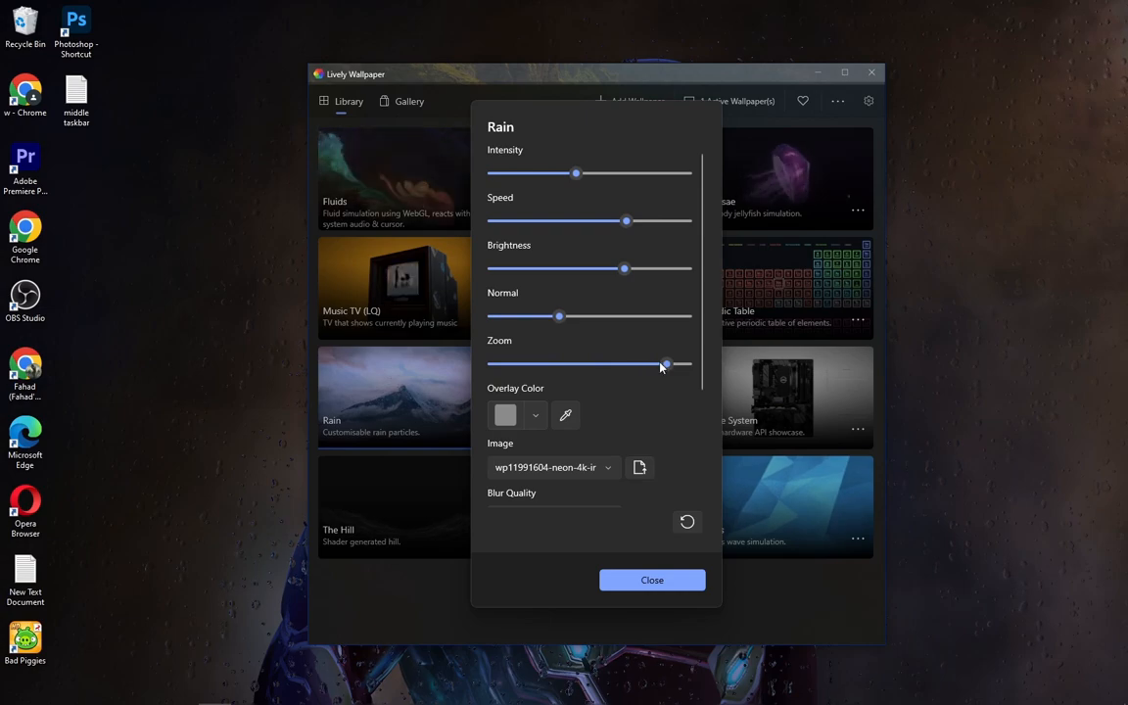
pyautogui.moveTo(667, 364); pyautogui.dragTo(654, 364)
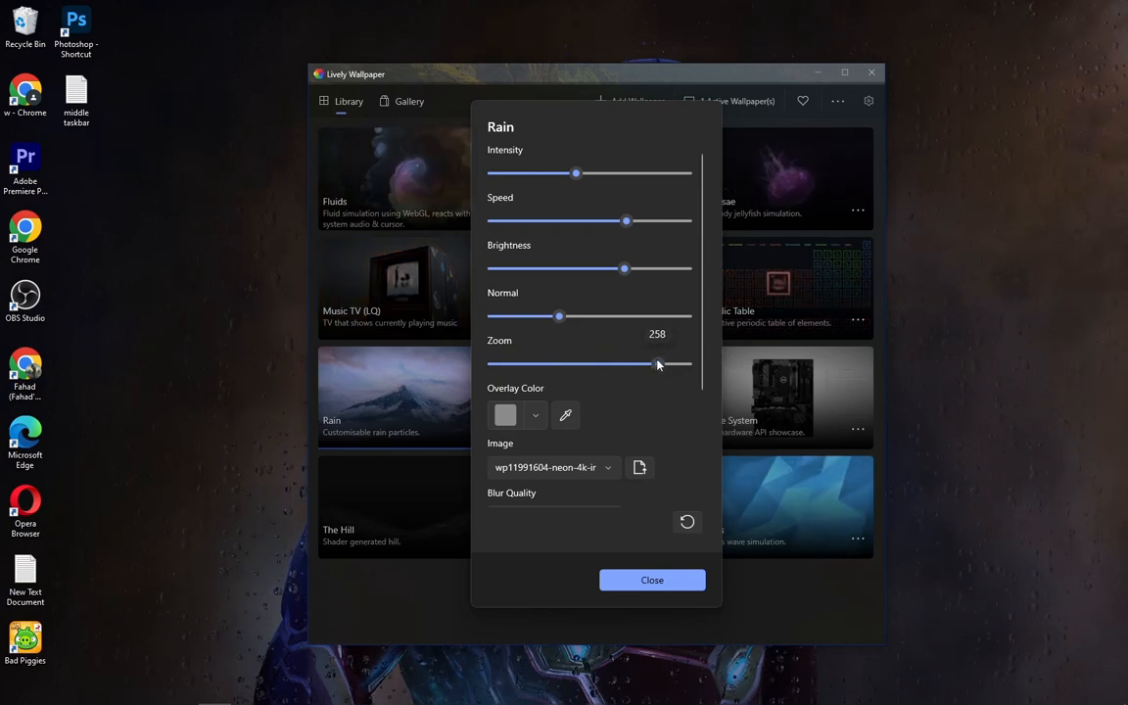
pyautogui.scroll(-3)
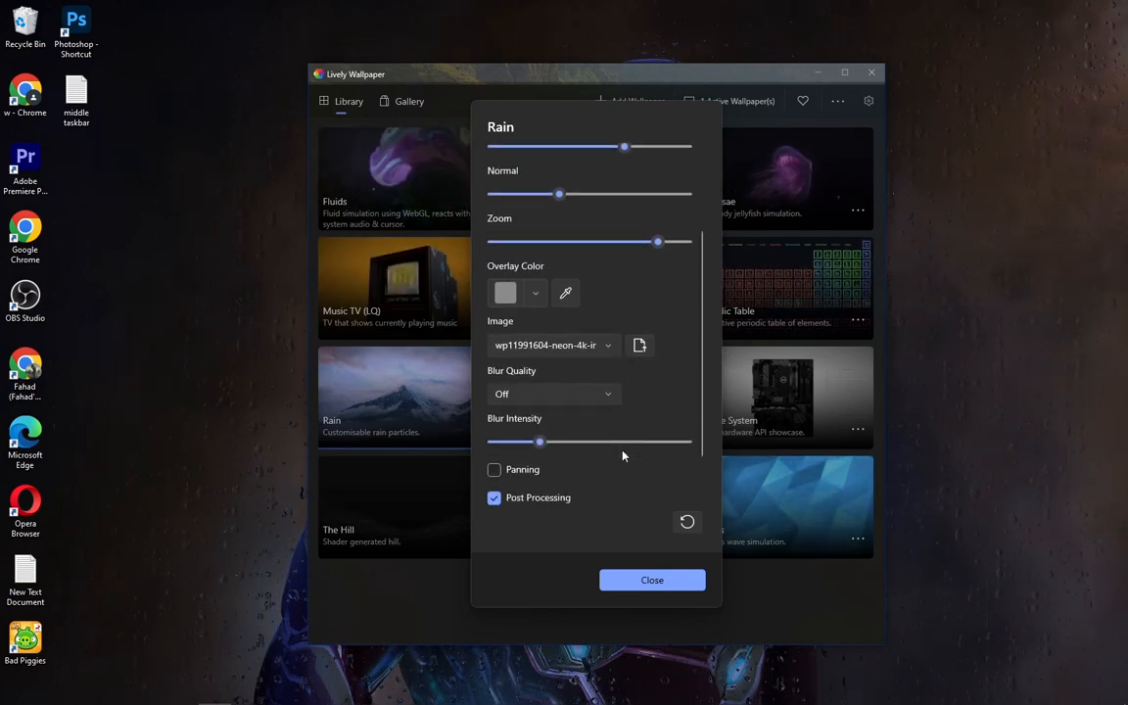
pyautogui.scroll(-3)
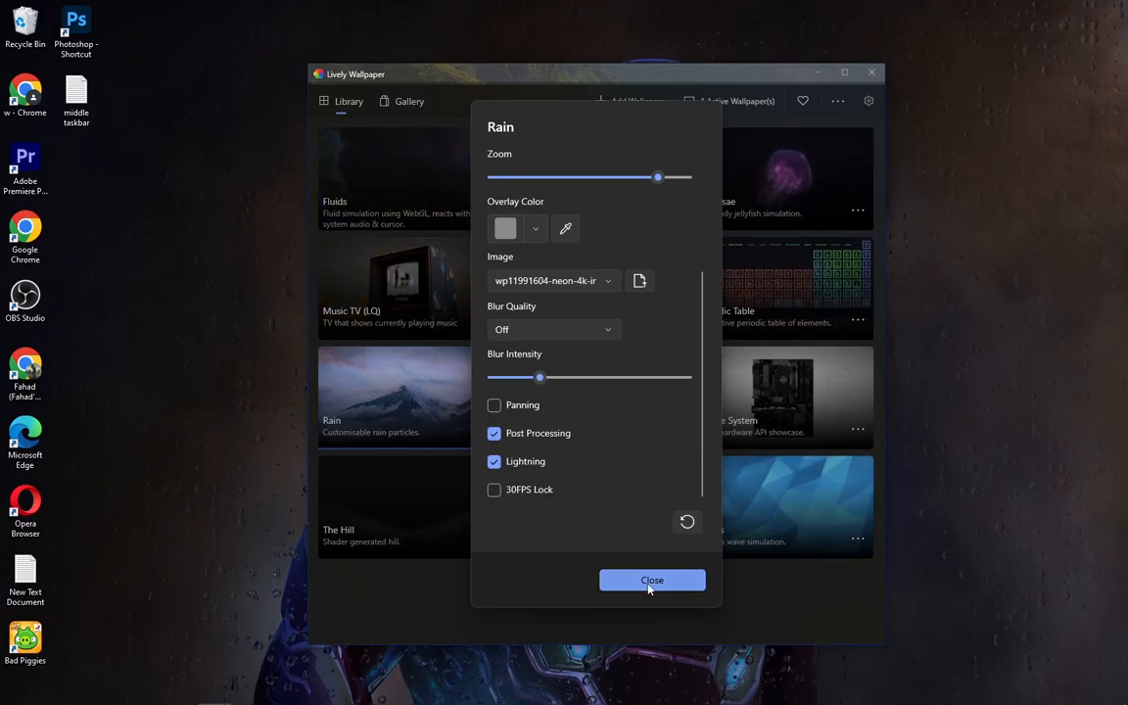
# - Close the Rain Customise panel and the Lively Wallpaper window
pyautogui.click(651, 580)
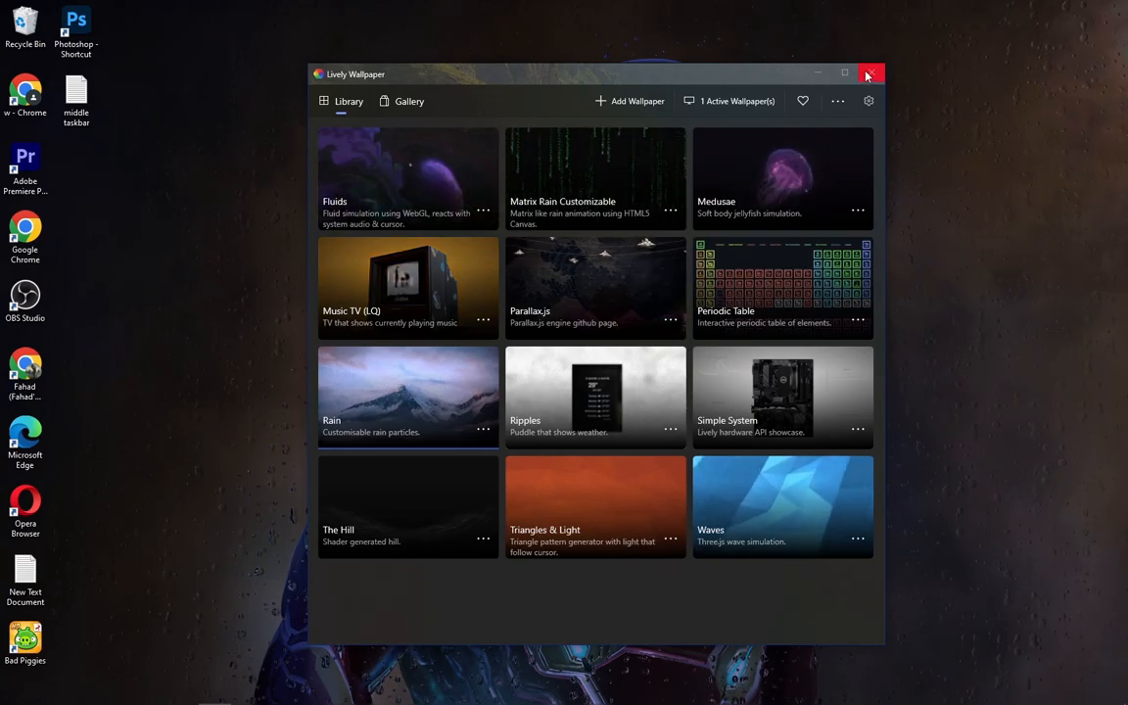
pyautogui.click(870, 74)
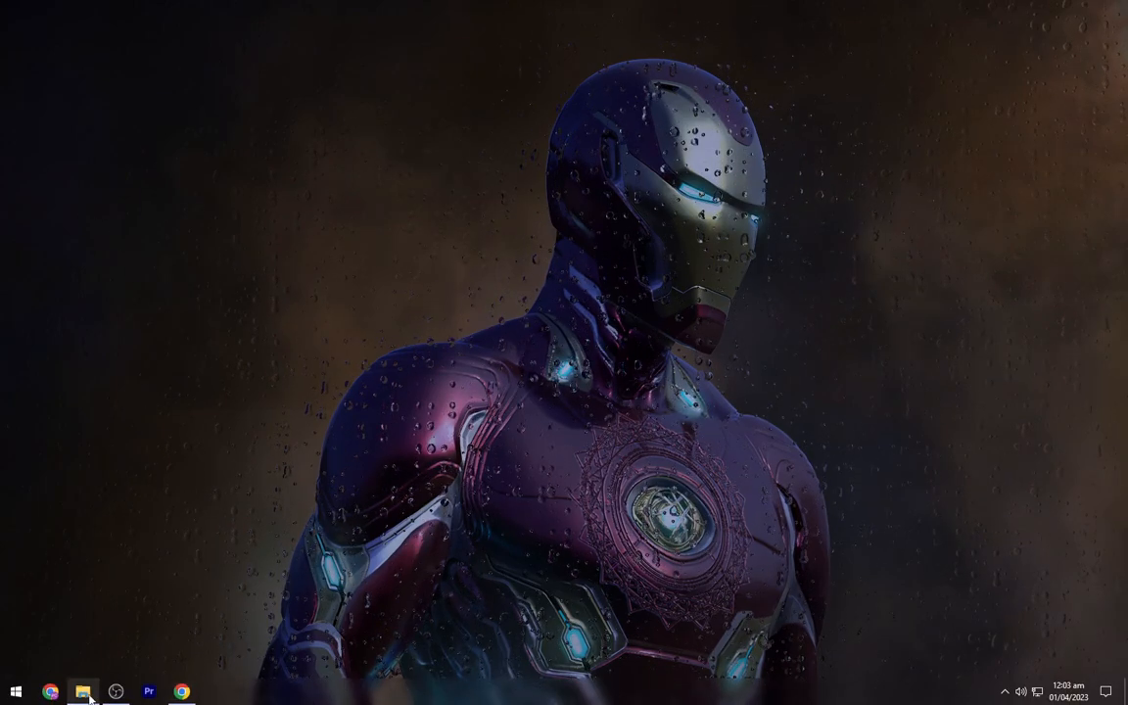
# - Run NexusSetup from the nexus folder in Downloads and continue past the licence agreement
pyautogui.click(83, 692)
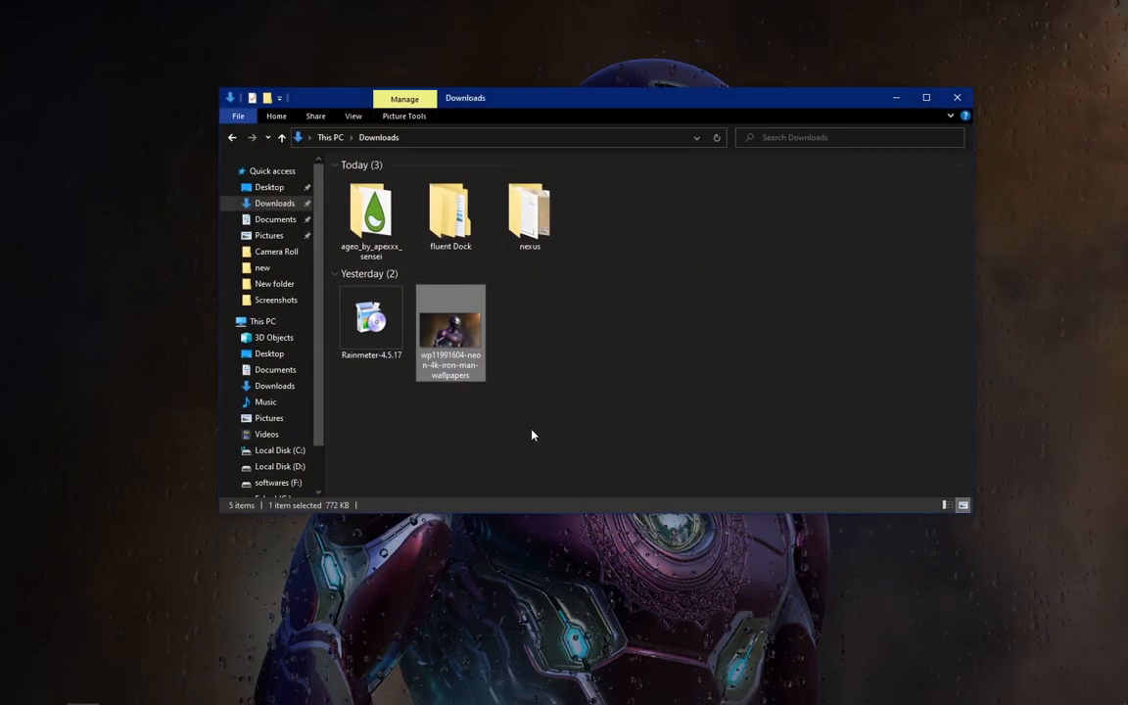
pyautogui.click(925, 97)
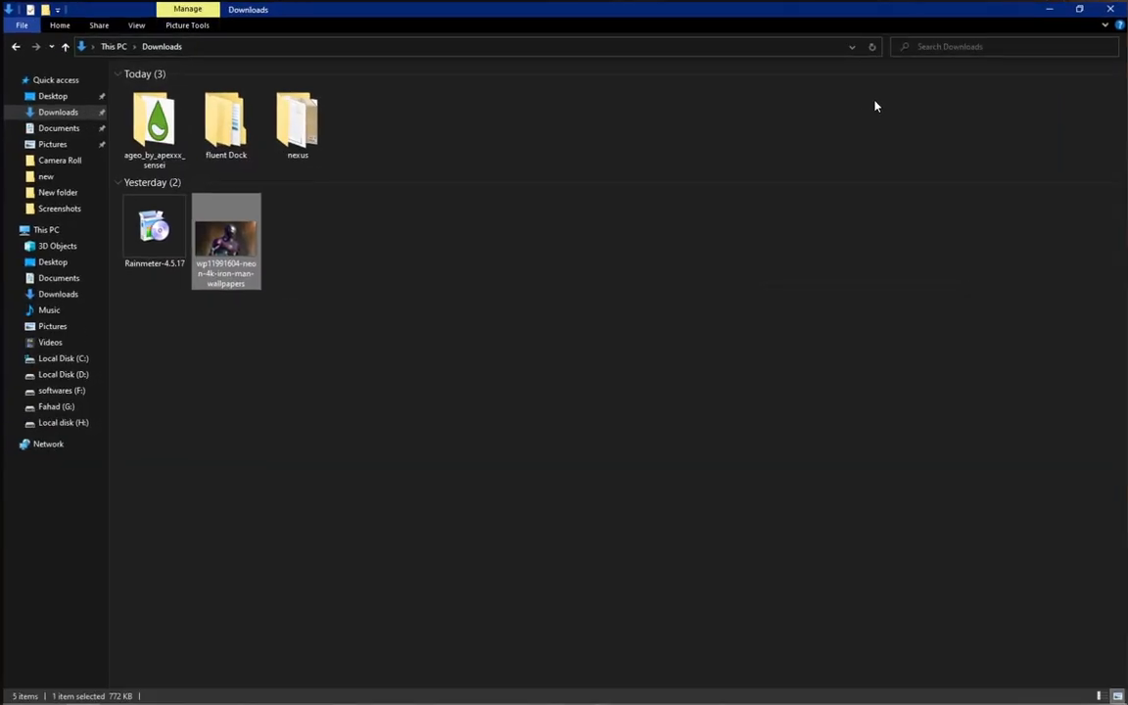
pyautogui.doubleClick(296, 120)
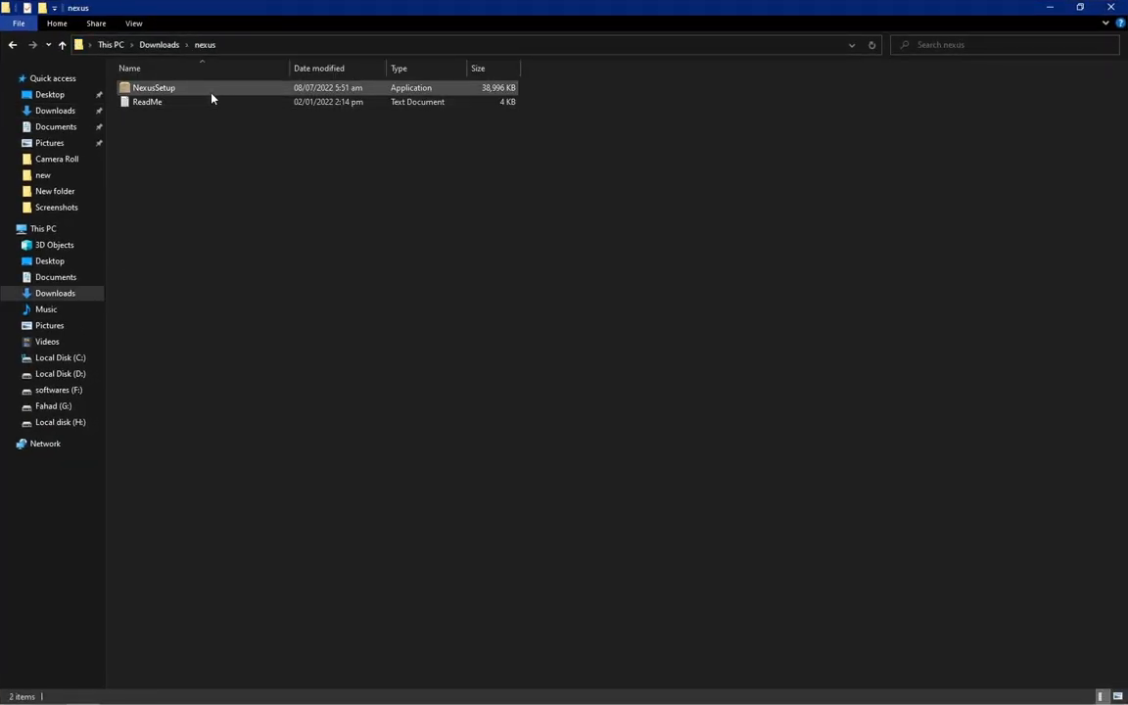
pyautogui.click(154, 87)
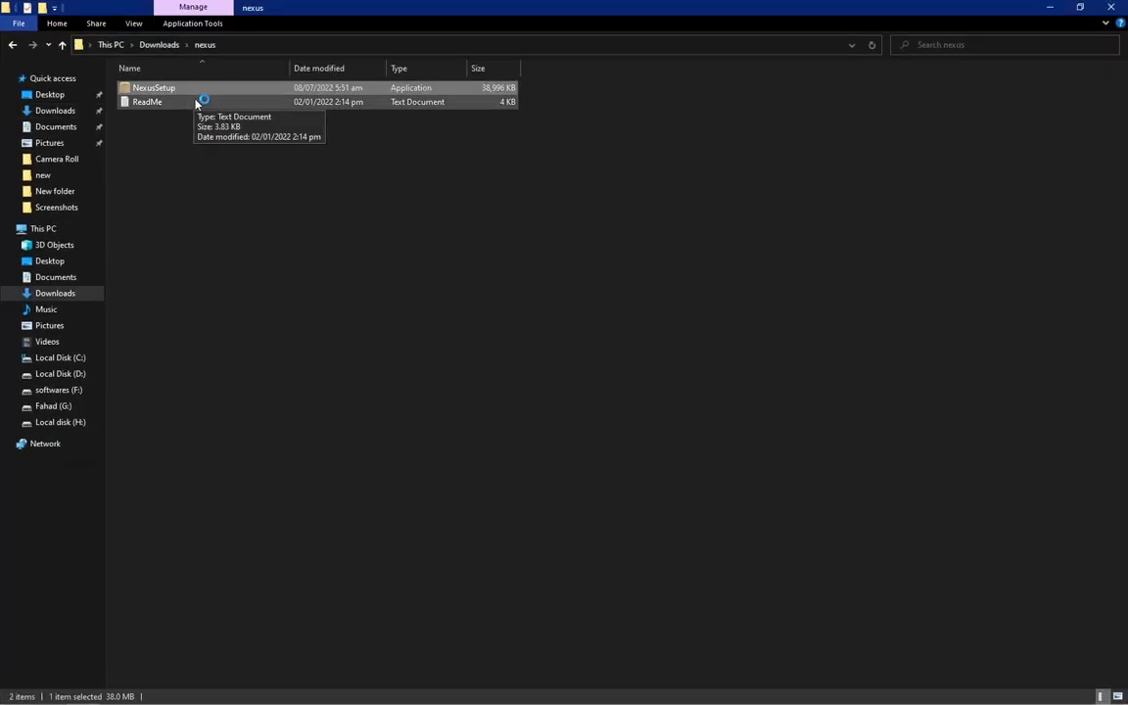
pyautogui.doubleClick(154, 87)
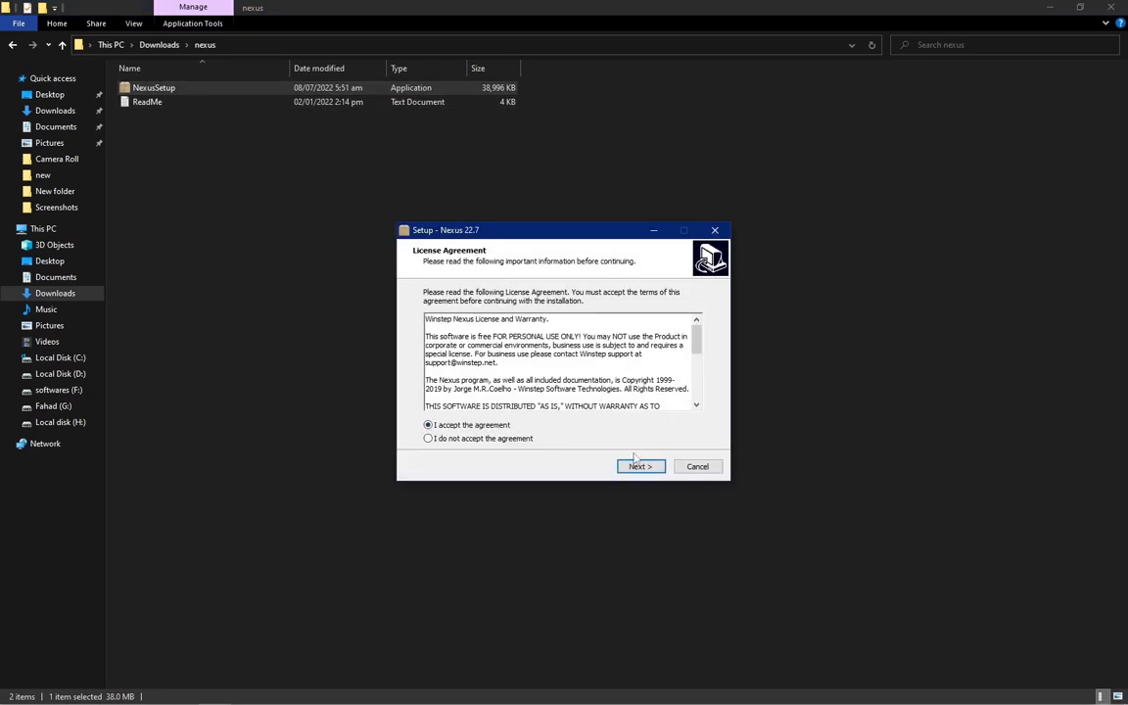
pyautogui.click(640, 466)
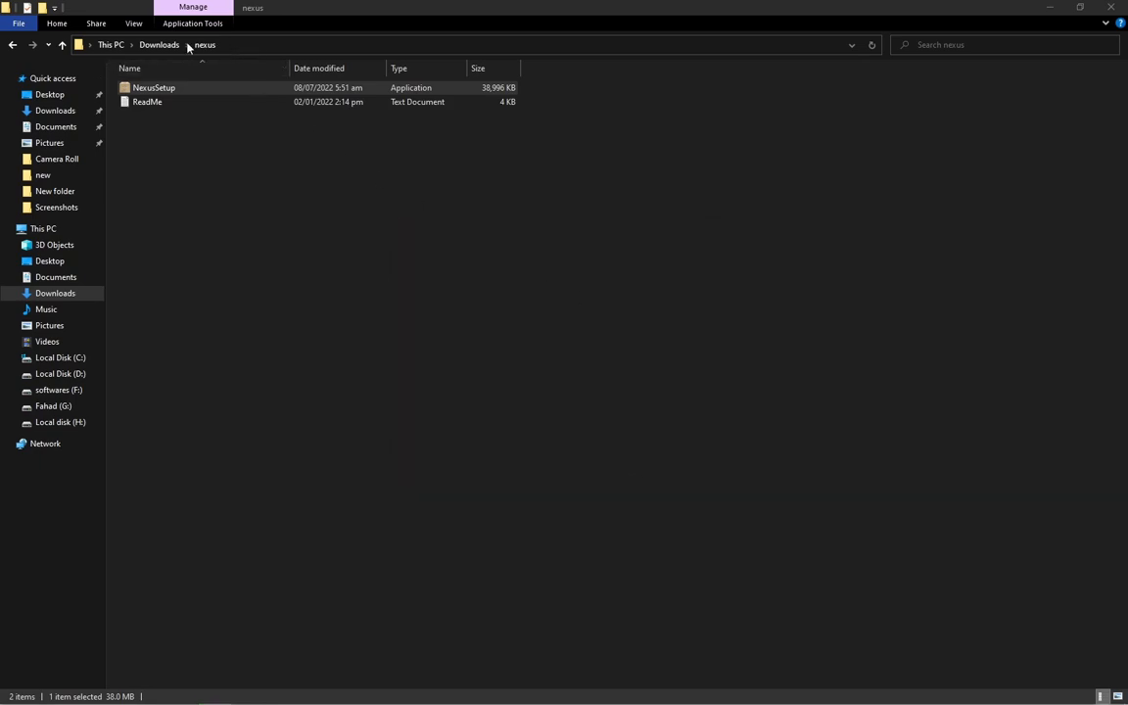
# - Open the fluent Dock folder in Downloads and right-click its inner folder to copy it
pyautogui.click(159, 45)
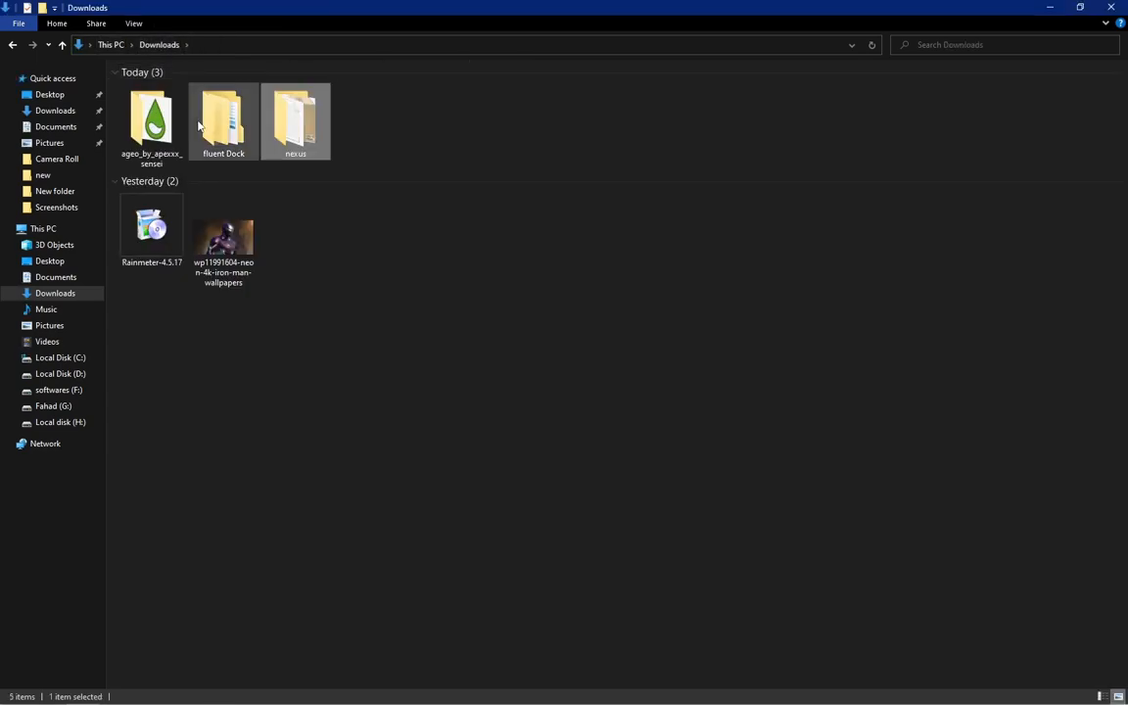
pyautogui.doubleClick(223, 120)
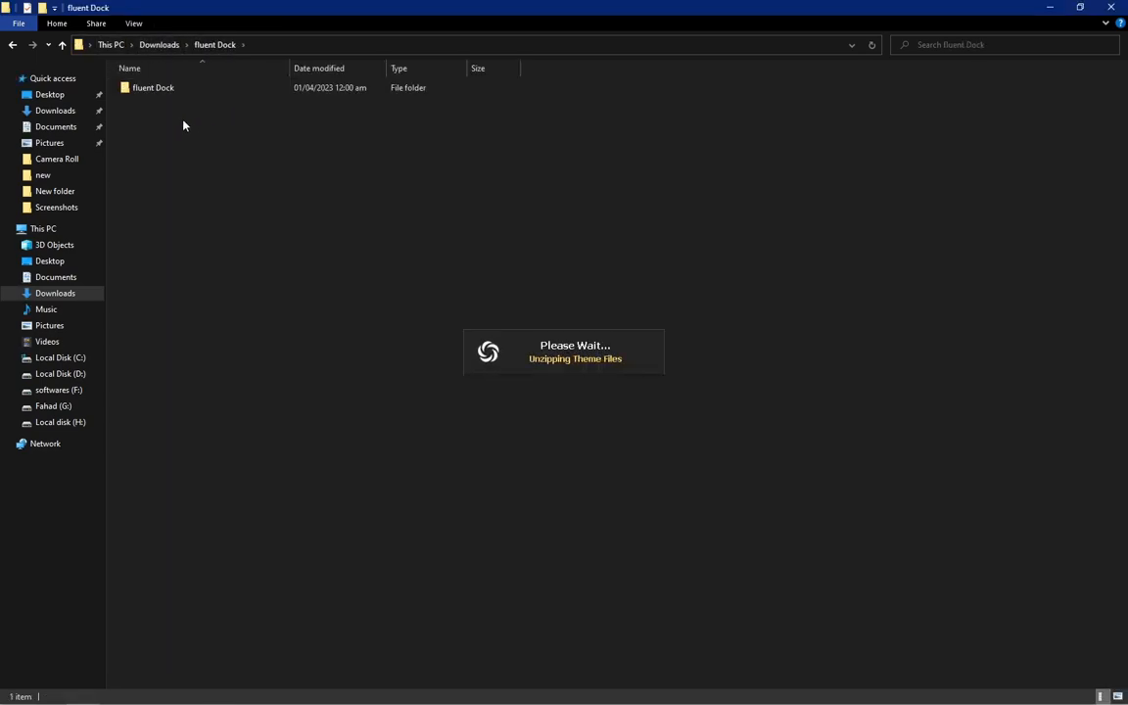
pyautogui.rightClick(153, 87)
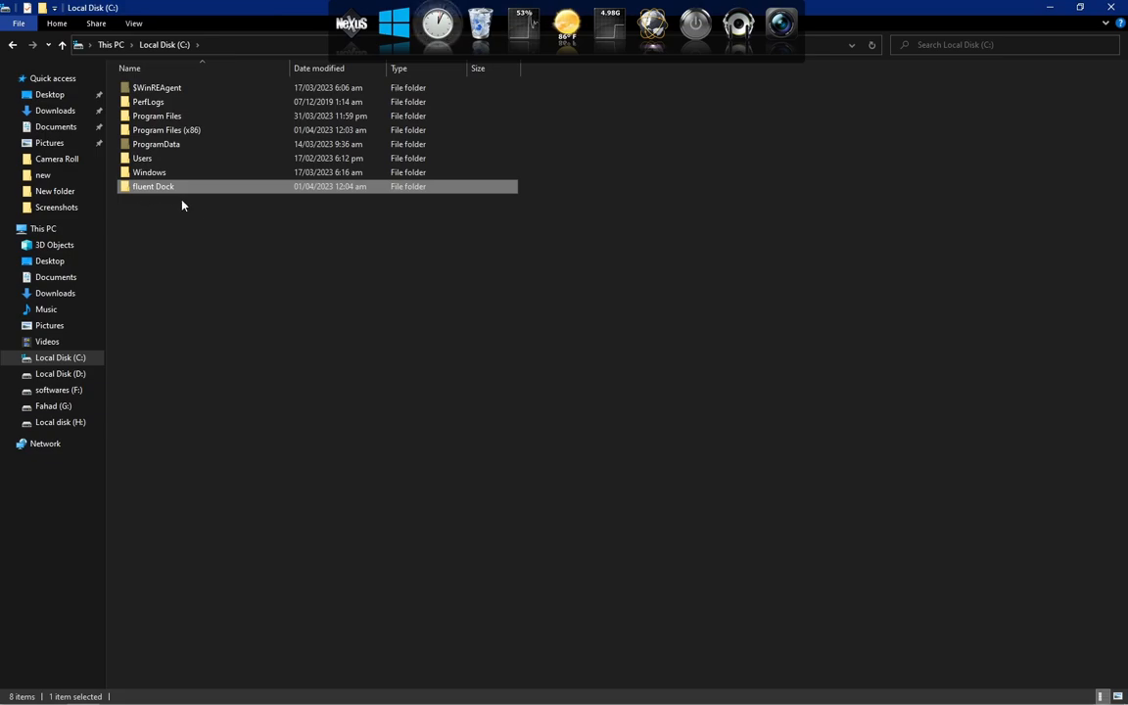
# - Open Nexus Preferences and go to the Advanced restore options
pyautogui.click(1110, 7)
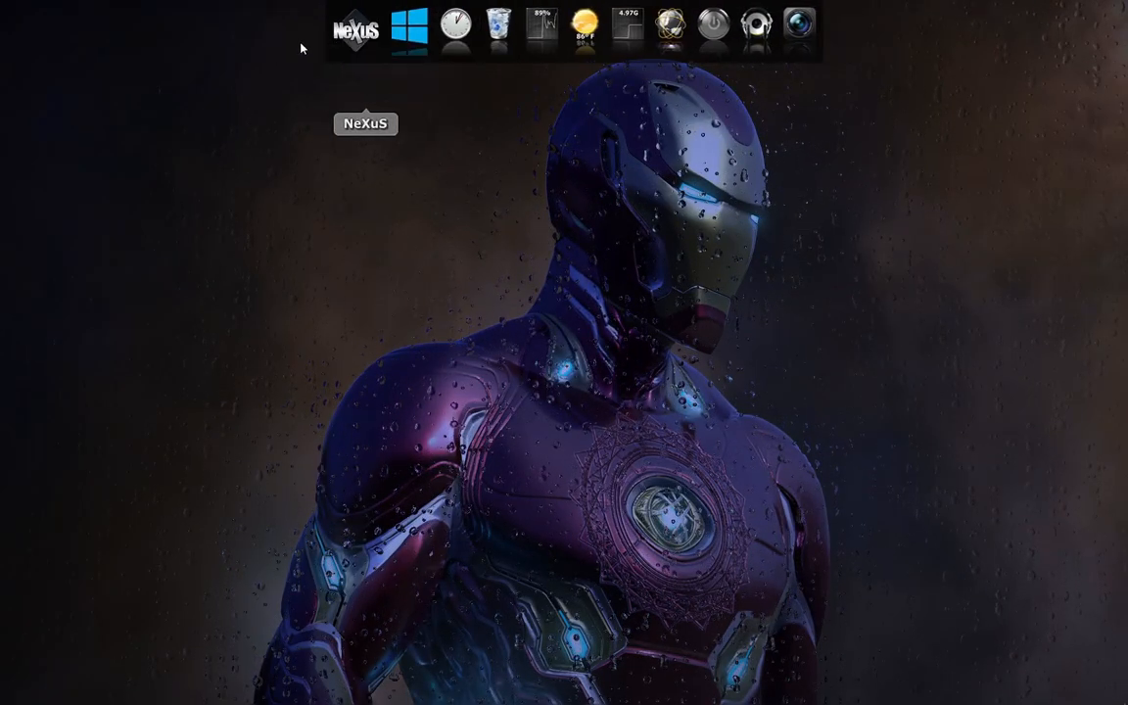
pyautogui.click(355, 28)
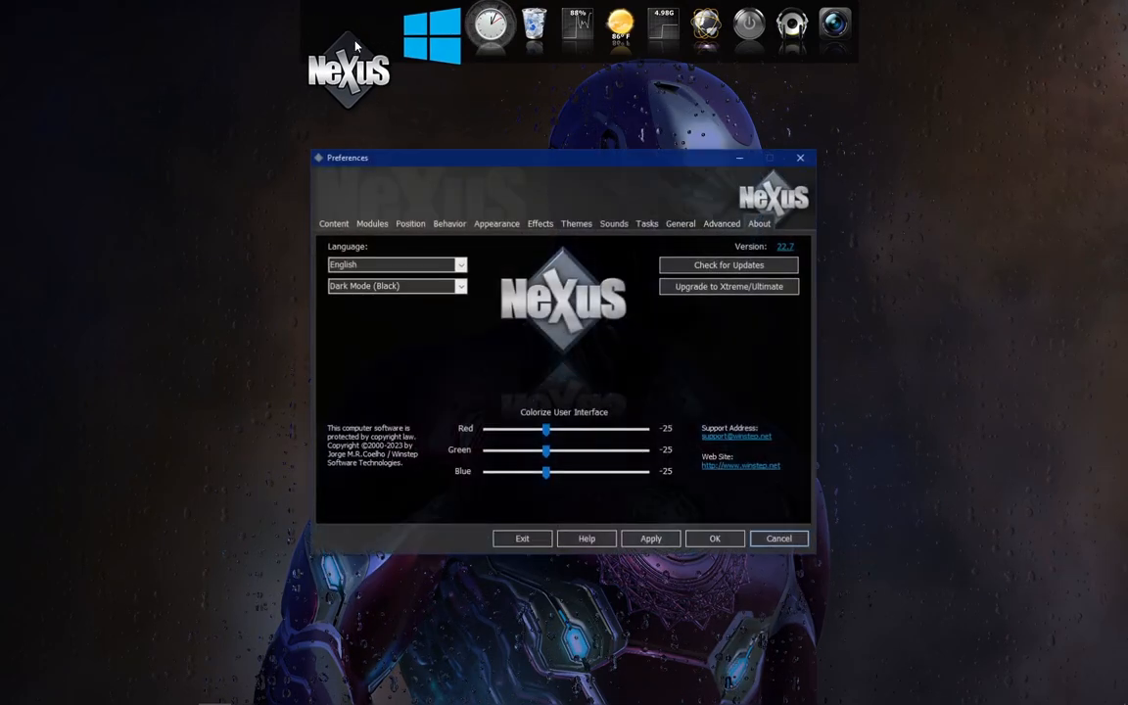
pyautogui.click(722, 223)
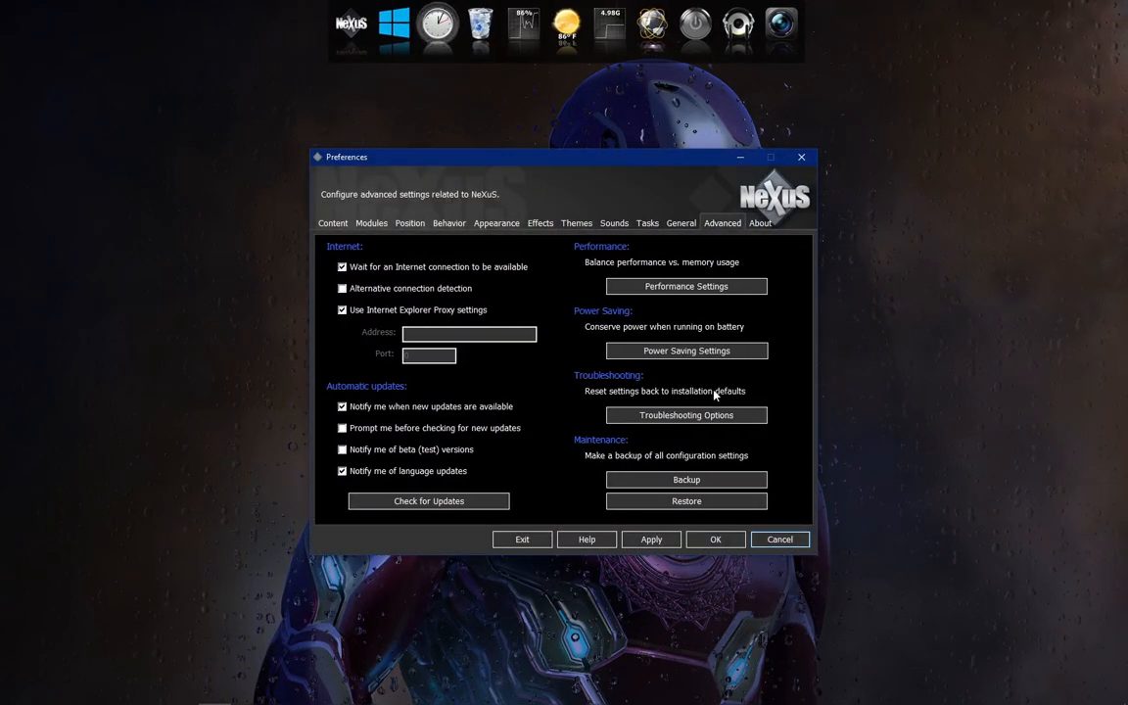
pyautogui.click(685, 500)
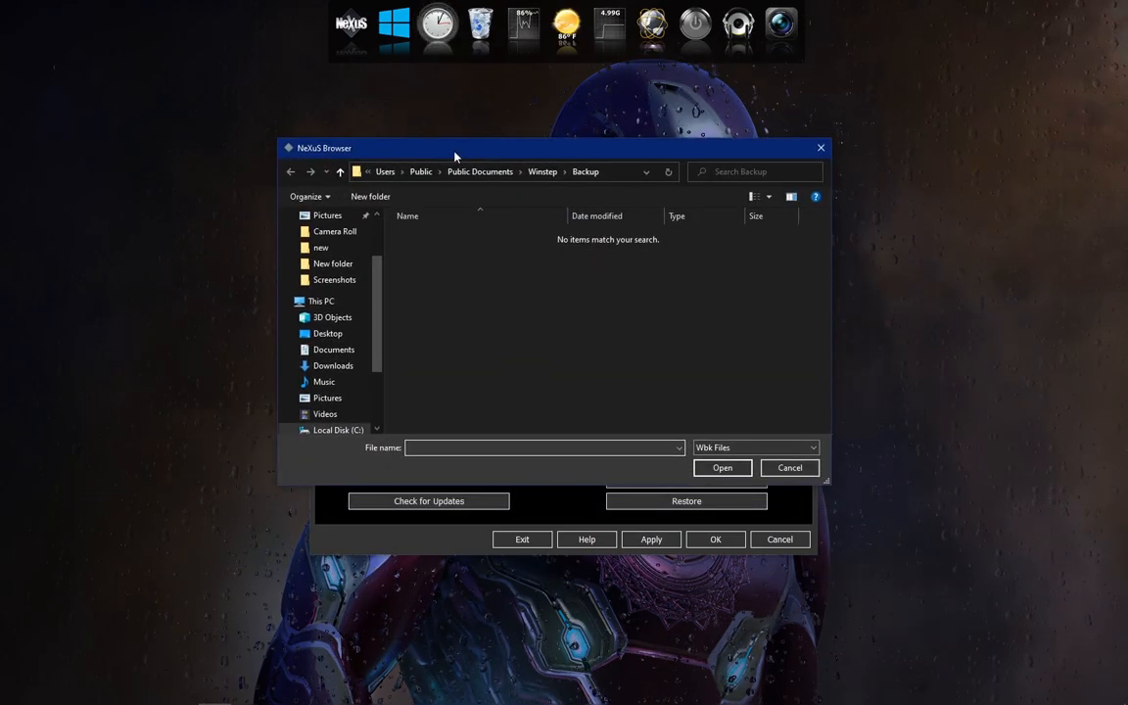
# - Load wsbackup.wbk from C:\fluent Dock and confirm with OK
pyautogui.click(321, 301)
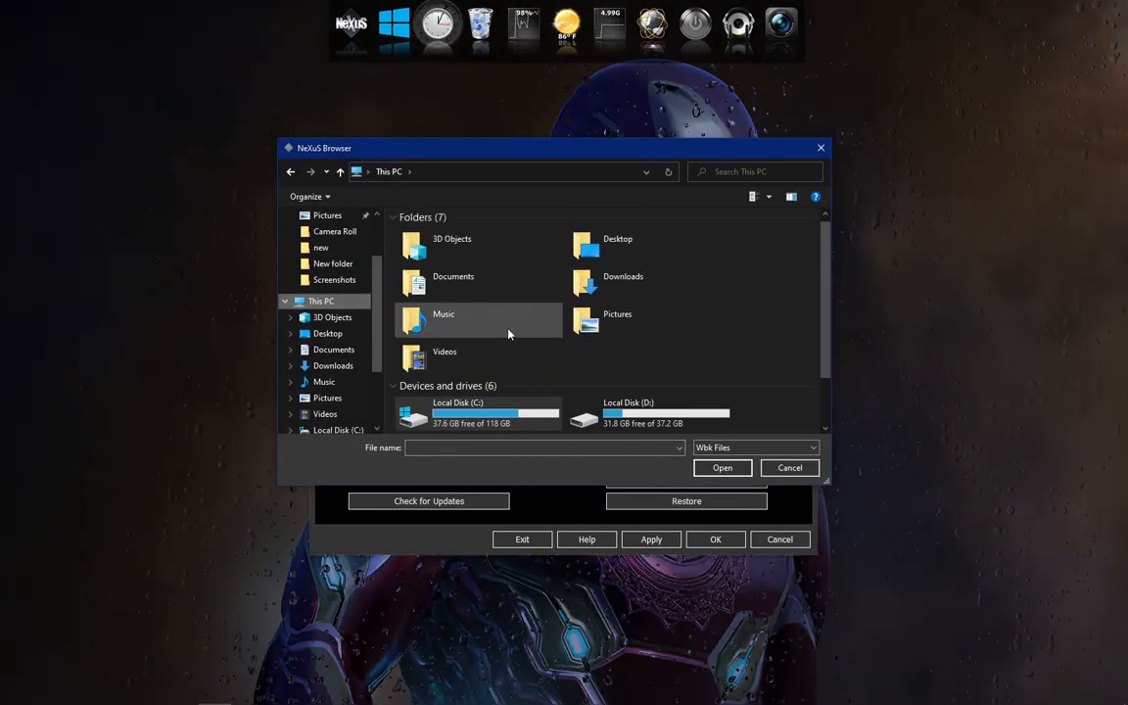
pyautogui.doubleClick(458, 411)
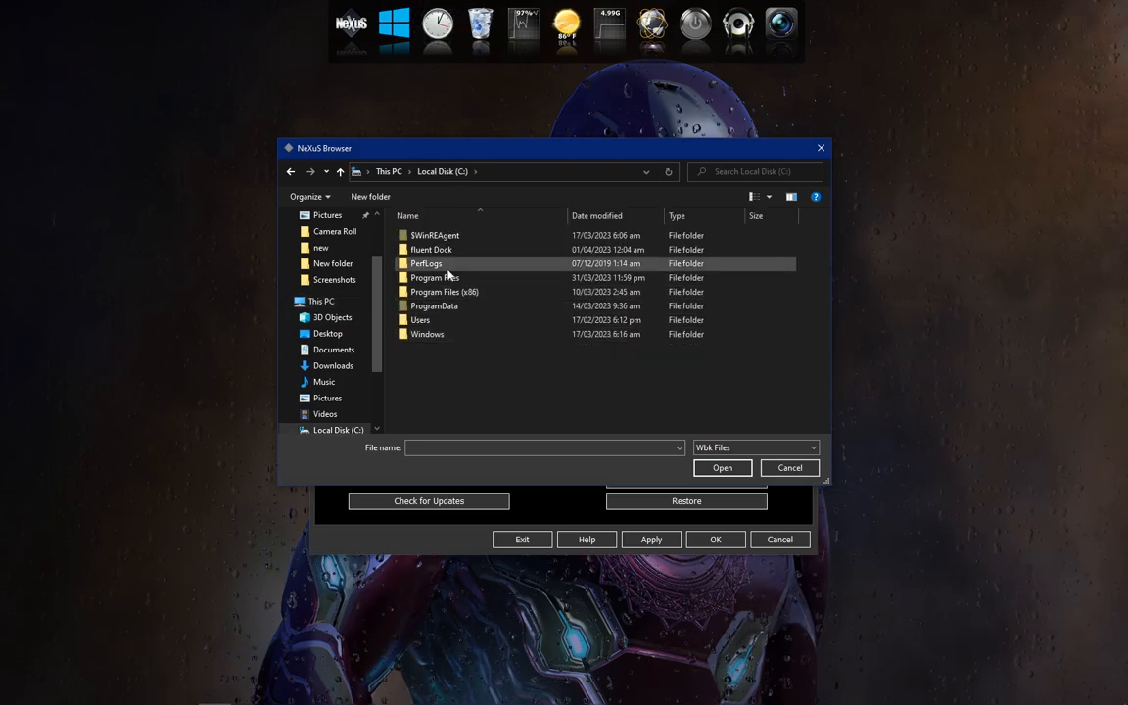
pyautogui.doubleClick(431, 248)
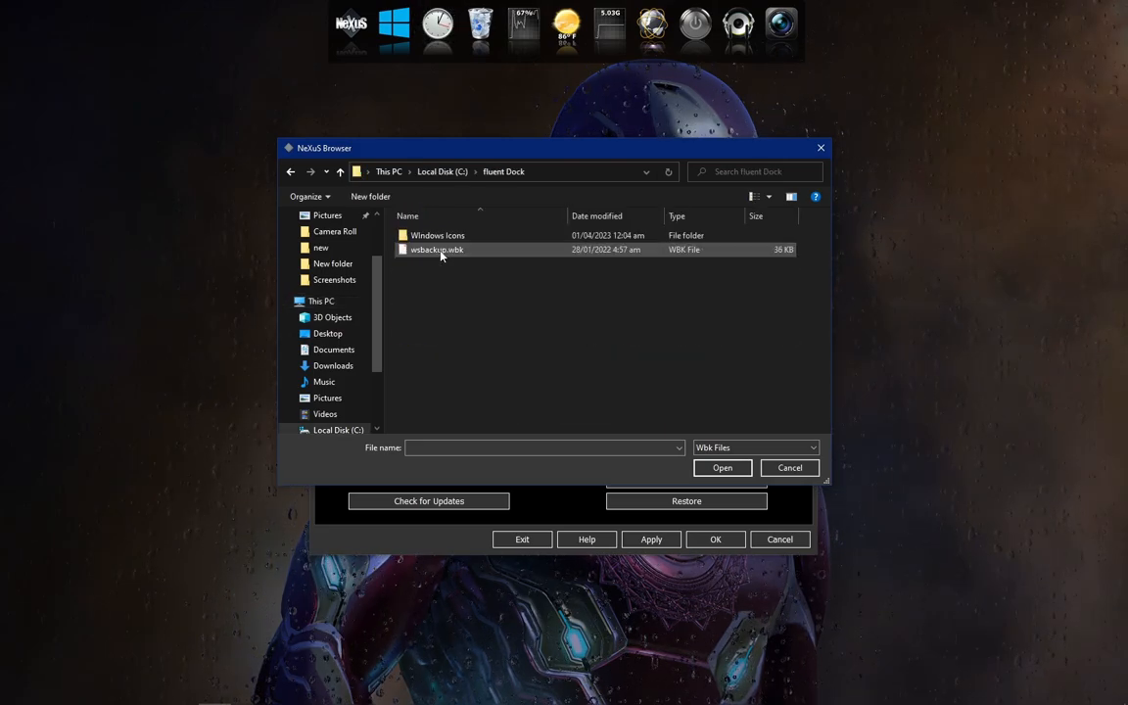
pyautogui.click(437, 249)
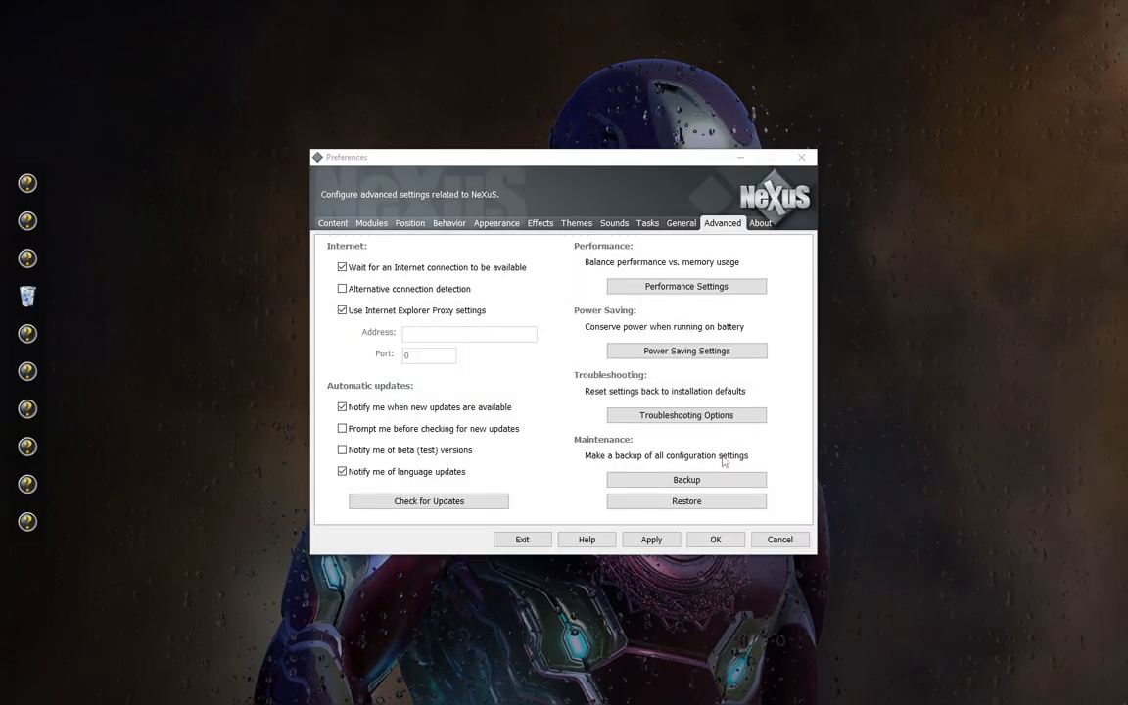
pyautogui.moveTo(558, 541)
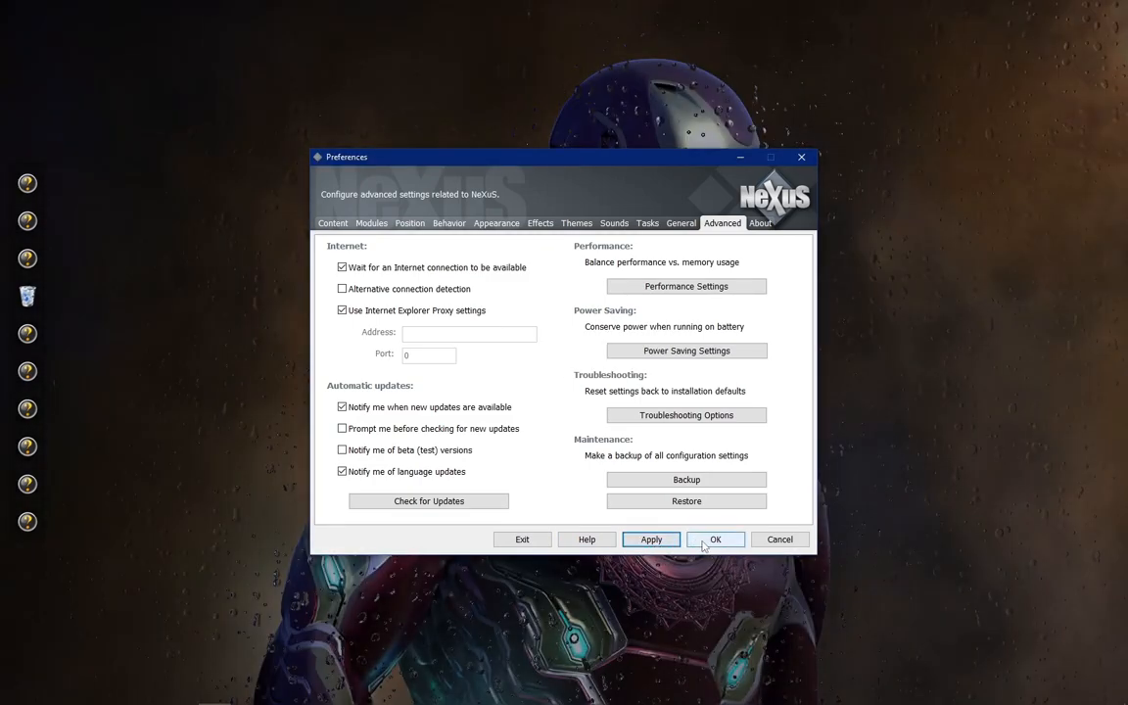
pyautogui.click(715, 538)
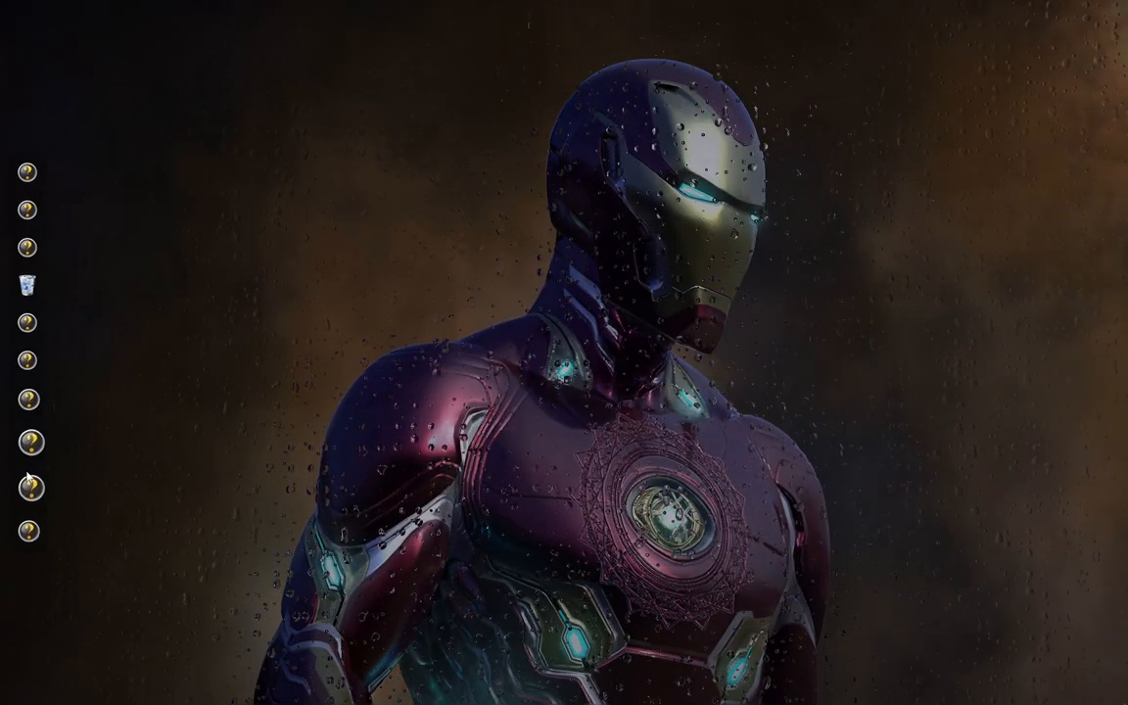
# - Set the Files dock entry's icon to the Computer icon from C:\fluent Dock\Windows Icons
pyautogui.rightClick(28, 183)
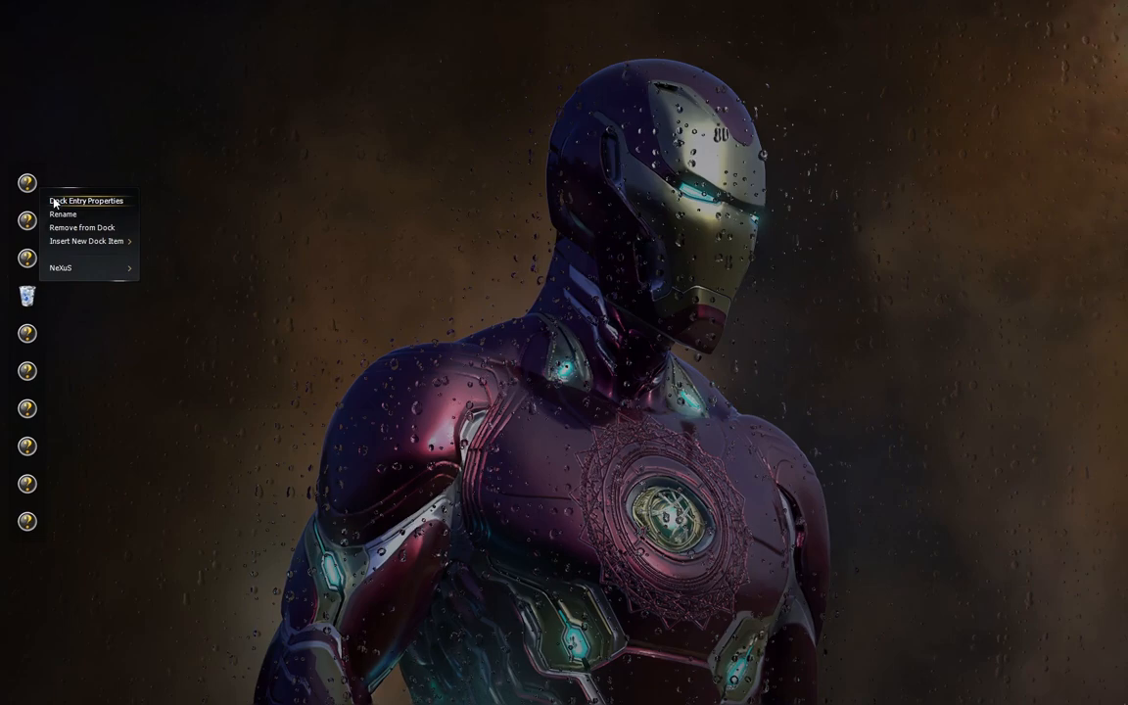
pyautogui.click(87, 199)
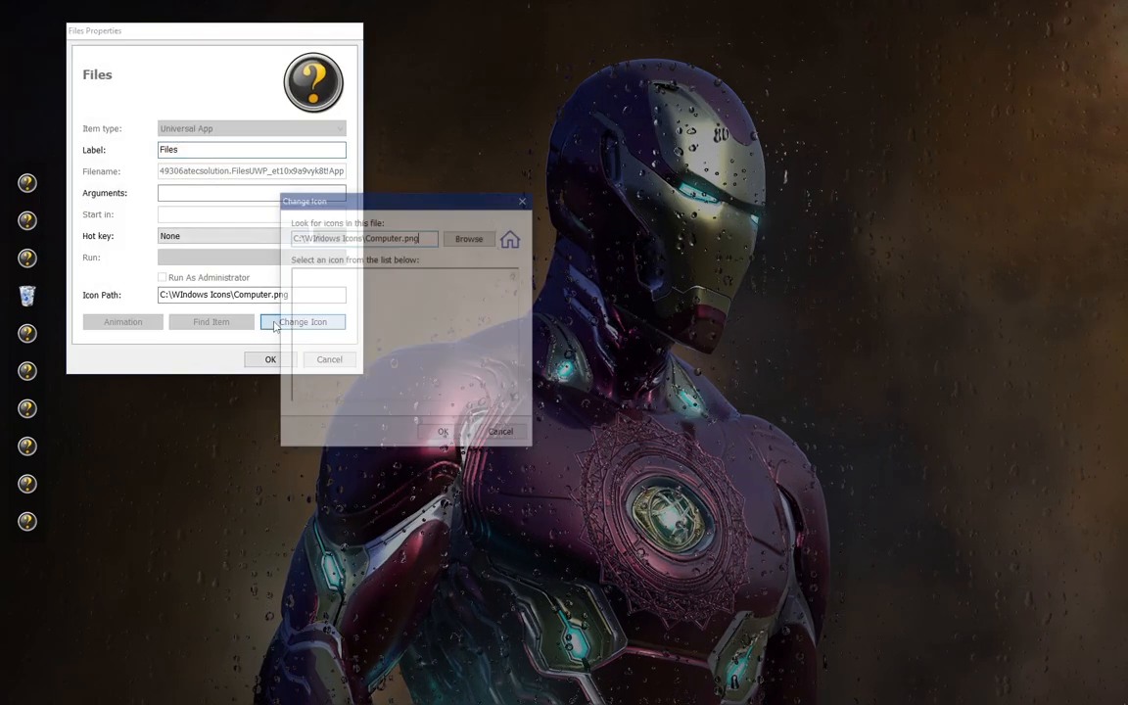
pyautogui.click(469, 238)
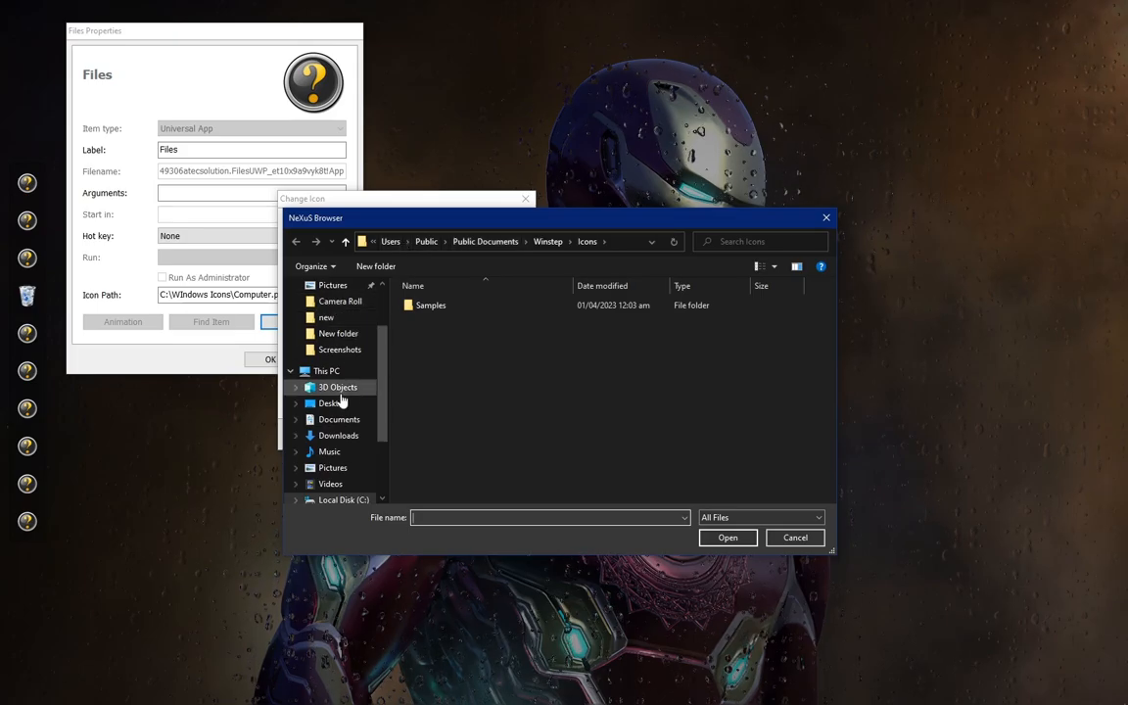
pyautogui.click(326, 370)
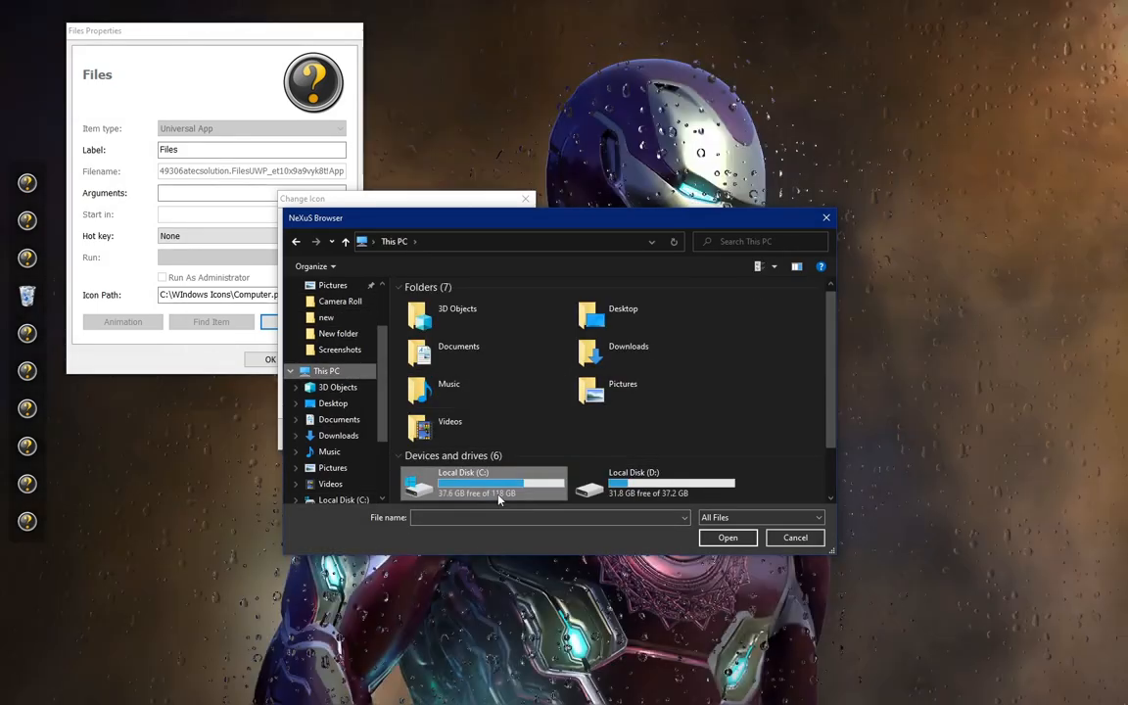
pyautogui.doubleClick(463, 482)
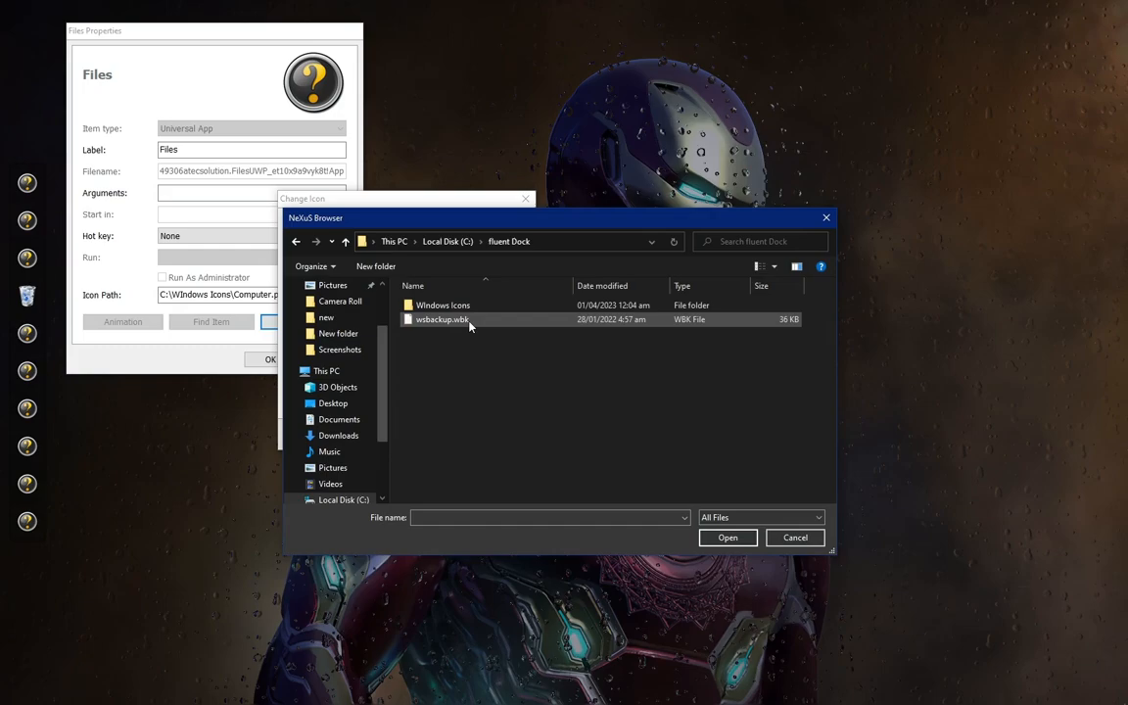
pyautogui.doubleClick(443, 305)
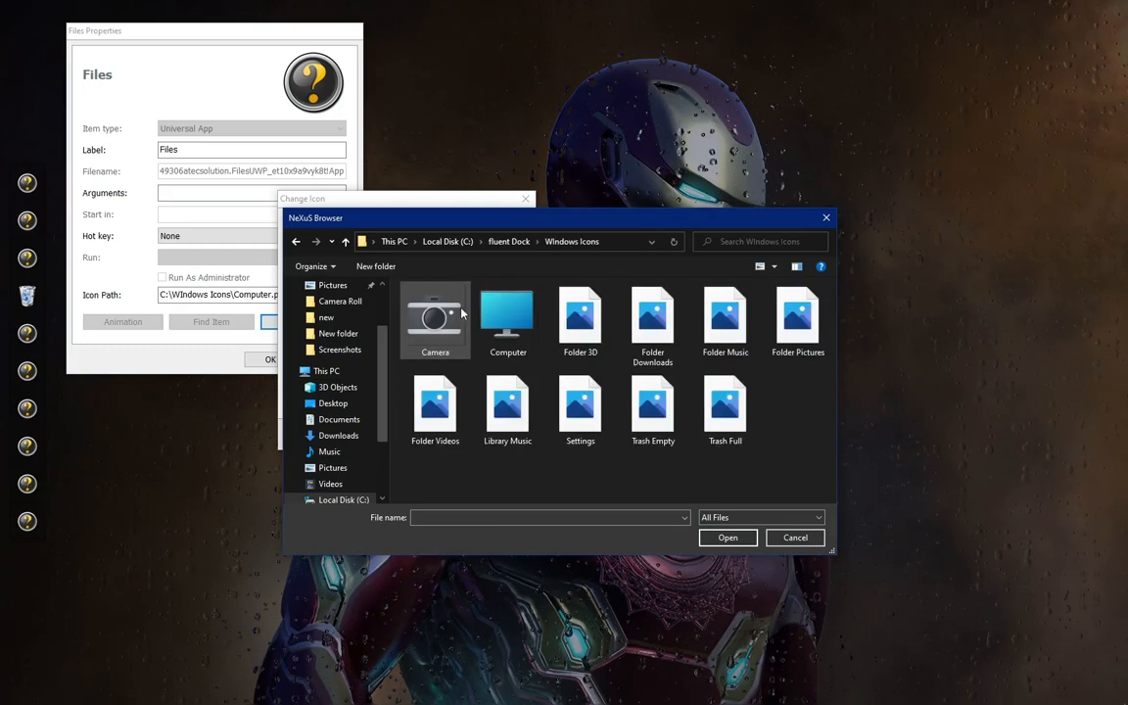
pyautogui.click(507, 318)
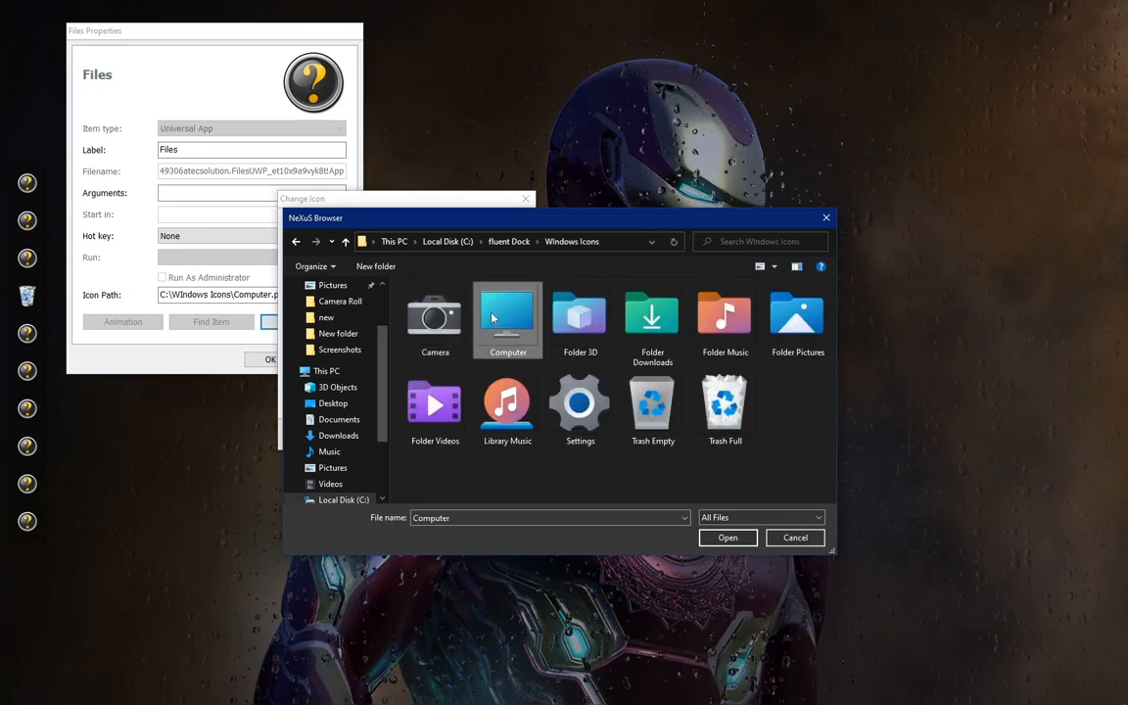
pyautogui.click(727, 537)
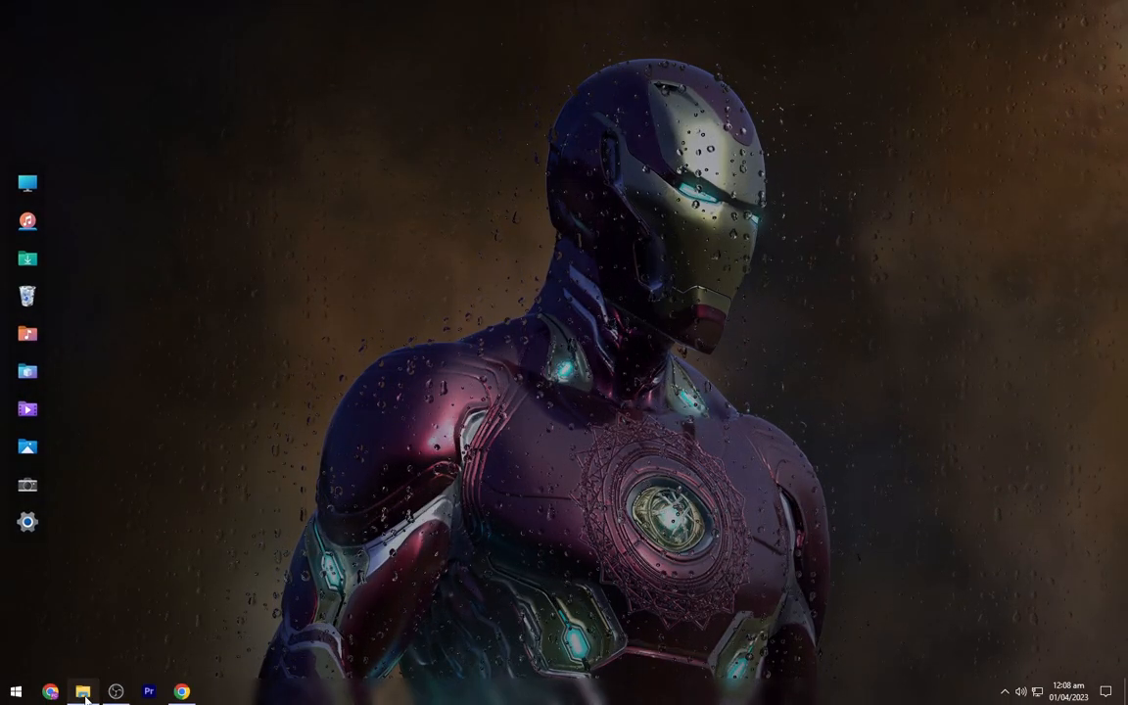
# - Install the Ageo .rmskin from Downloads\ageo_by_apexxx_sensei with 'Apply included layout' unticked
pyautogui.click(83, 691)
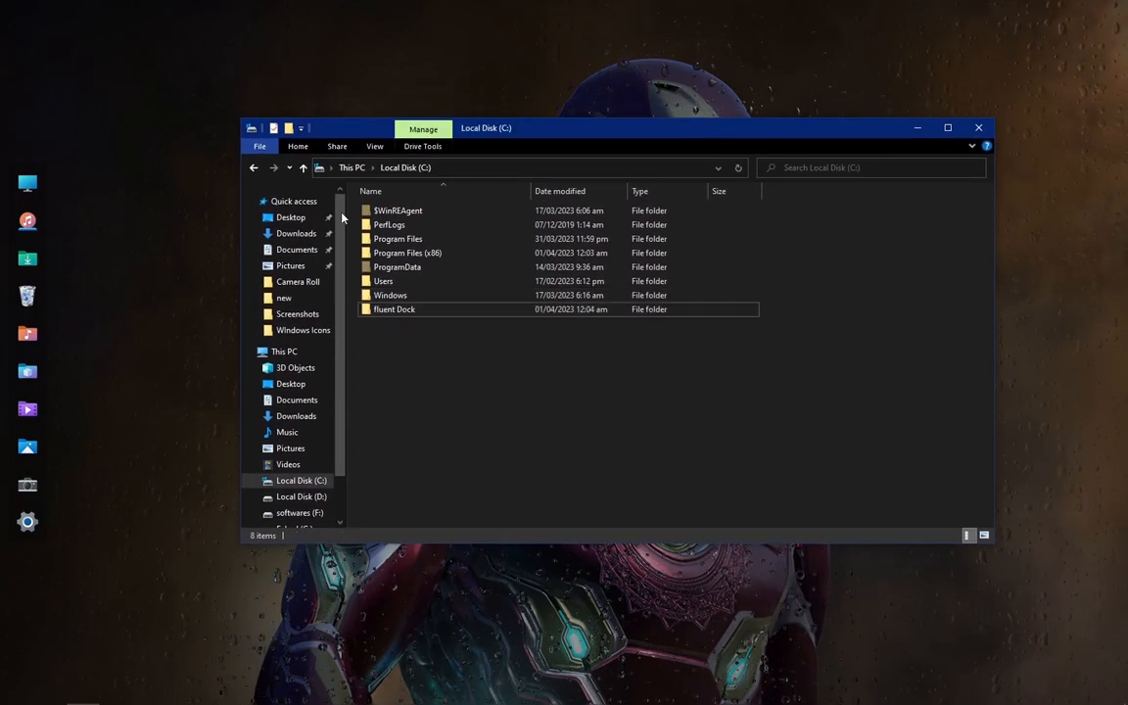
pyautogui.click(295, 233)
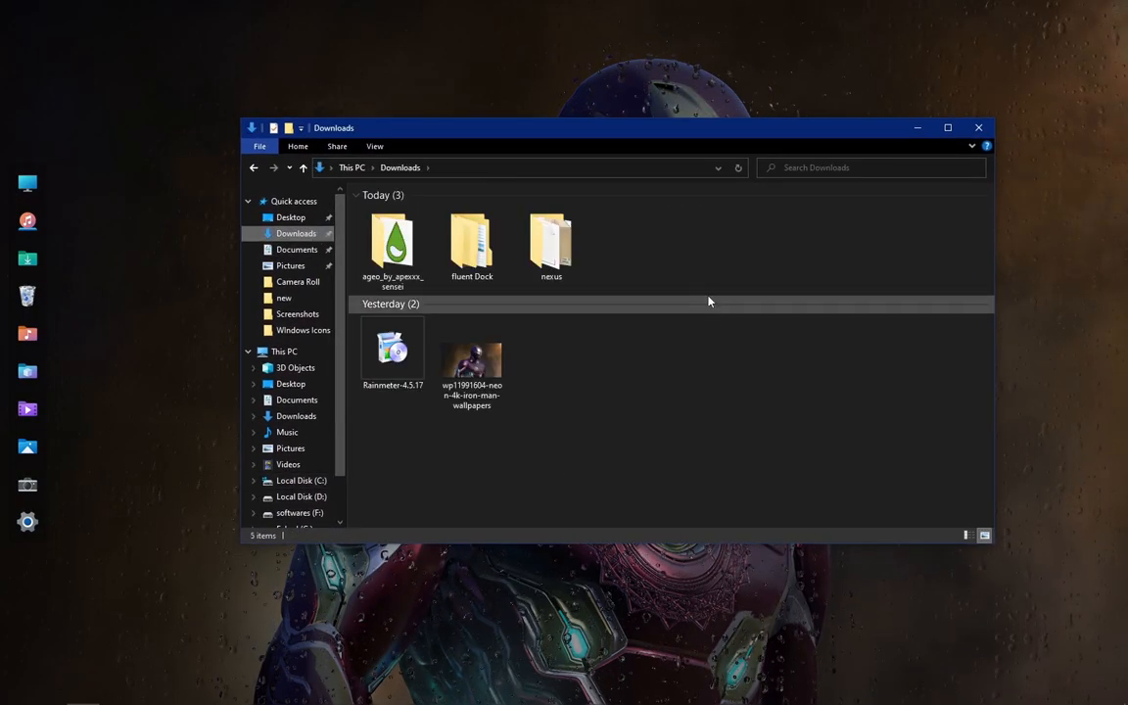
pyautogui.click(391, 246)
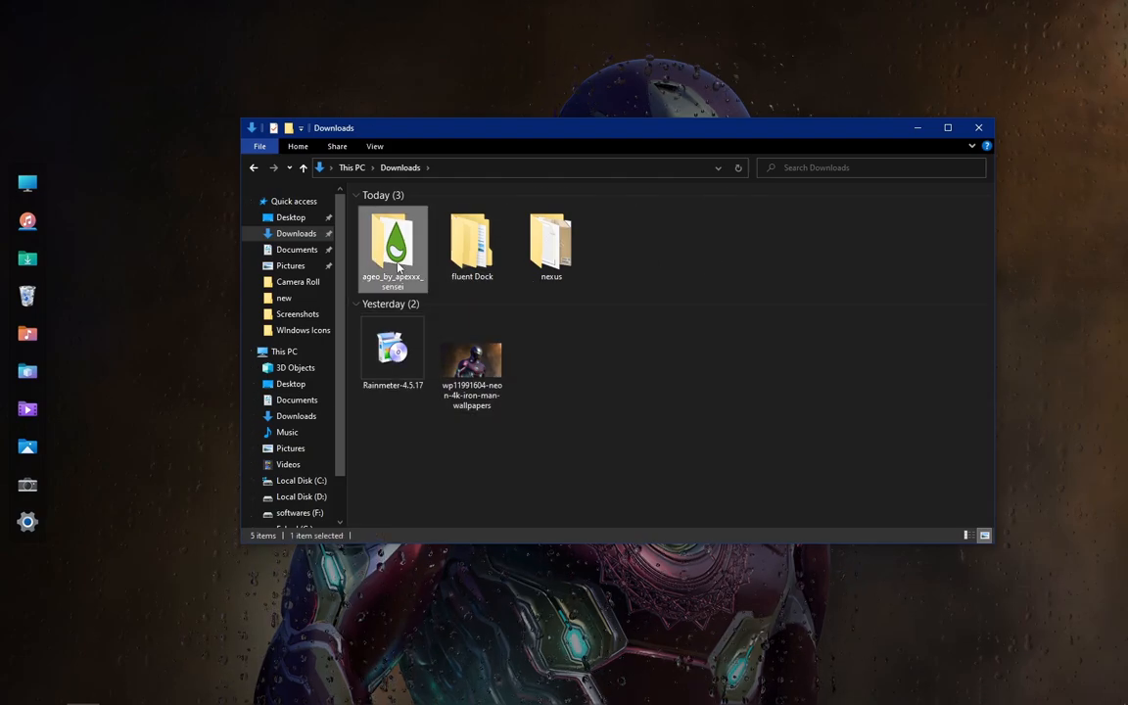
pyautogui.doubleClick(392, 247)
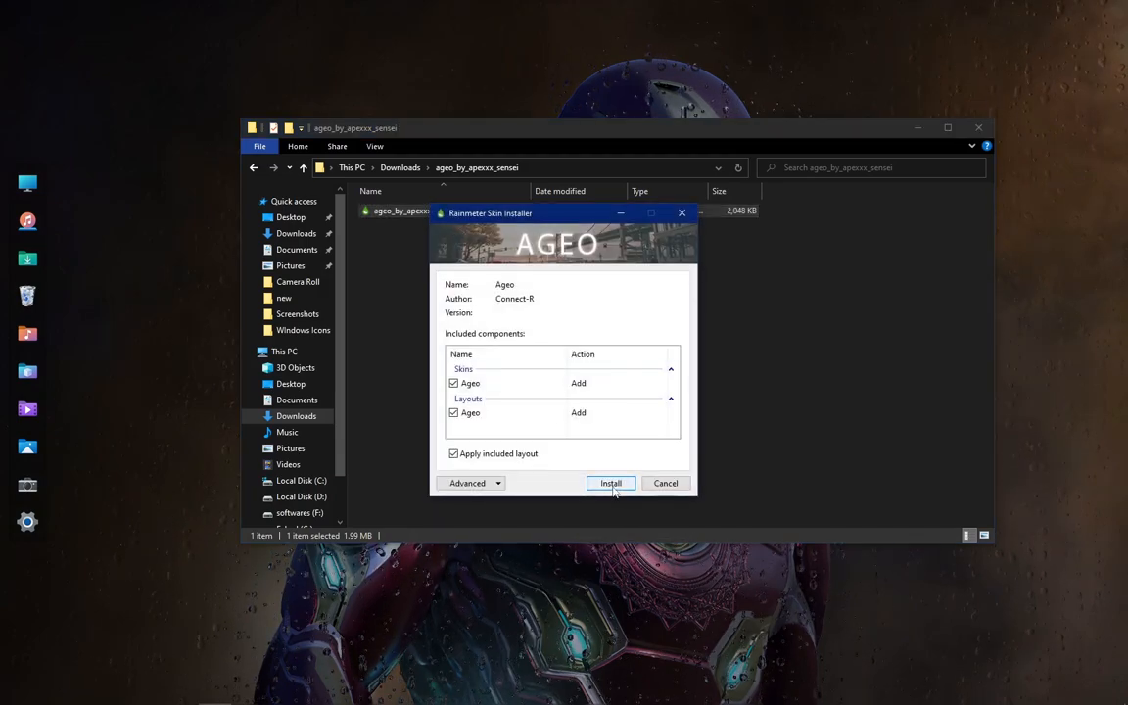
pyautogui.click(453, 453)
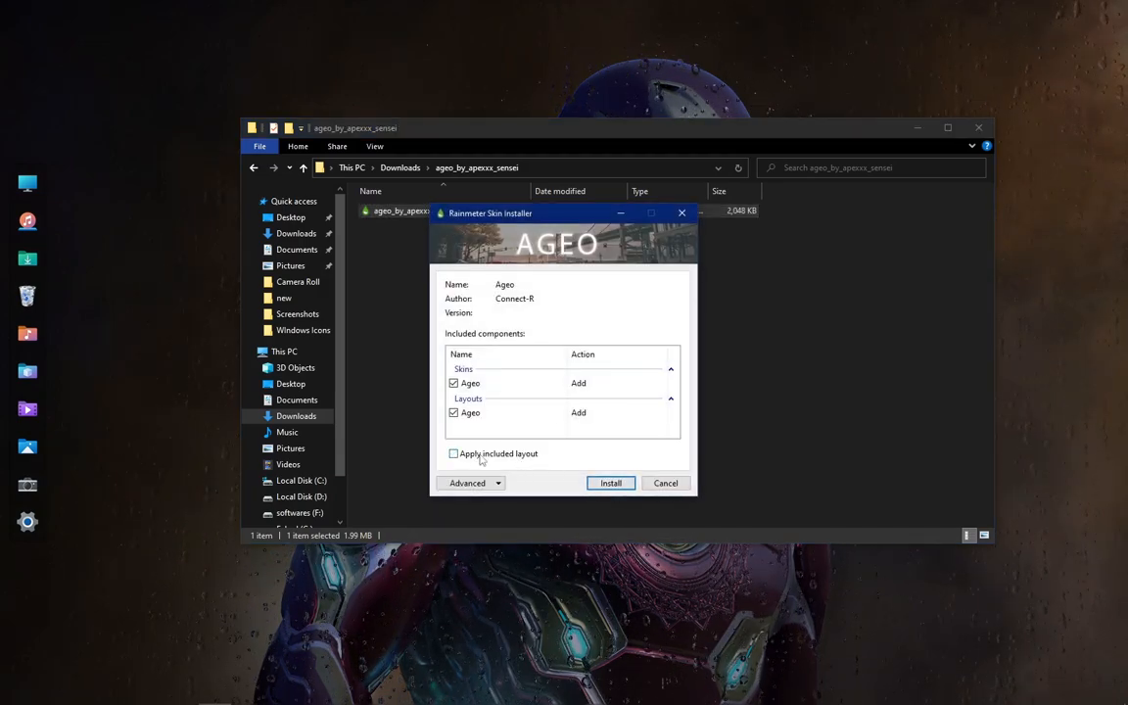
pyautogui.click(610, 482)
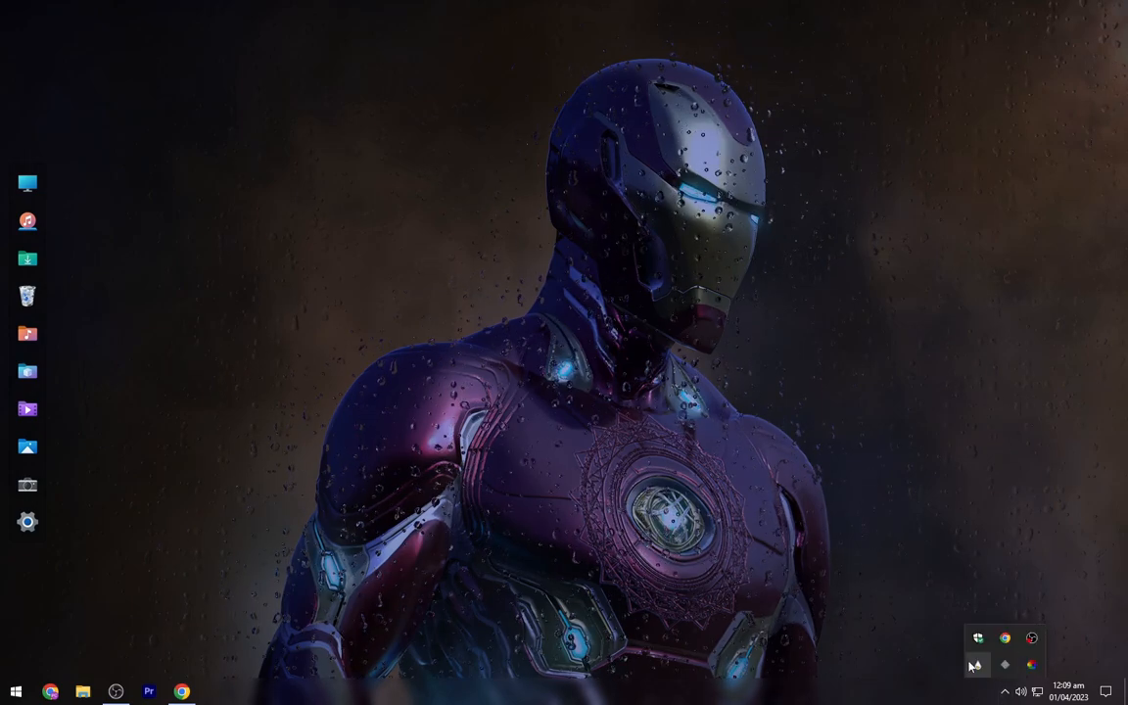
# - Refresh Rainmeter's skins and load Ageo's Time and Date, Song Info and Quotes skins
pyautogui.click(976, 664)
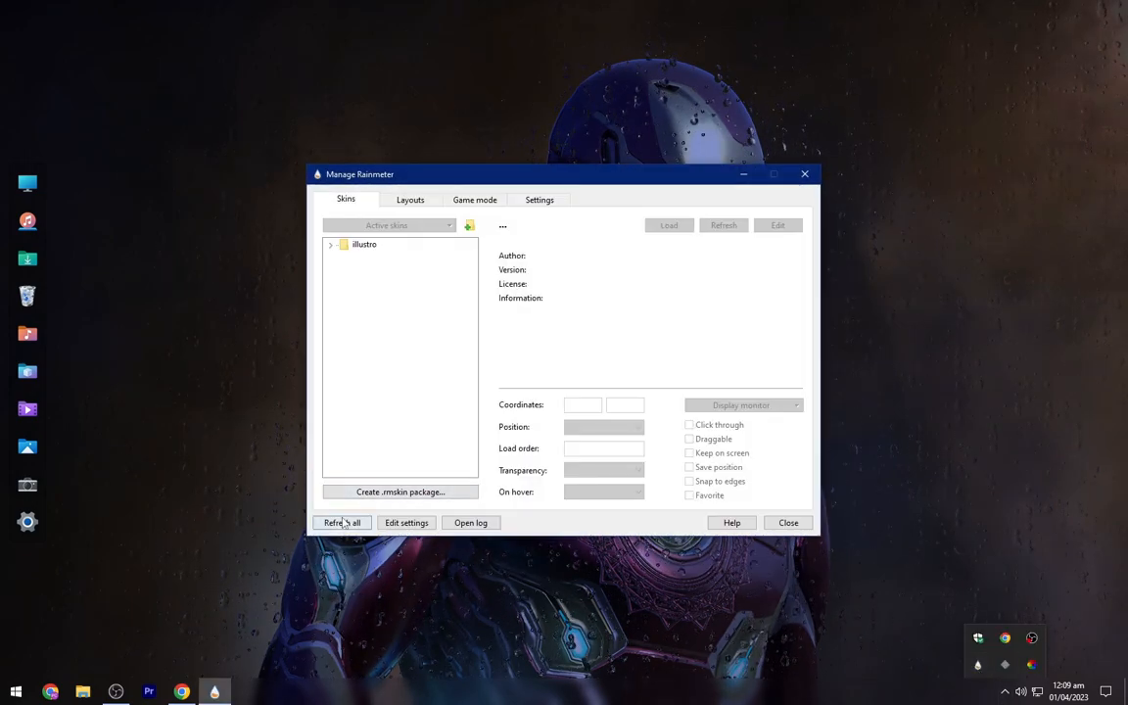
pyautogui.click(330, 244)
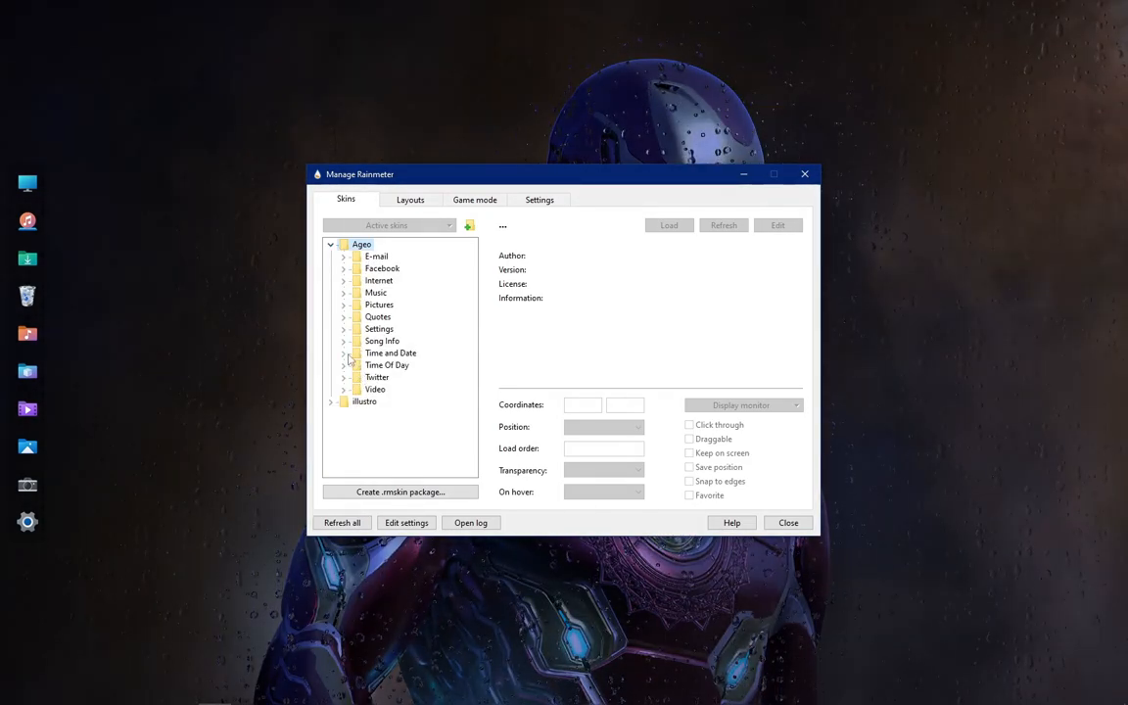
pyautogui.click(345, 353)
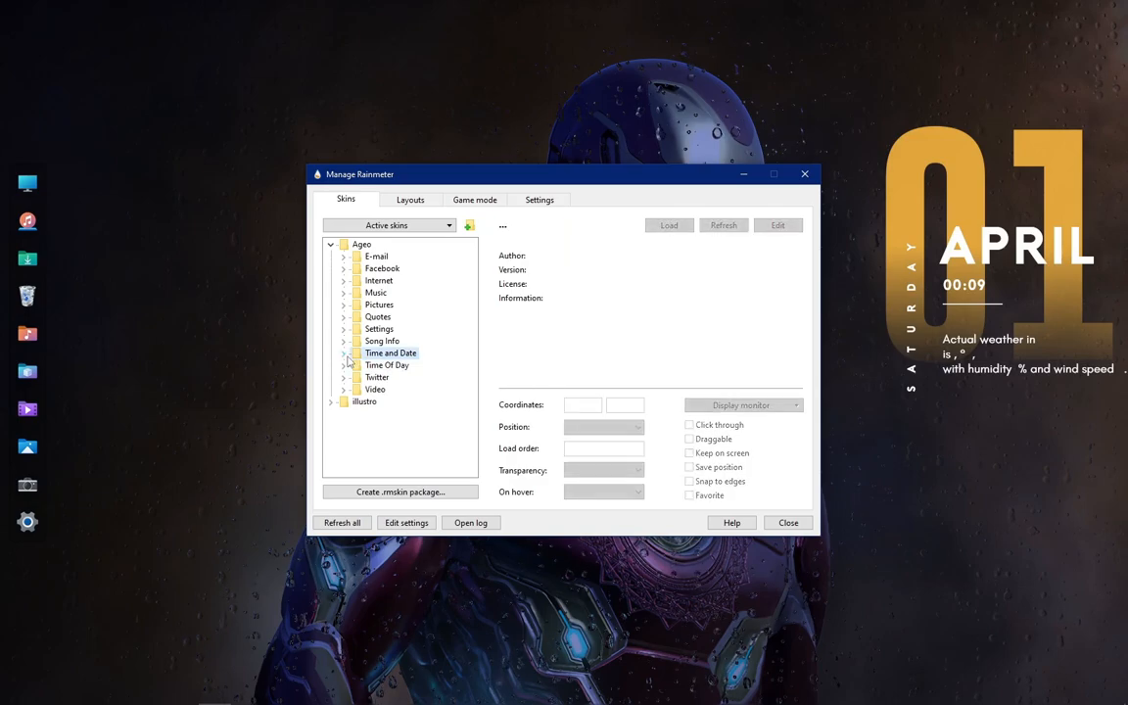
pyautogui.click(382, 339)
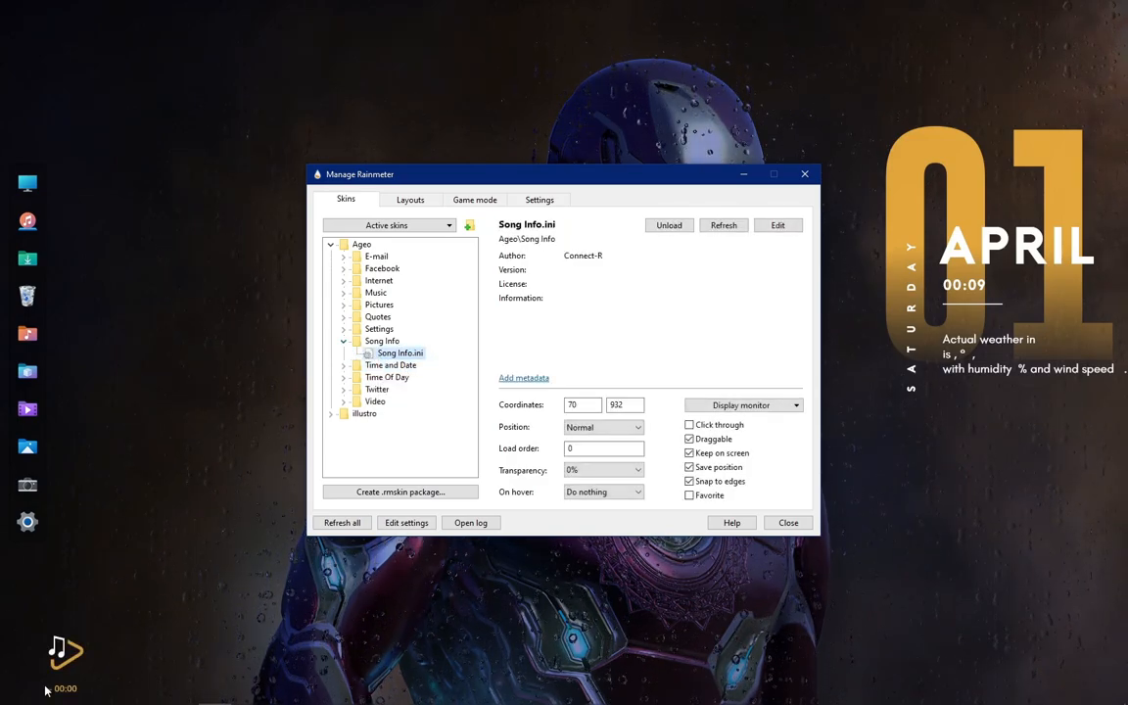
pyautogui.click(382, 340)
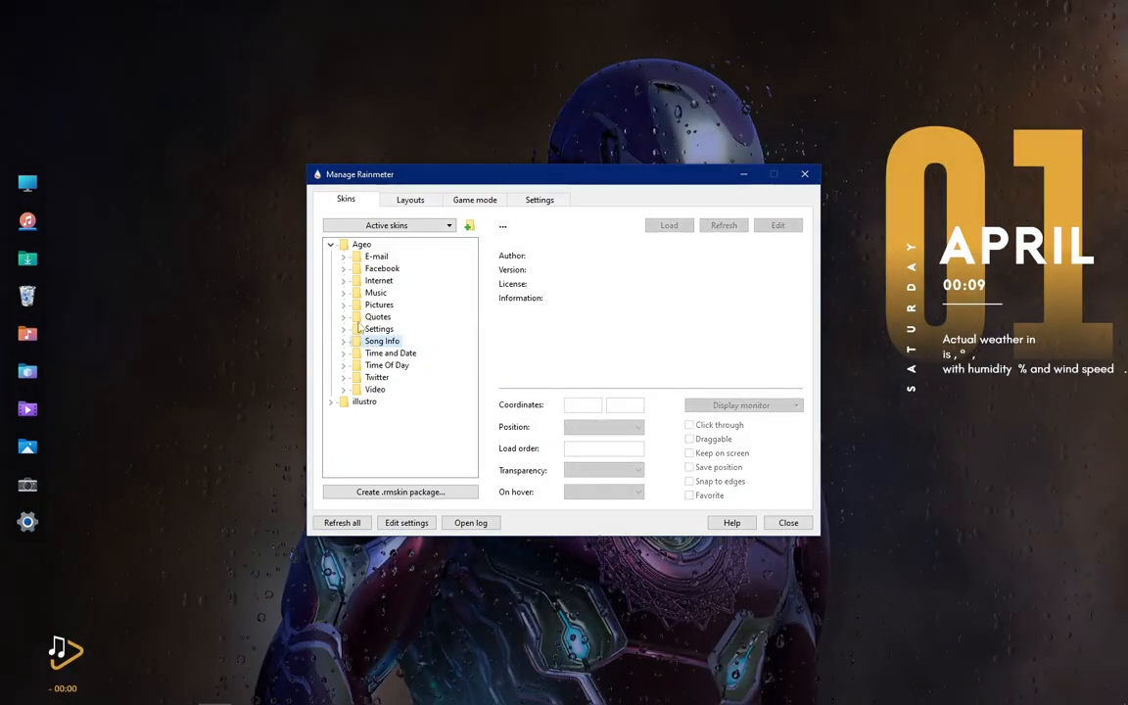
pyautogui.click(345, 317)
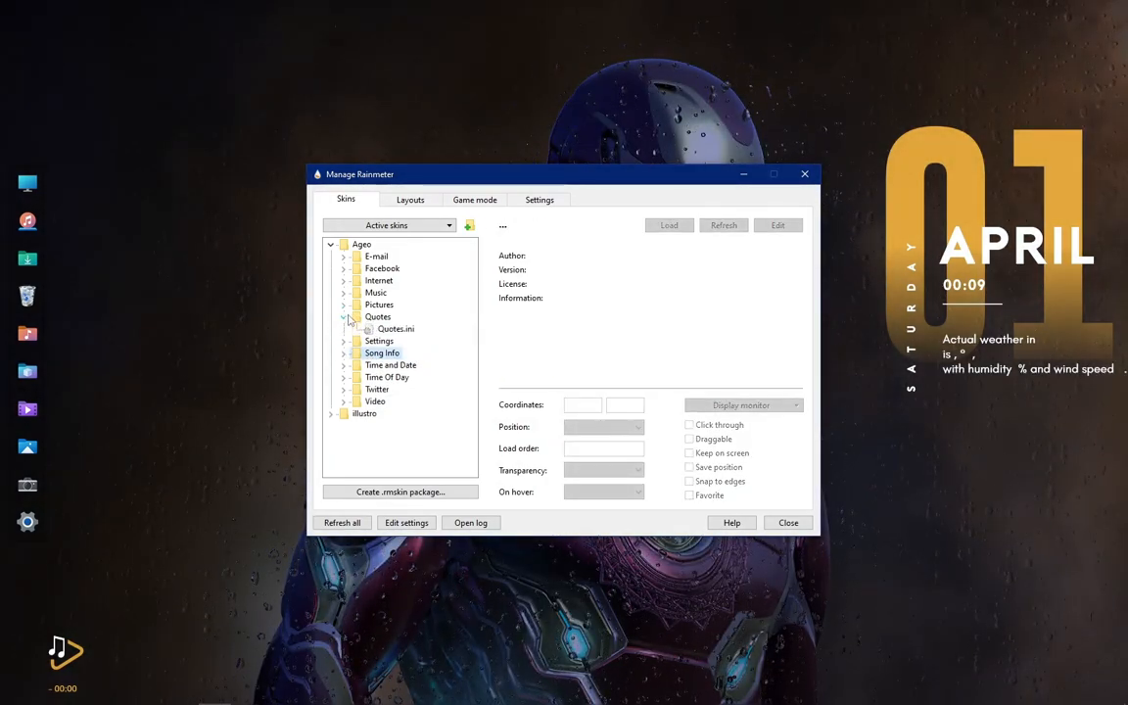
pyautogui.click(395, 328)
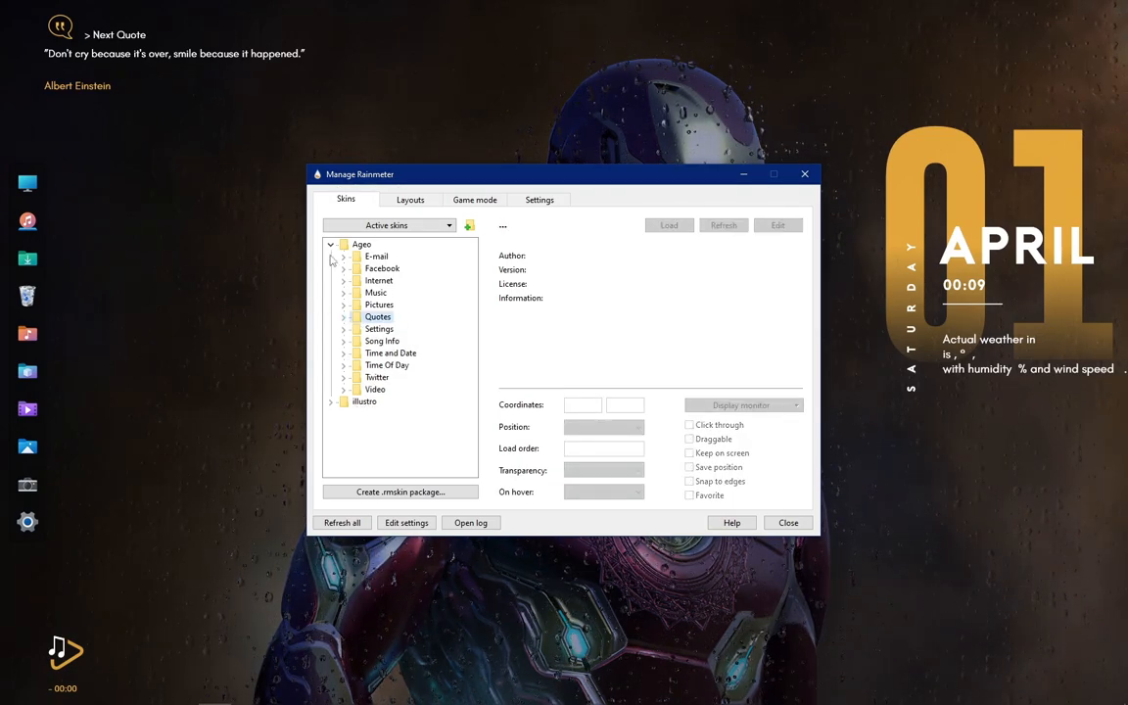
pyautogui.click(804, 175)
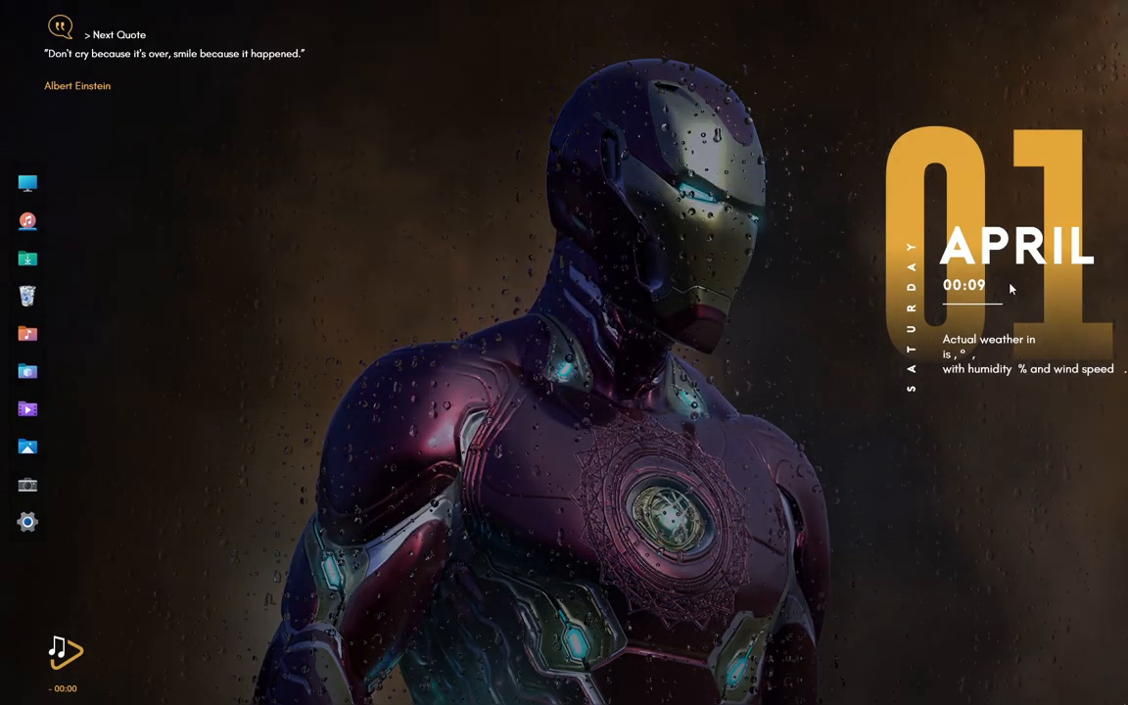